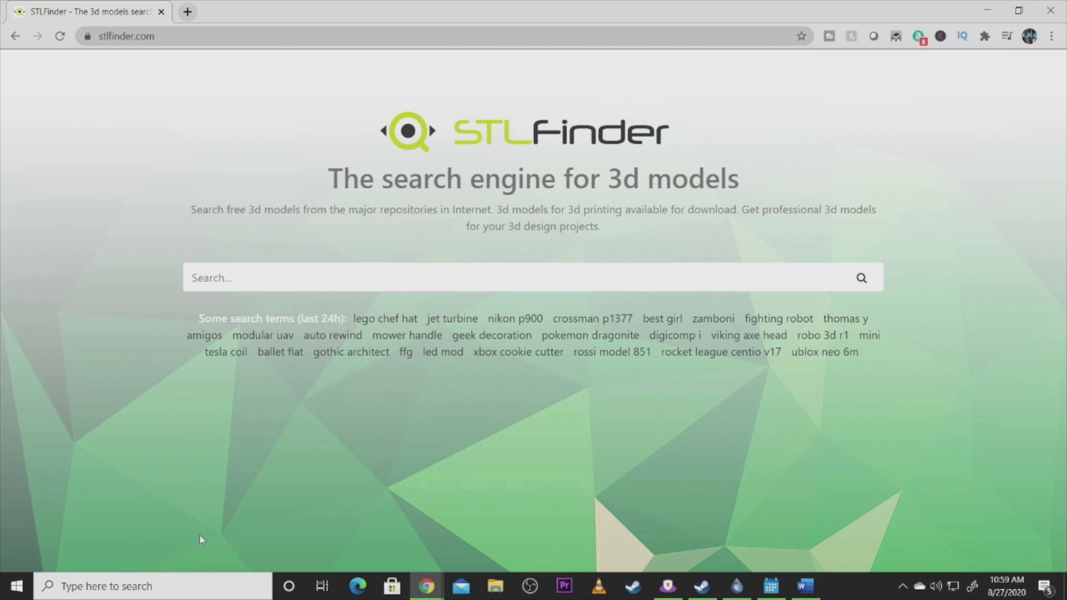
Step: Search STLFinder for 'Star Trek' using the suggestion and scroll the 22,527 results
type("star trek")
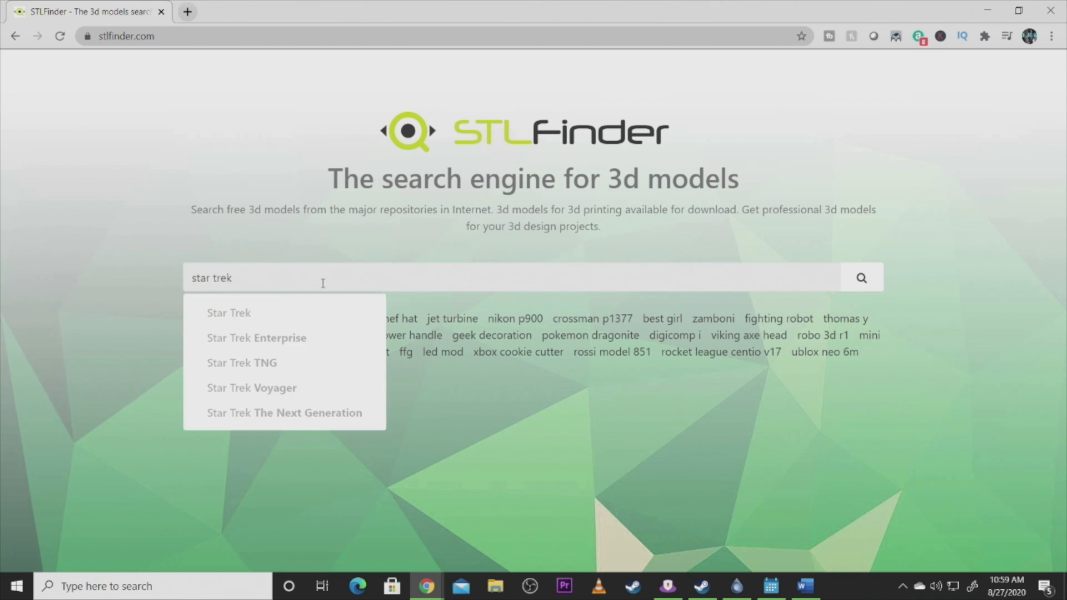
left_click(228, 312)
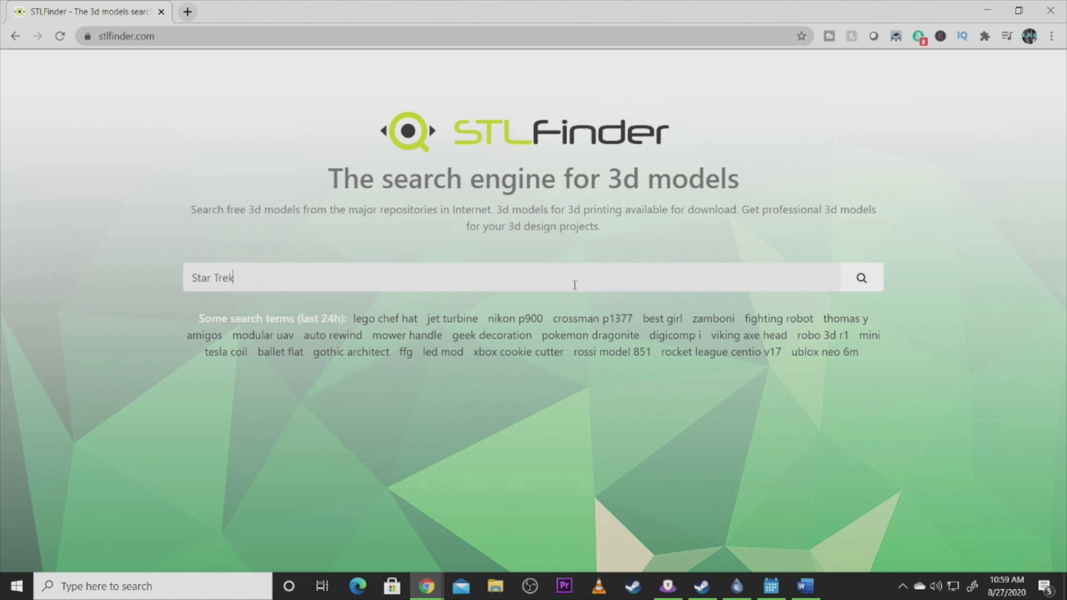
key("Return")
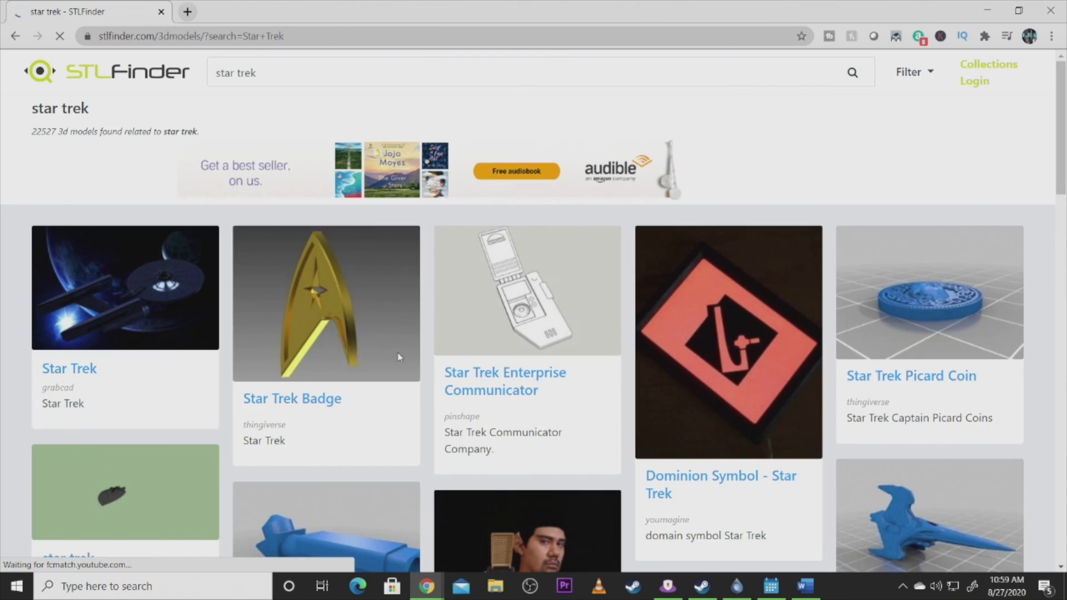
scroll("down", 3)
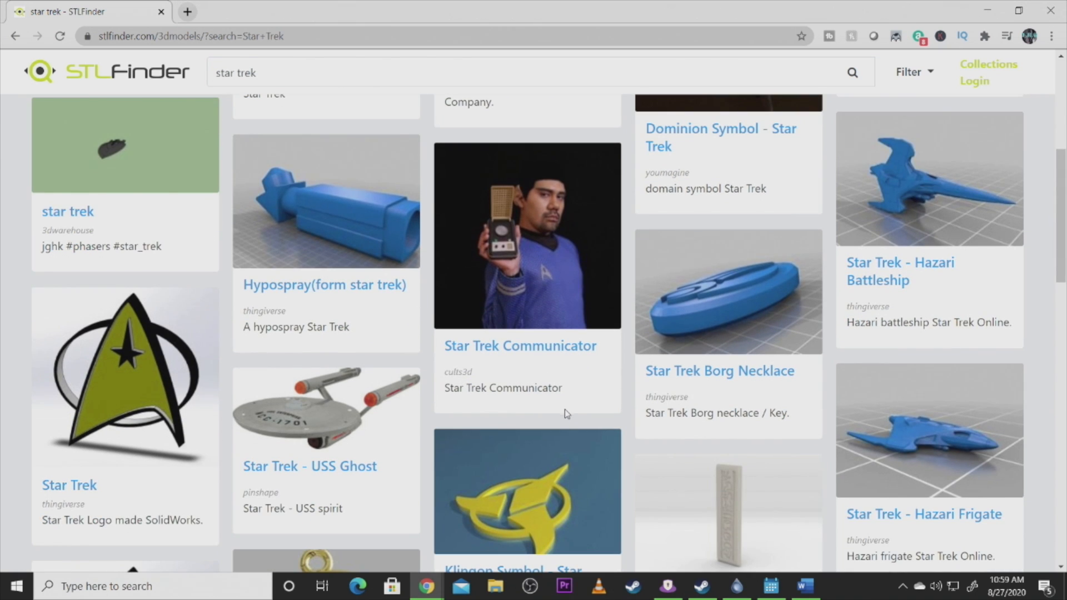
scroll("down", 3)
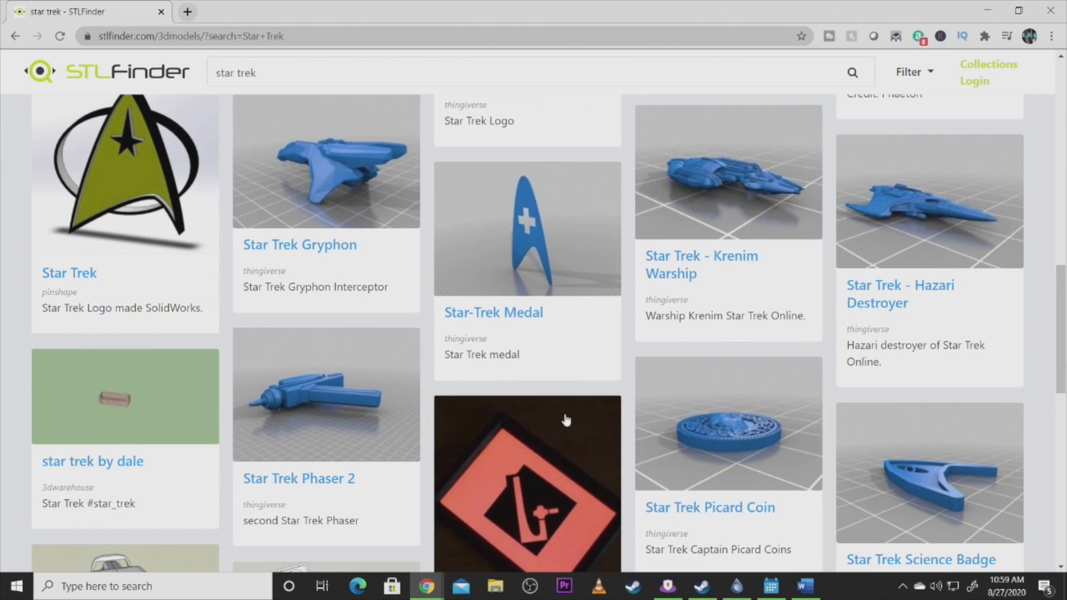
mouse_move(693, 267)
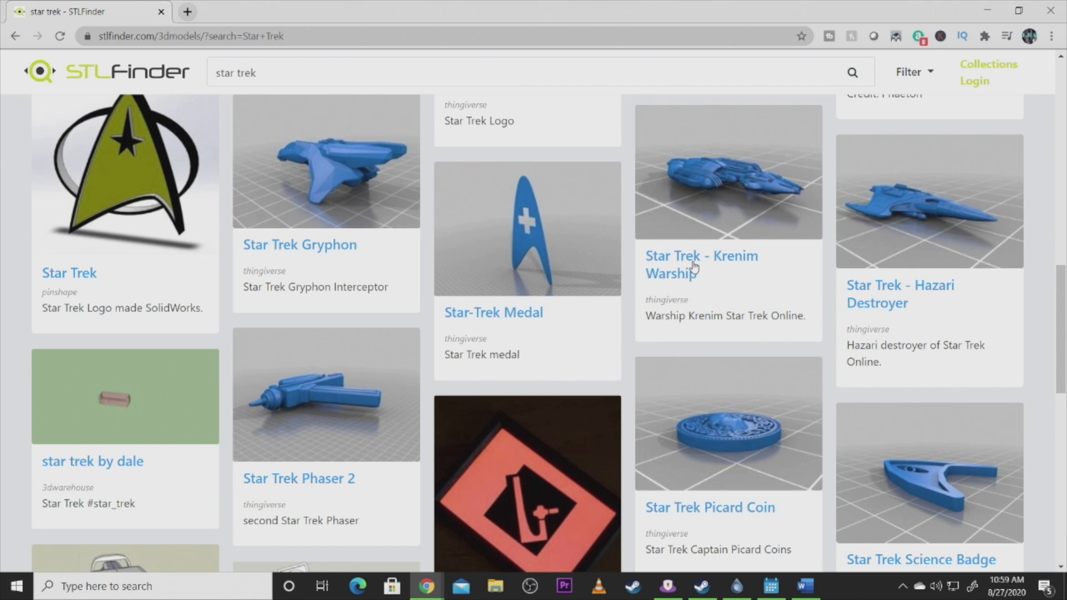
scroll("down", 3)
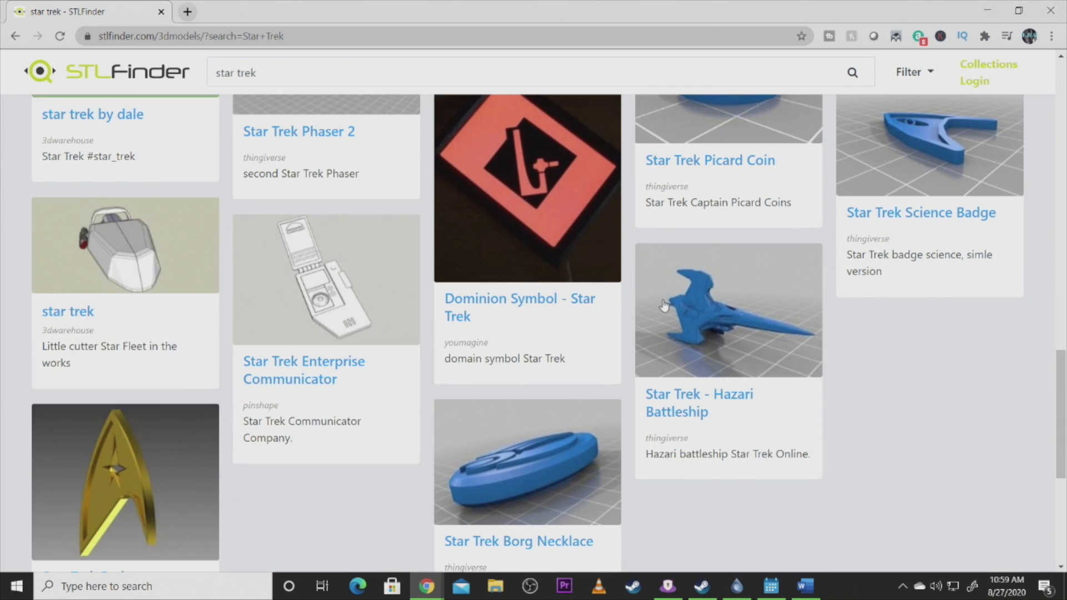
scroll("down", 3)
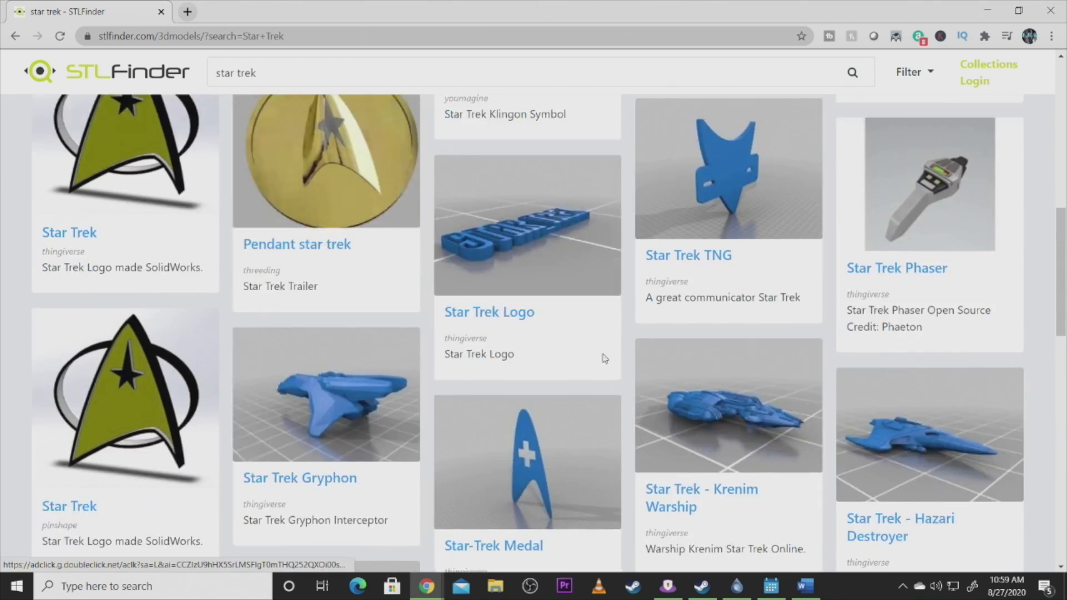
scroll("up", 3)
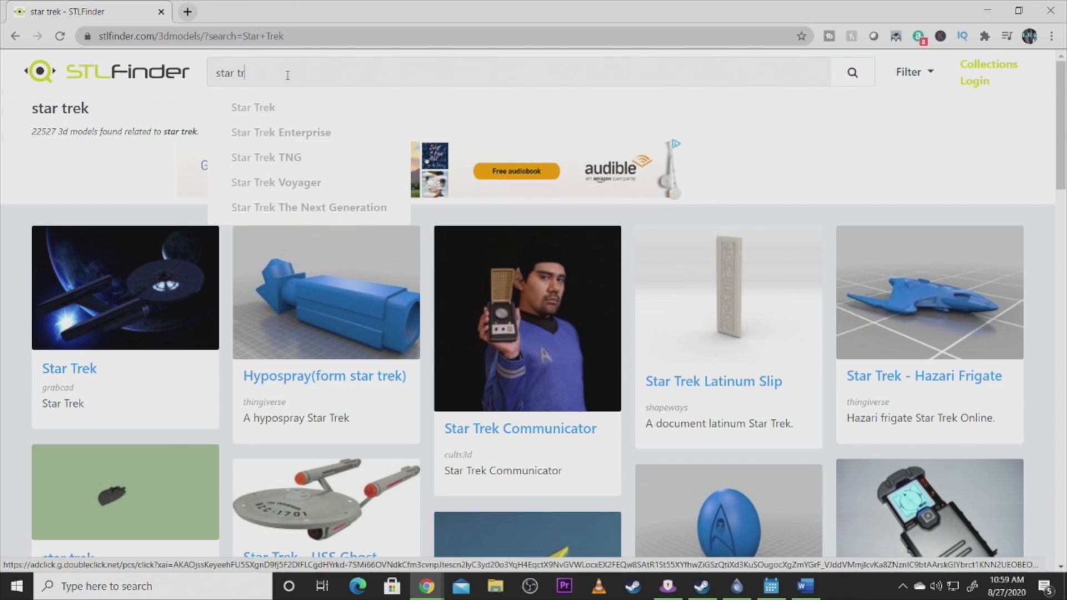
Step: Clear the Star Trek query and browse the 22,717 'star wars' results, ending near the top
key("BackSpace")
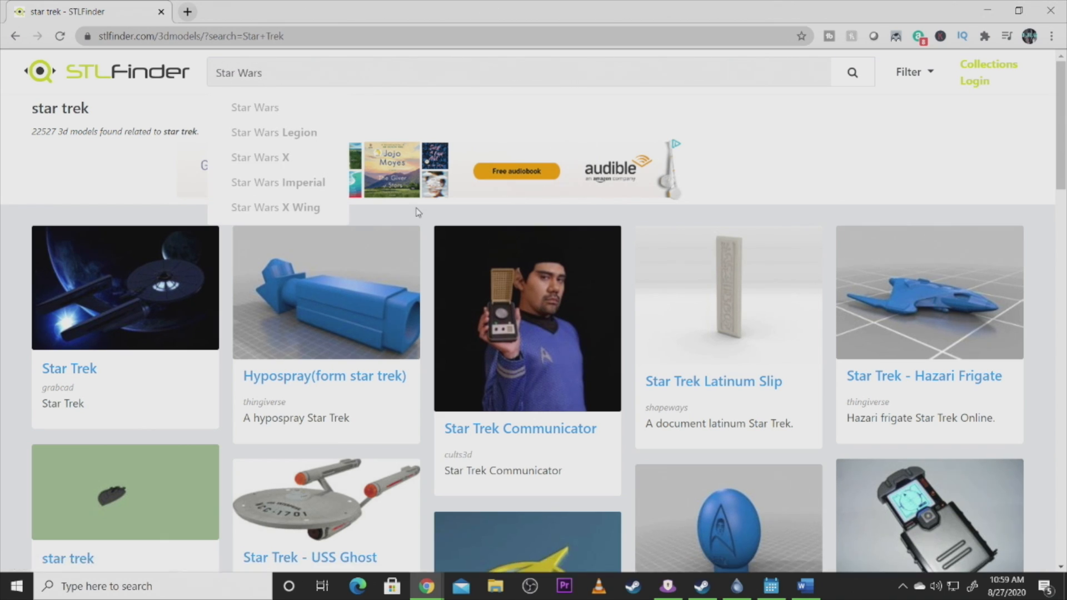
mouse_move(406, 249)
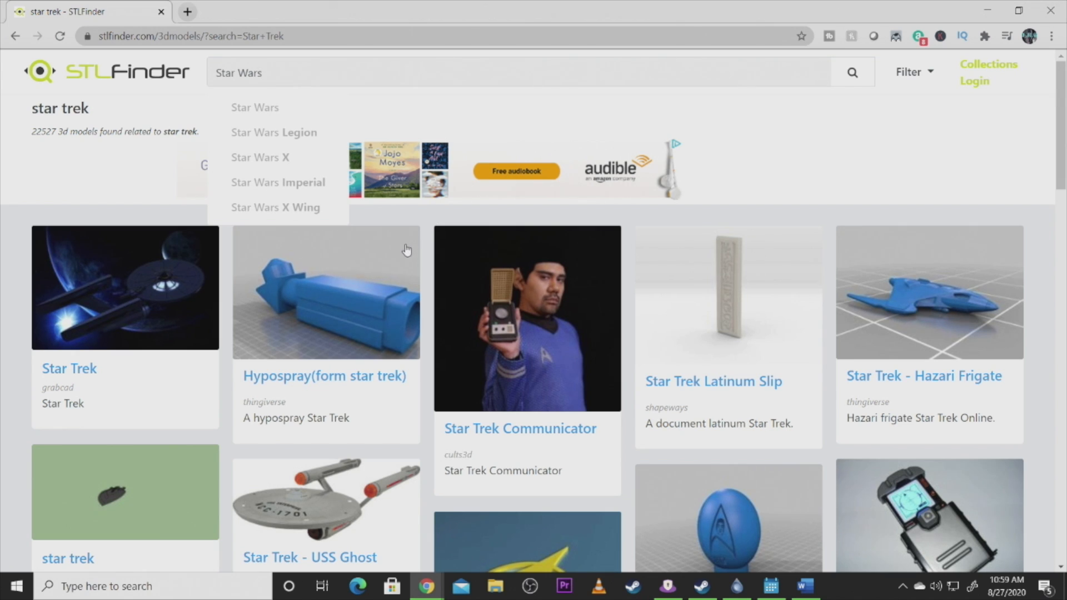
mouse_move(340, 243)
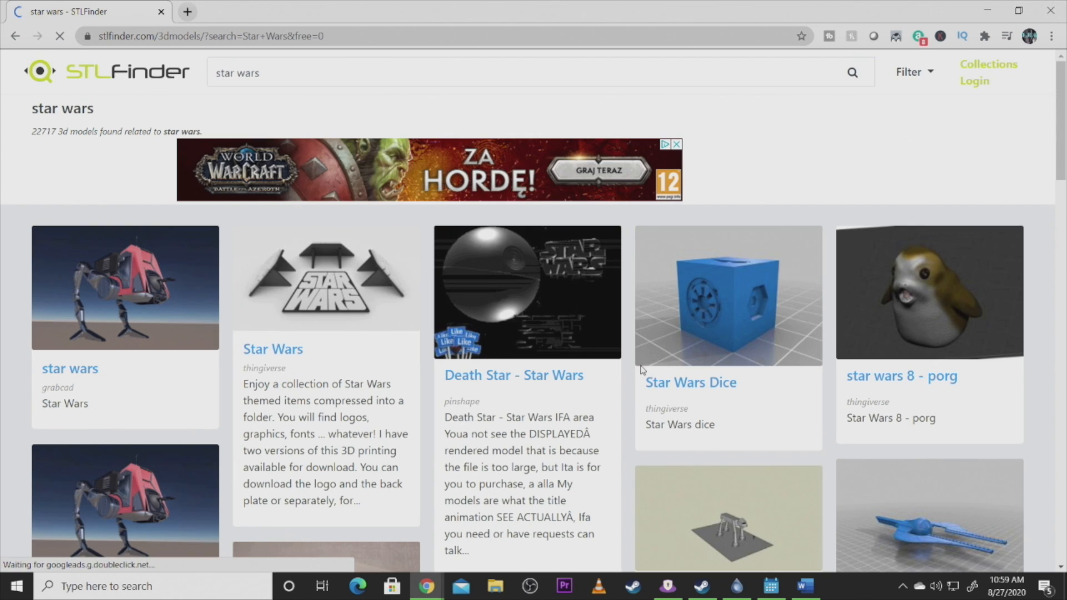
scroll("down", 3)
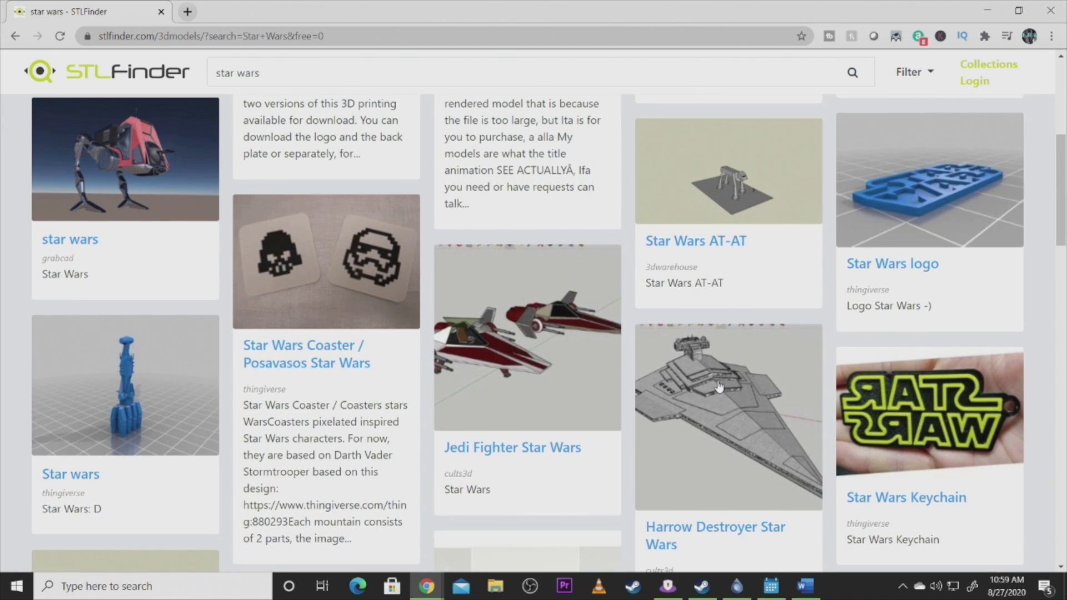
mouse_move(567, 419)
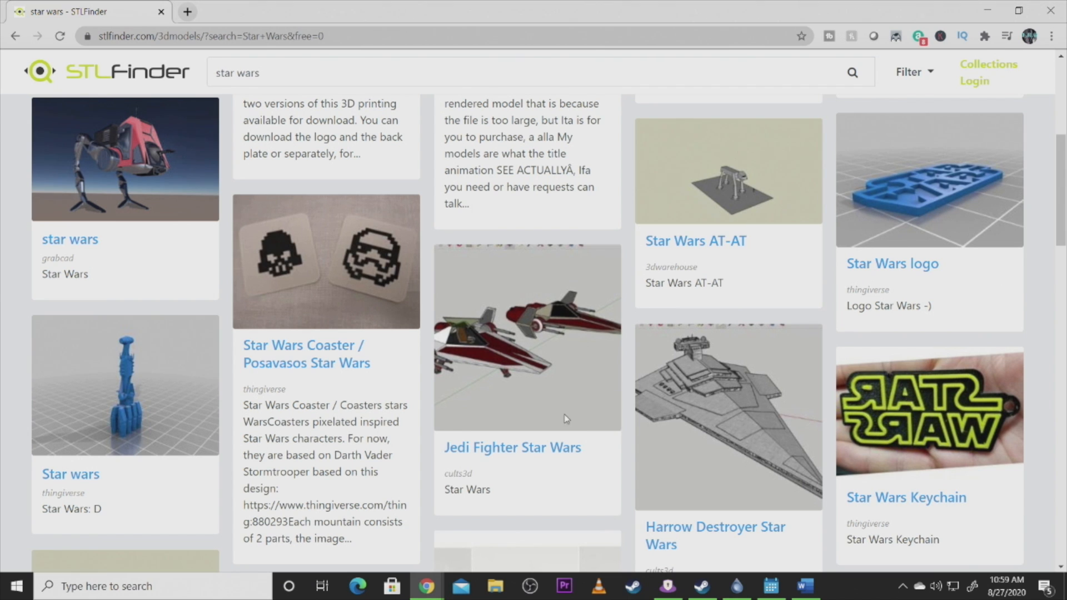
scroll("down", 3)
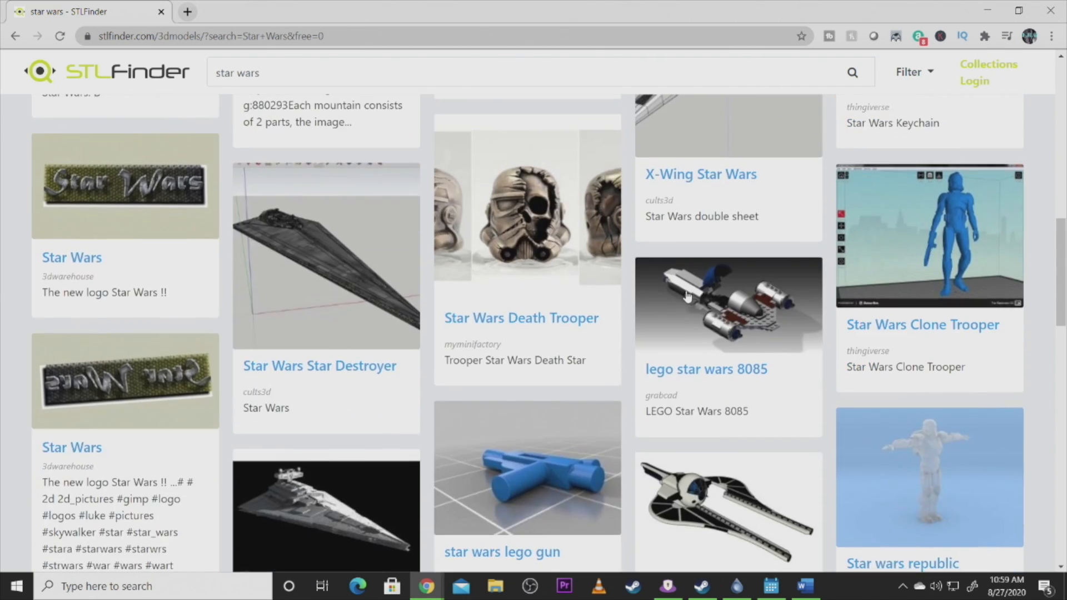
scroll("down", 3)
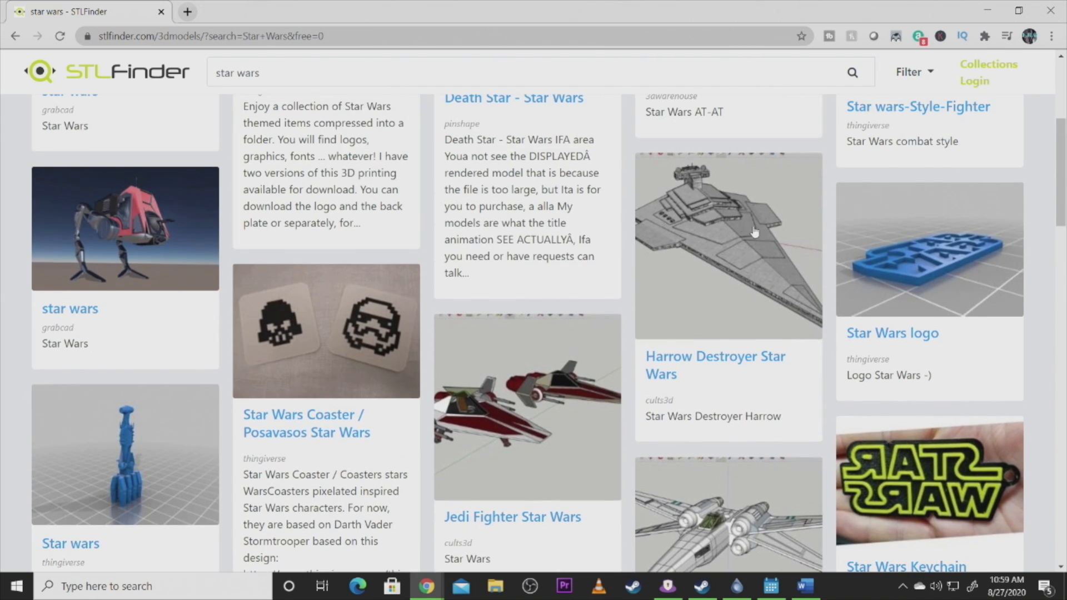
scroll("down", 3)
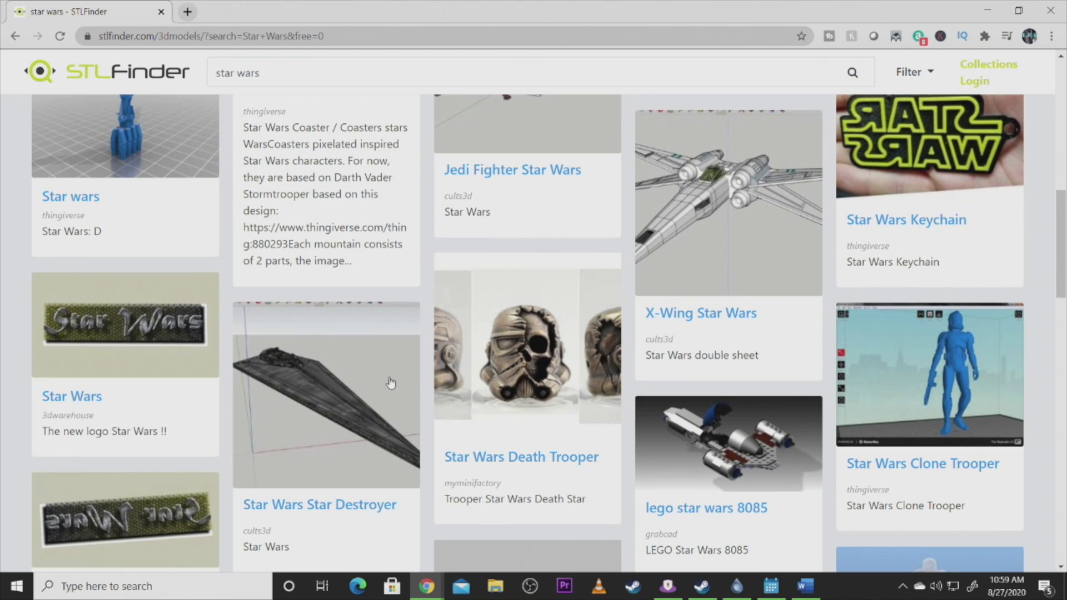
scroll("down", 3)
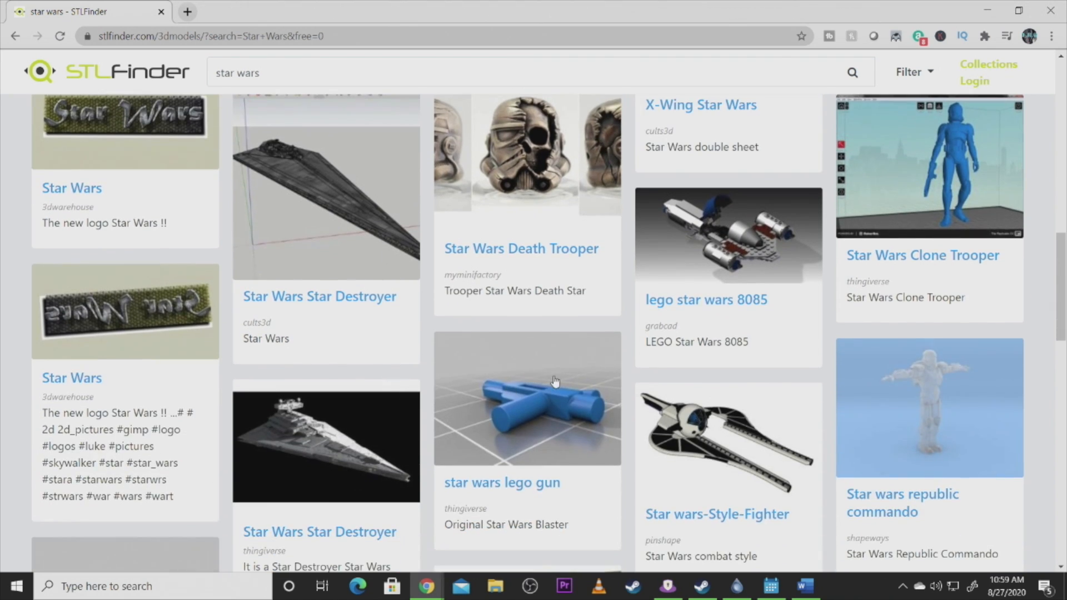
mouse_move(733, 258)
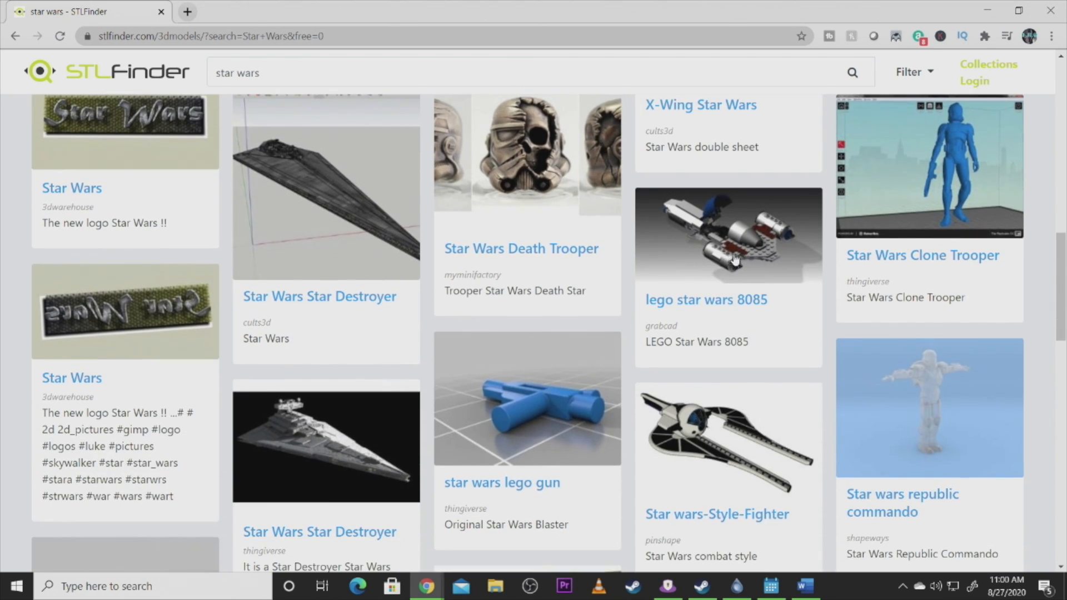
scroll("down", 3)
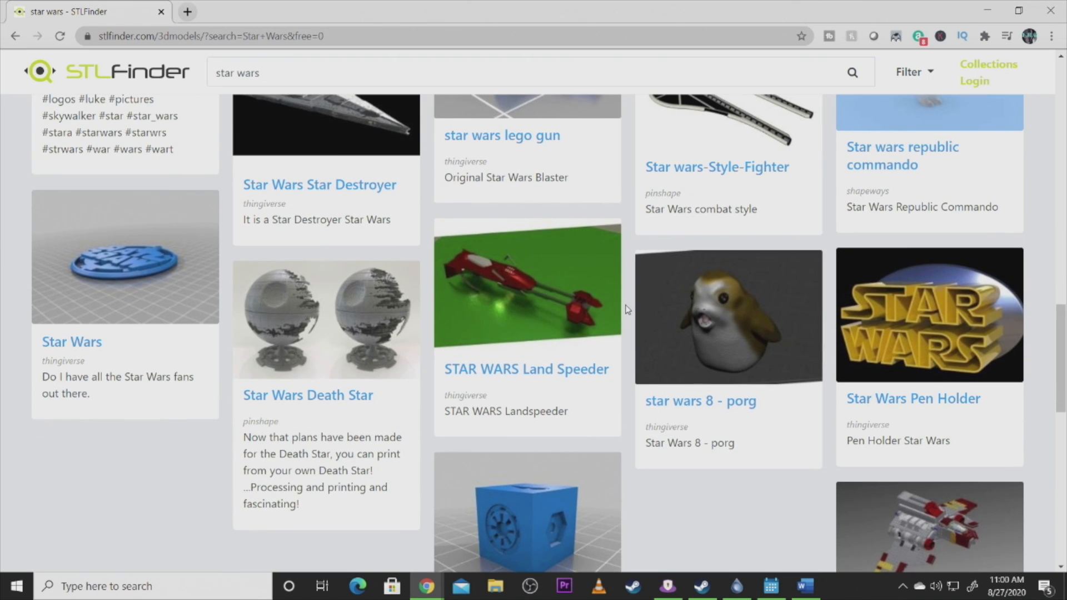
mouse_move(385, 333)
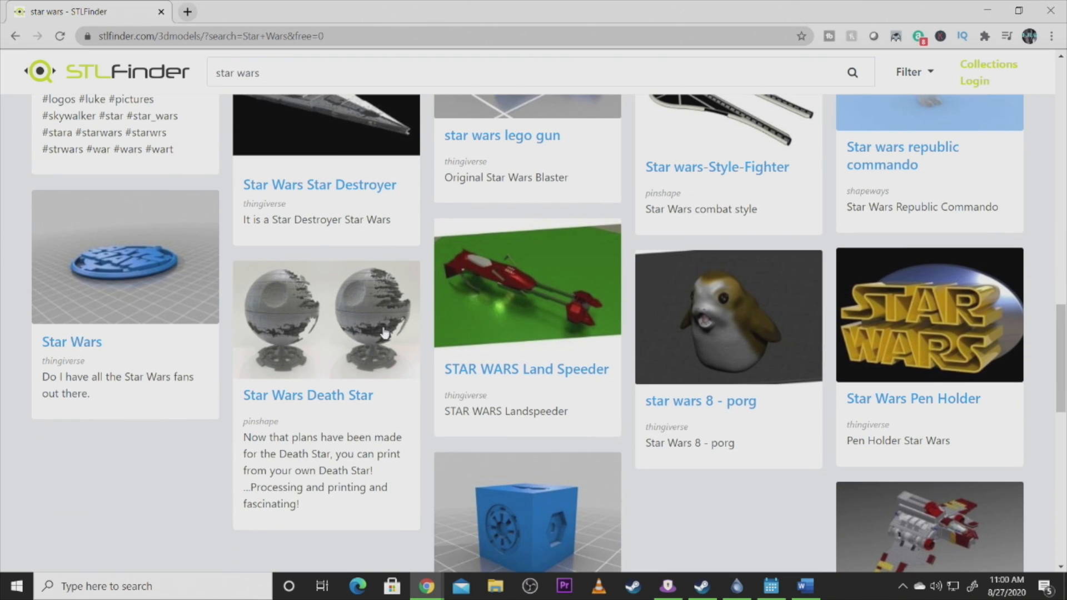
mouse_move(385, 277)
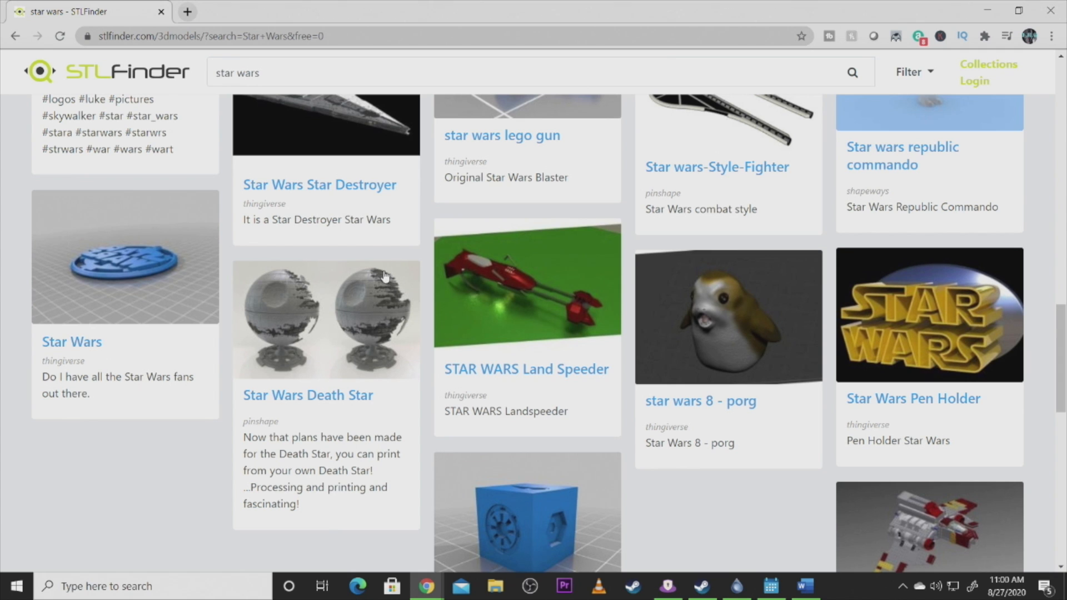
scroll("up", 3)
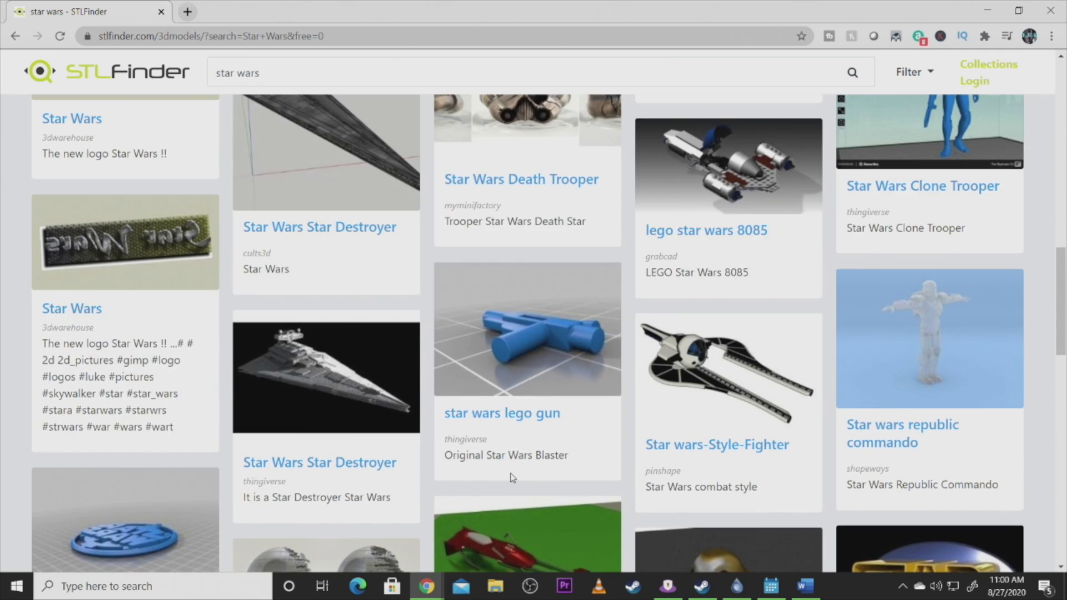
scroll("up", 3)
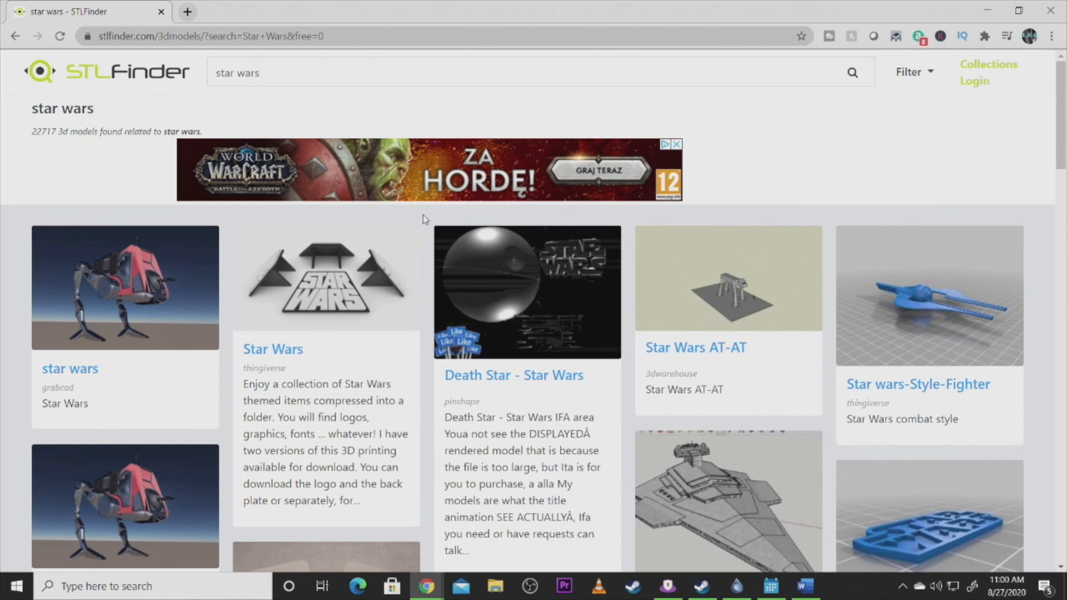
scroll("down", 3)
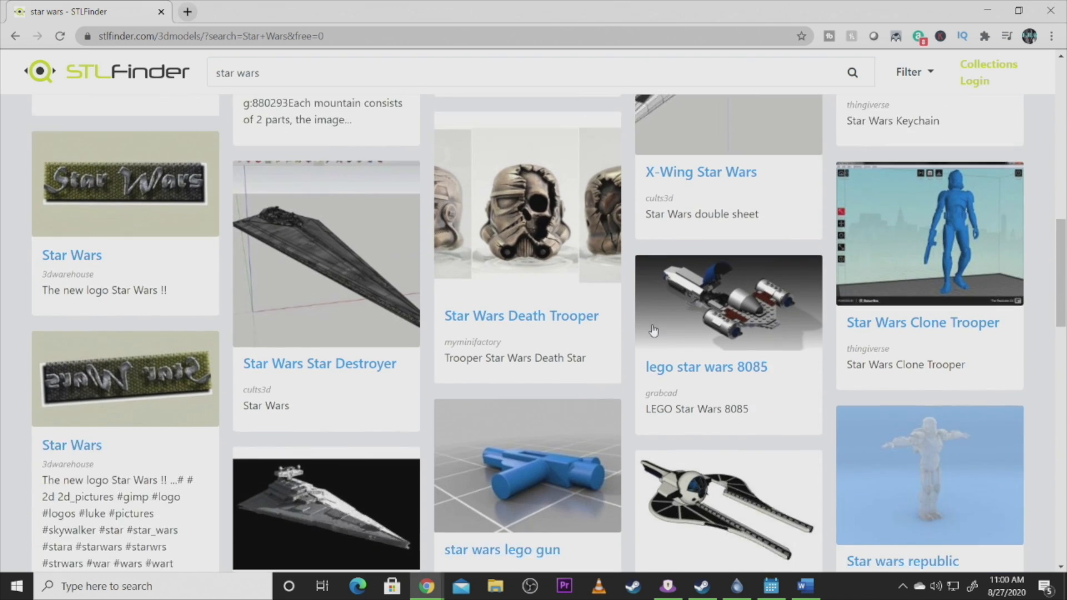
scroll("up", 3)
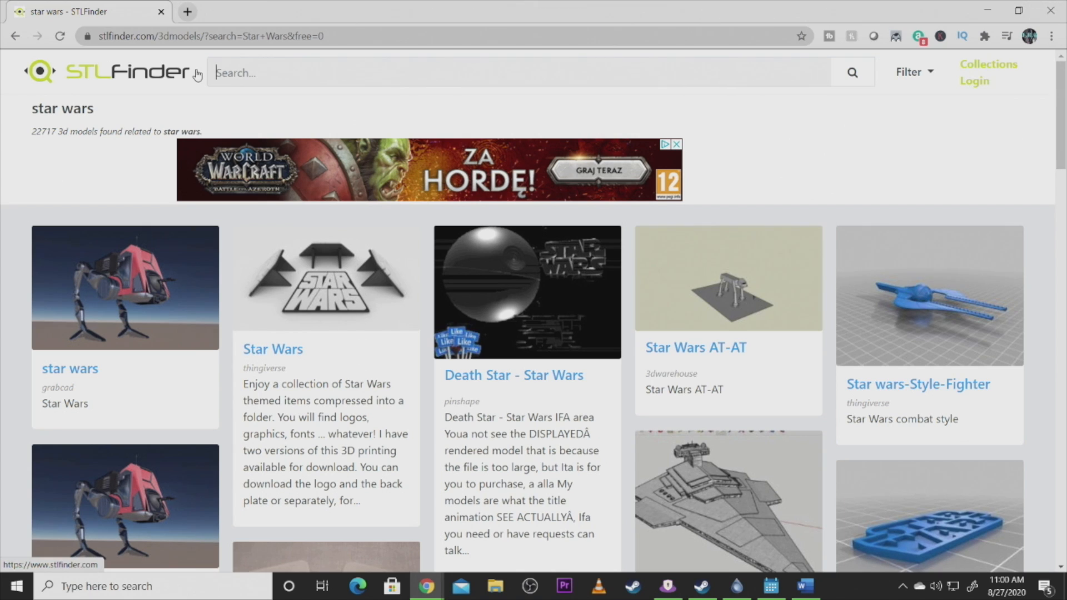
Step: Search STLFinder for 'Halloween' and scroll through the 3,904 results and back up
type("H")
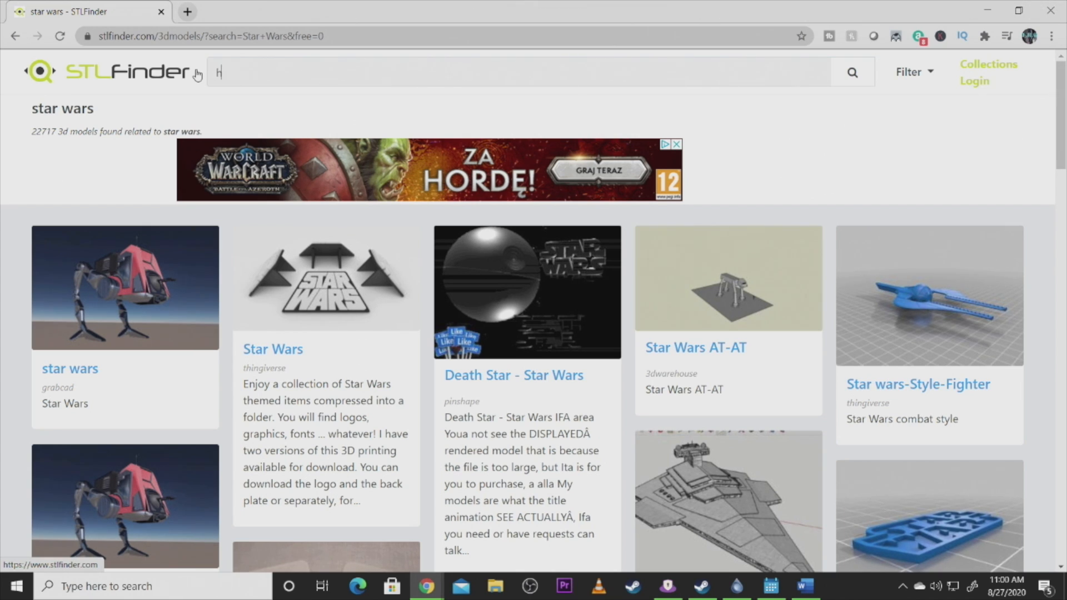
type("alloween")
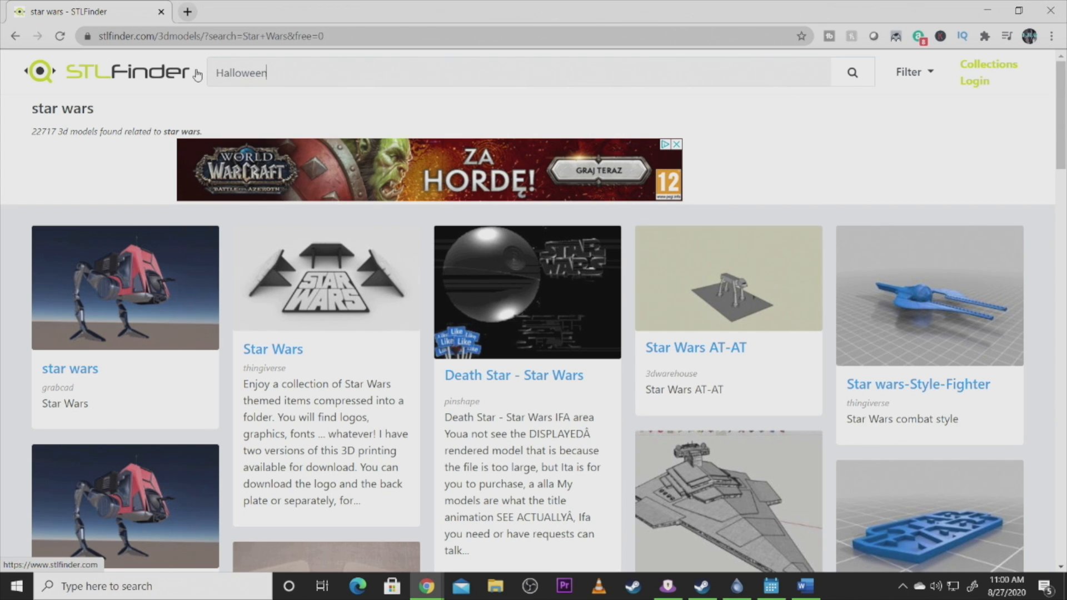
mouse_move(456, 267)
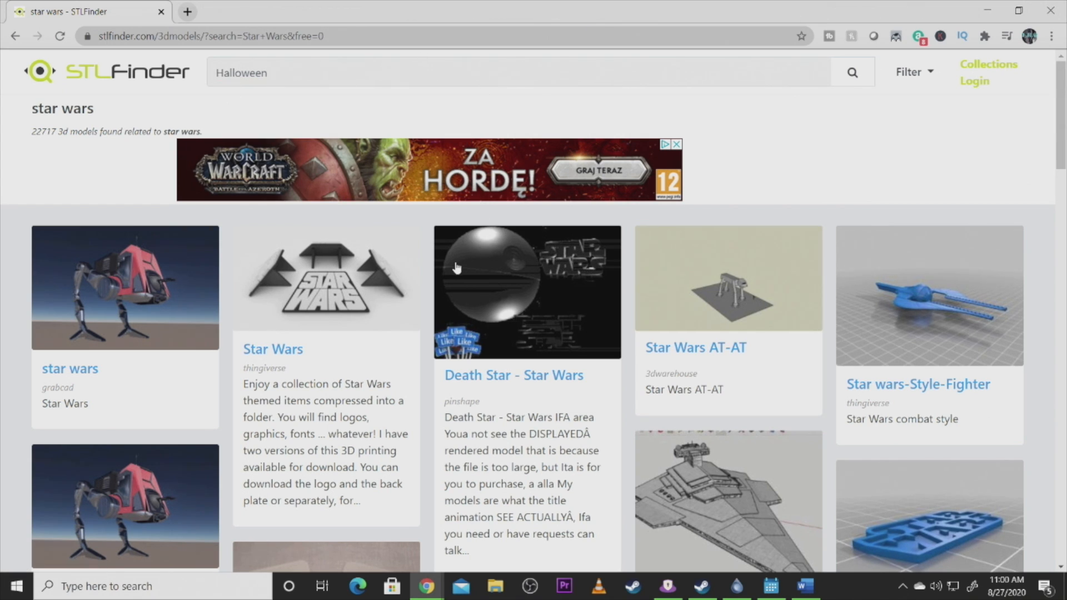
mouse_move(842, 85)
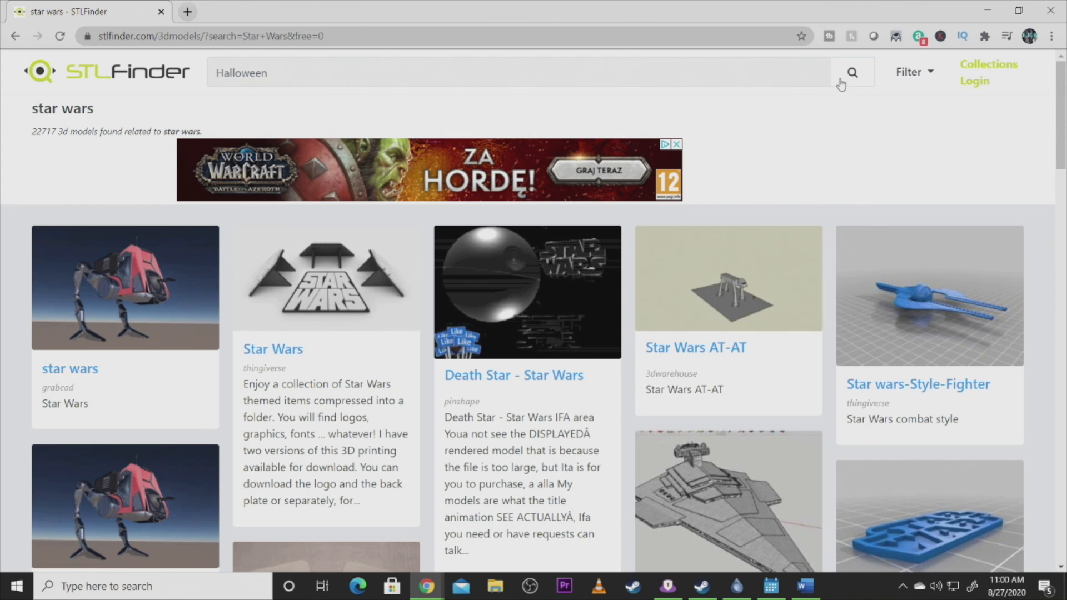
left_click(851, 73)
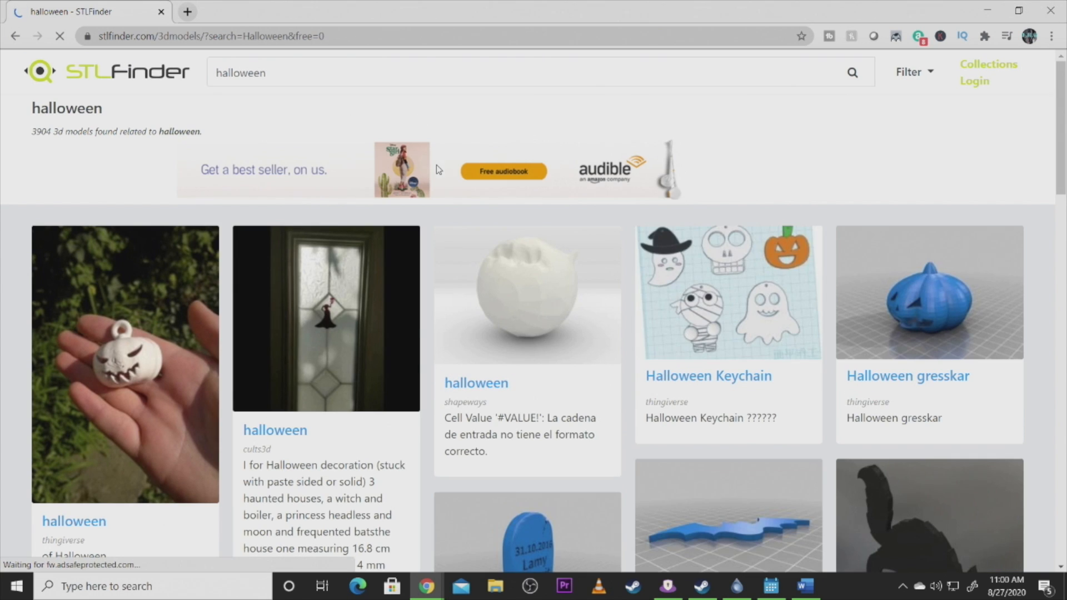
scroll("down", 3)
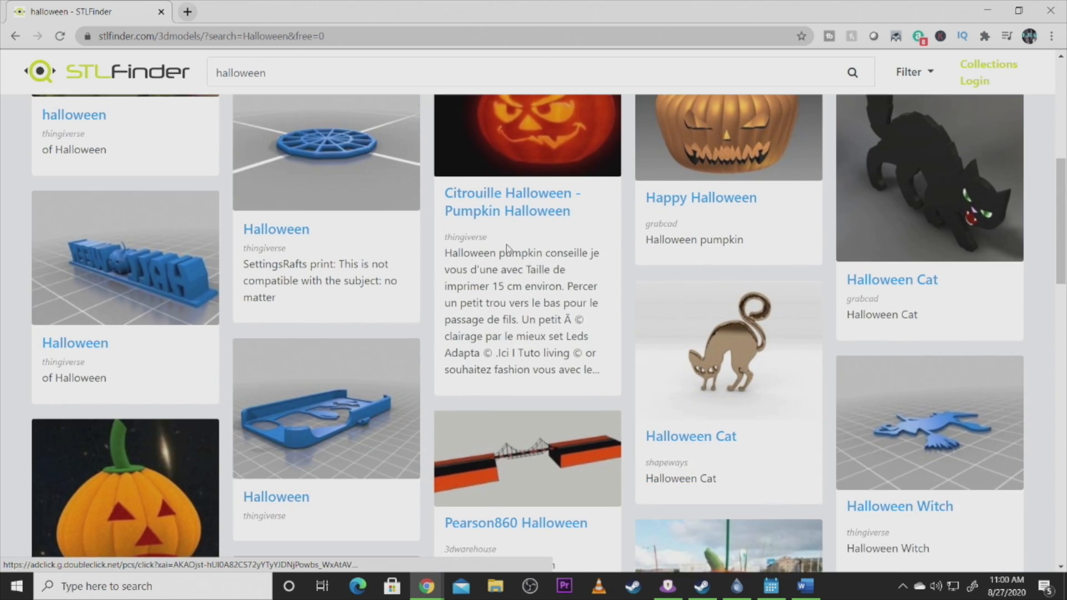
scroll("down", 3)
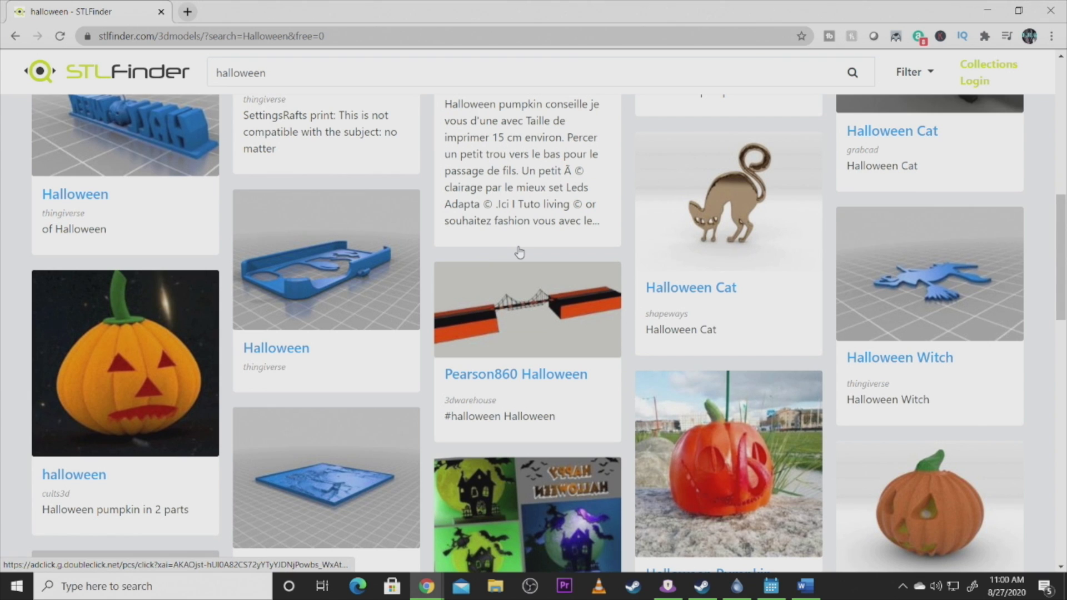
scroll("down", 3)
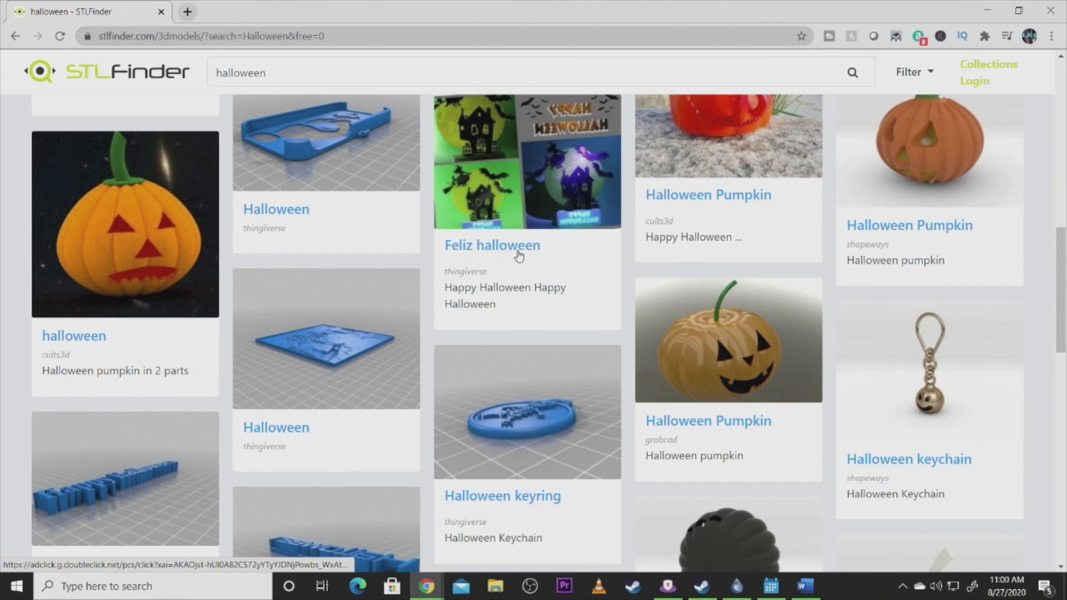
scroll("down", 3)
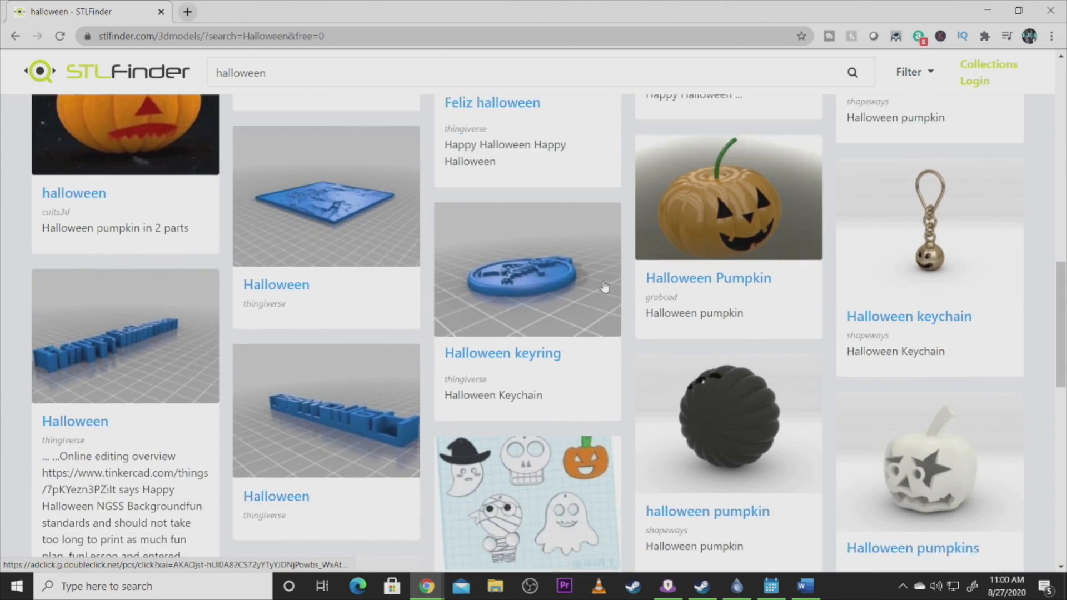
scroll("down", 3)
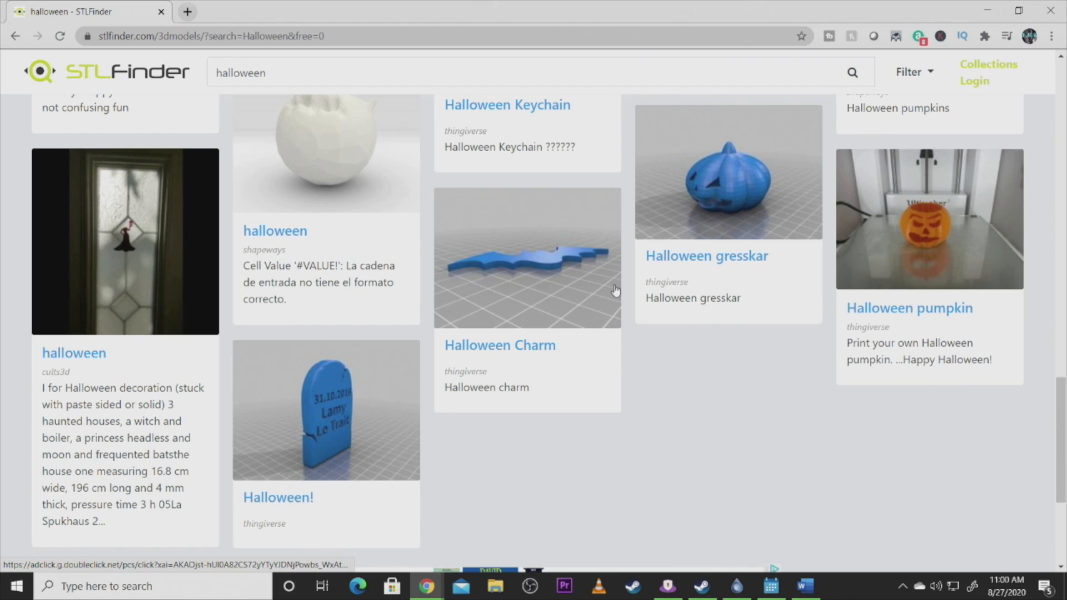
mouse_move(585, 288)
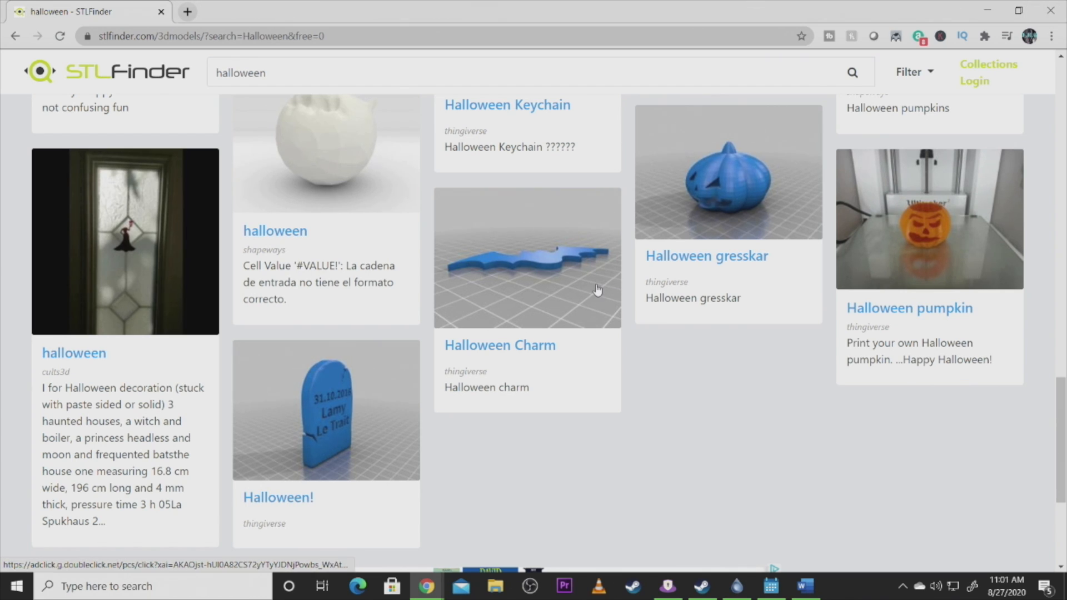
scroll("down", 3)
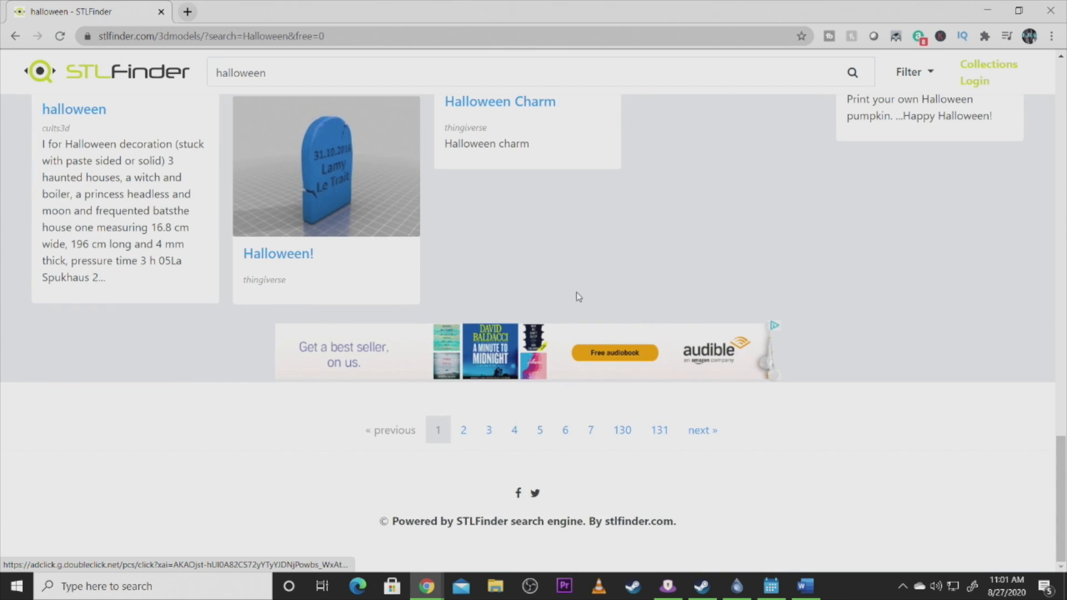
scroll("up", 3)
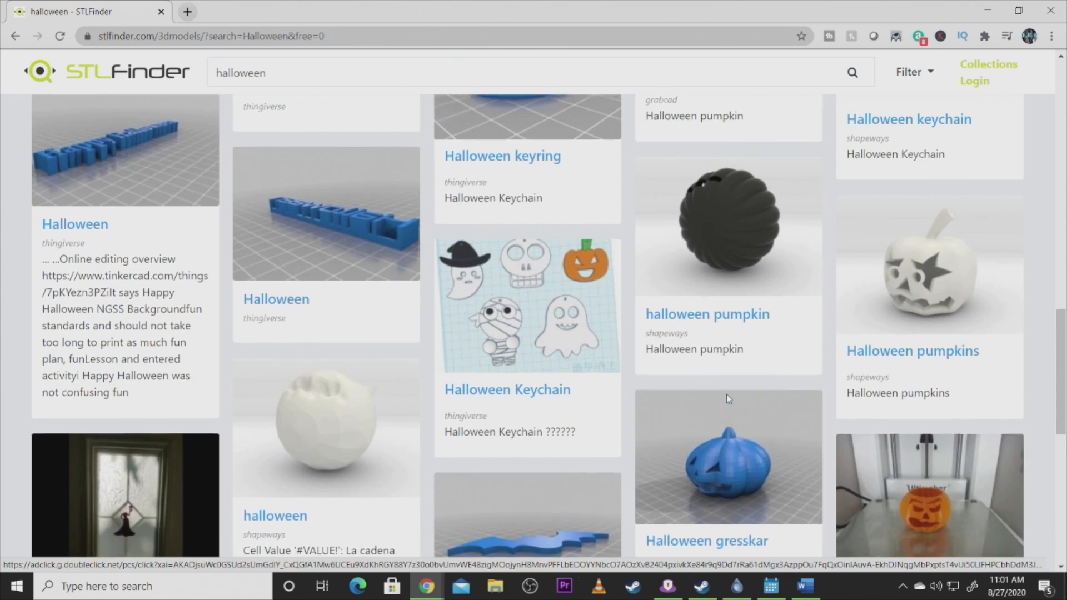
scroll("down", 3)
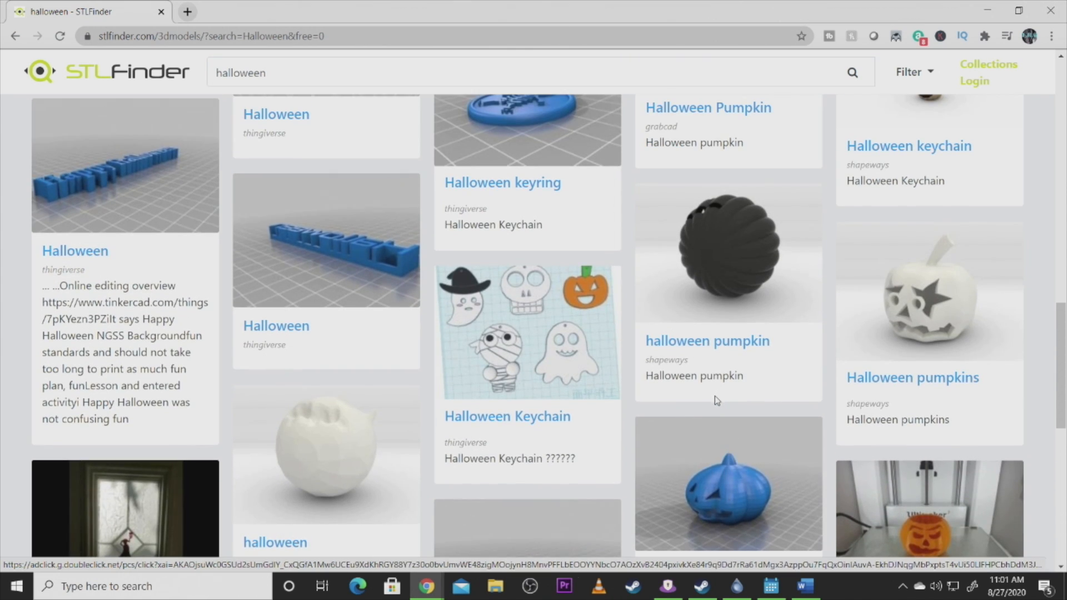
scroll("up", 3)
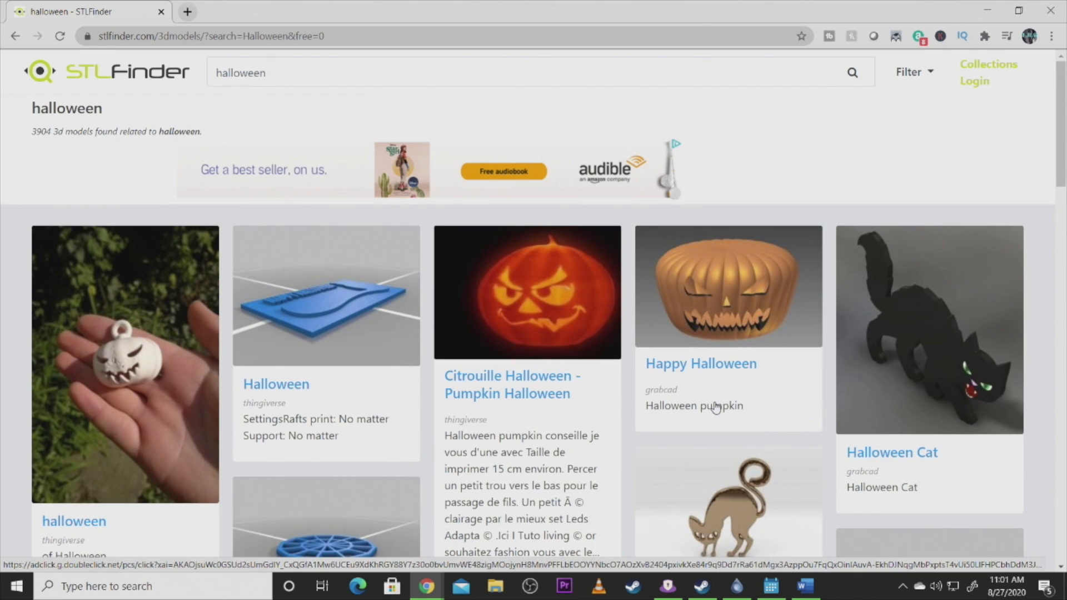
mouse_move(541, 288)
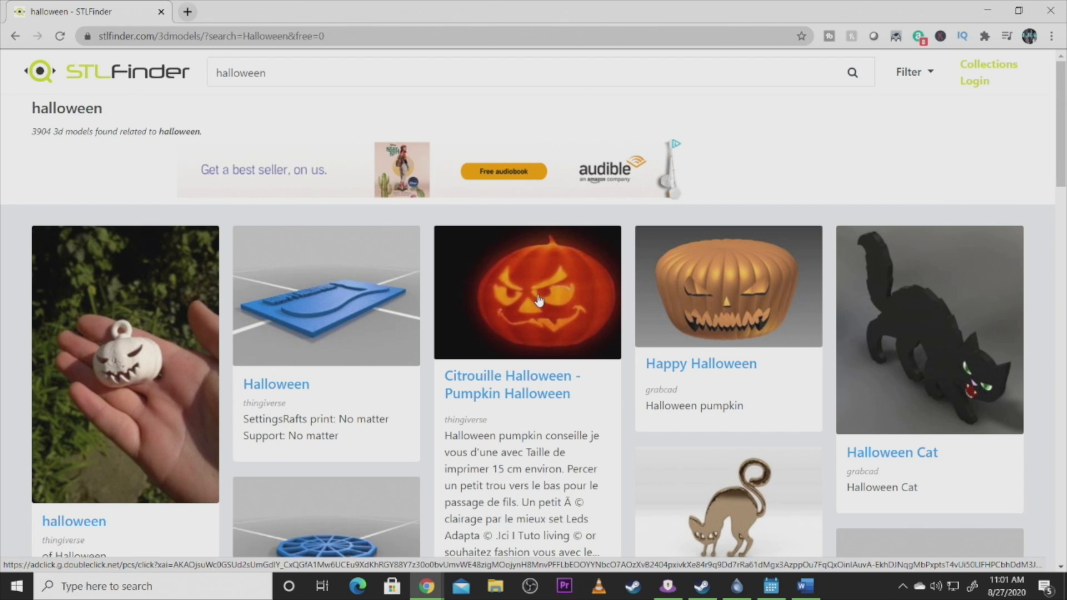
mouse_move(732, 321)
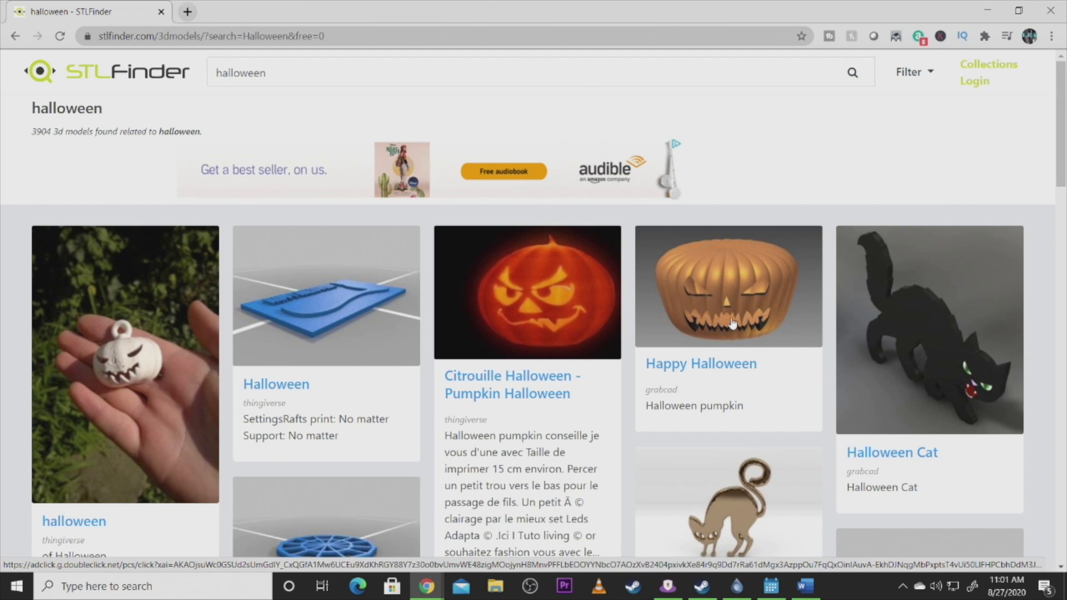
mouse_move(686, 344)
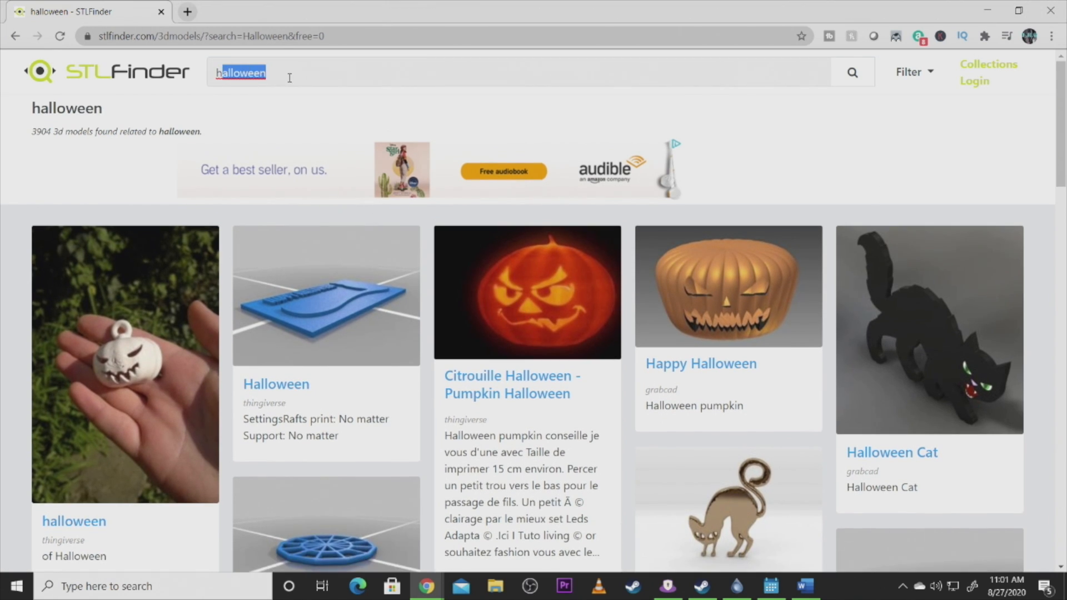
Step: Search STLFinder for 'garage organizer' (5,286 results), then run a 'tool organizer' search
type("garga")
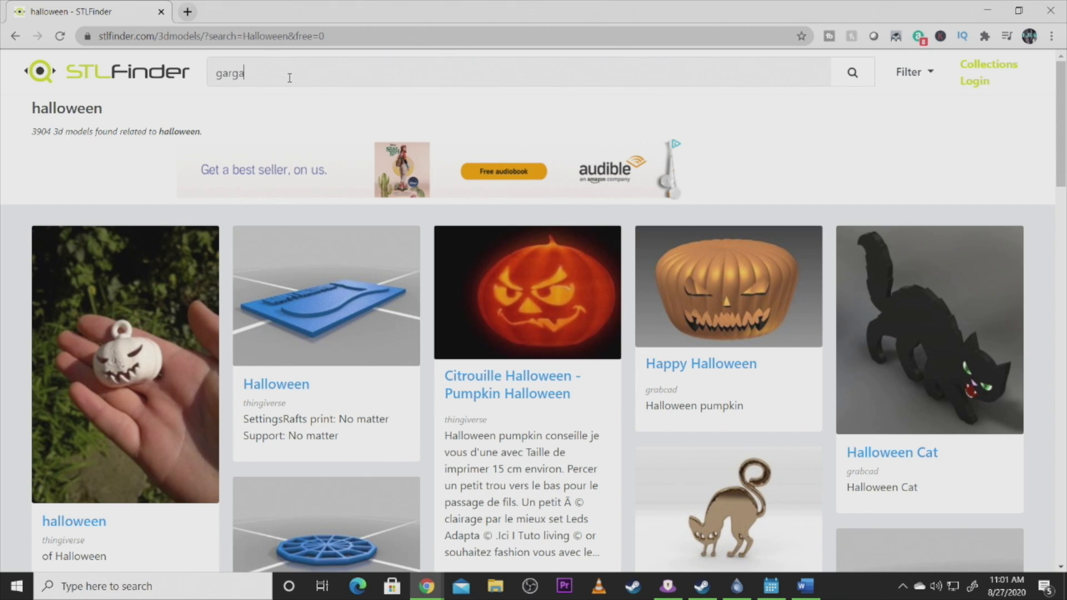
type("tool organizer")
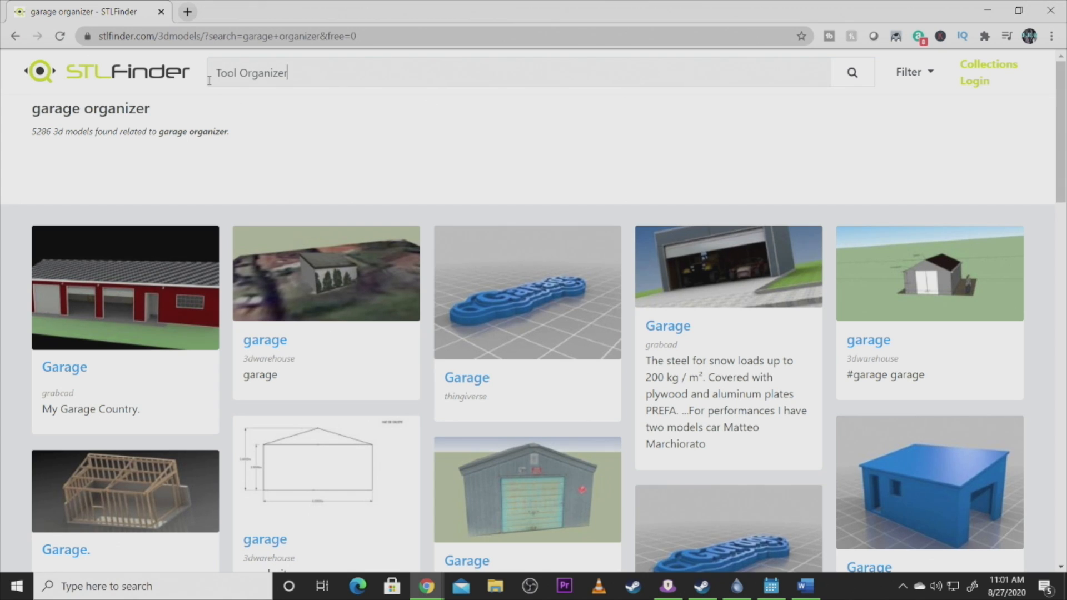
mouse_move(379, 176)
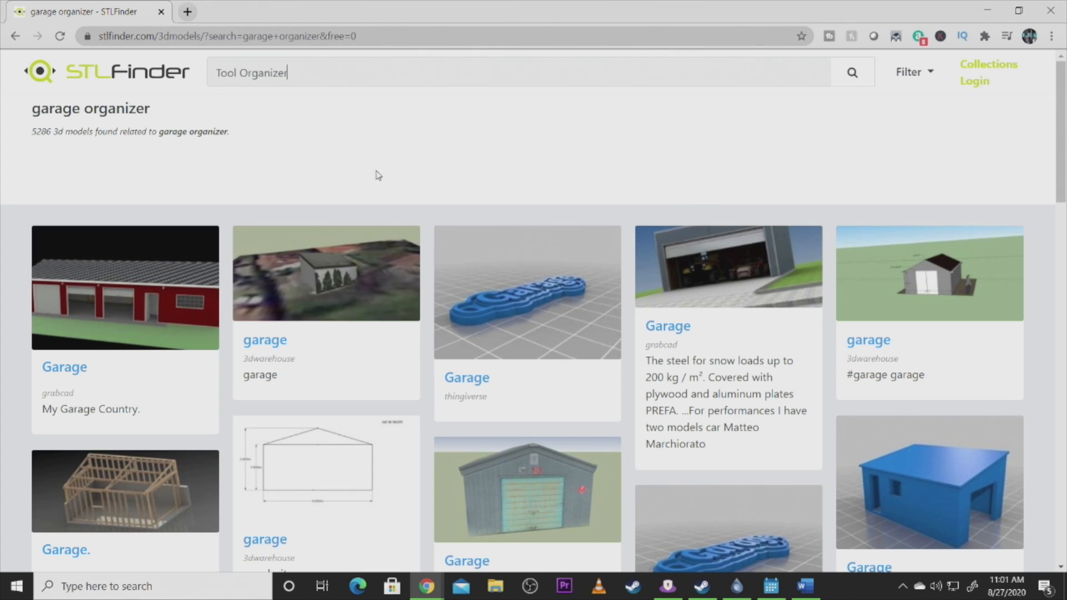
mouse_move(335, 201)
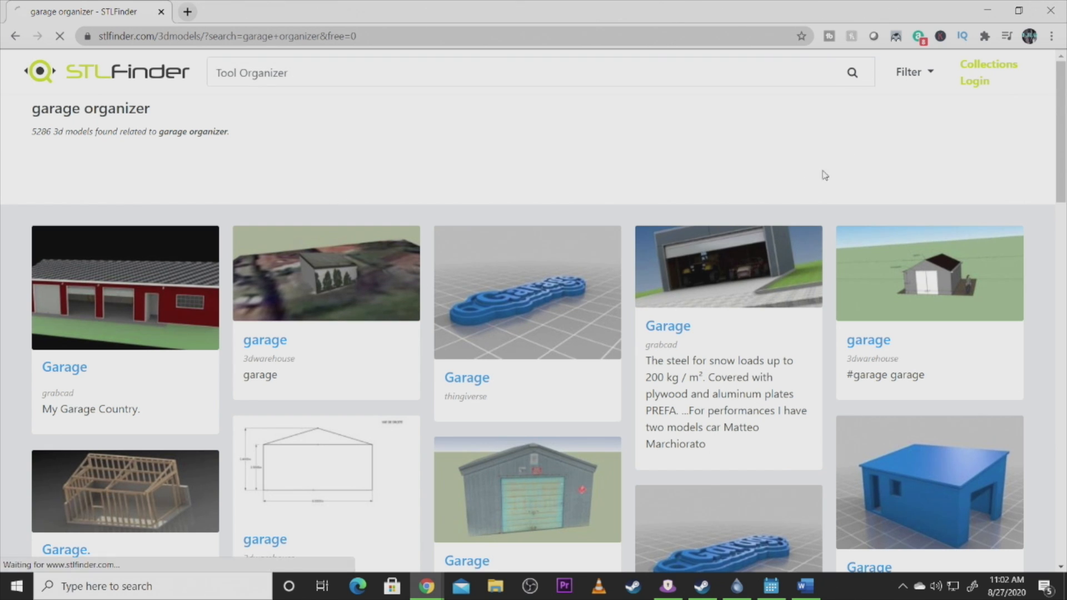
left_click(851, 73)
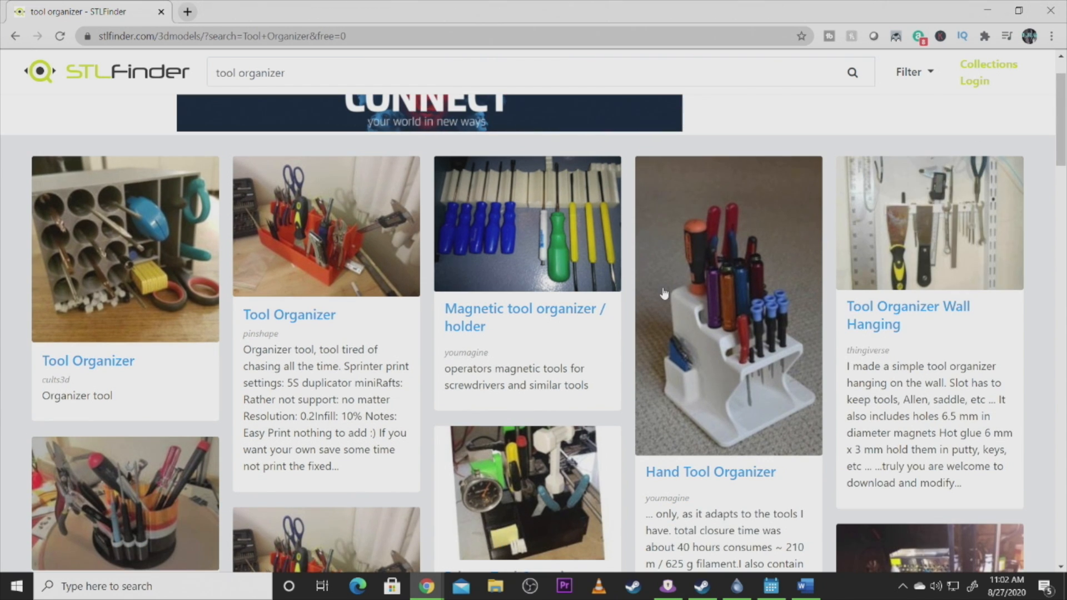
scroll("down", 3)
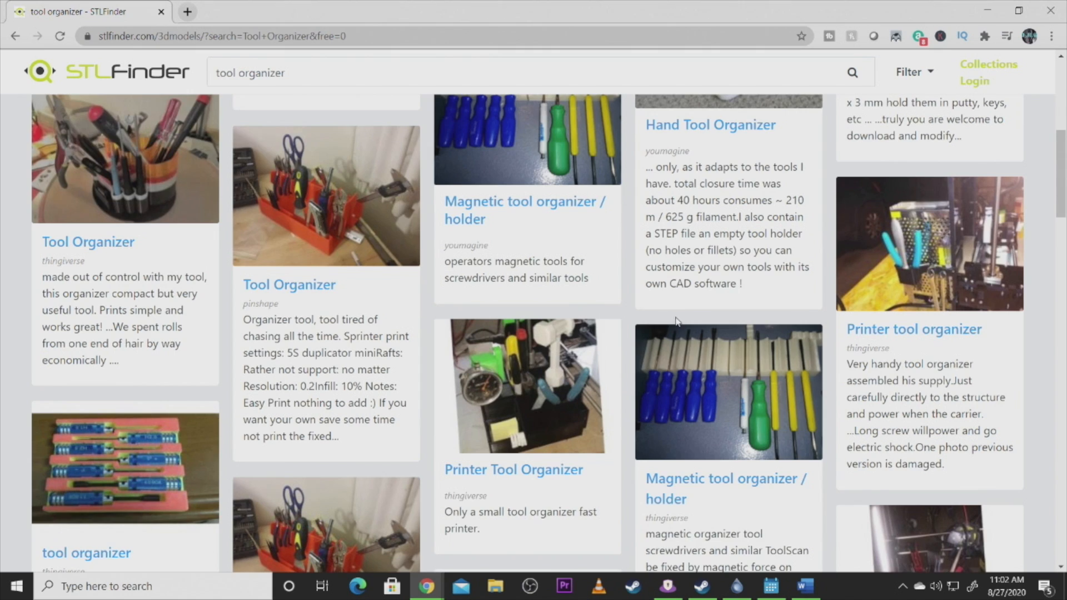
scroll("down", 3)
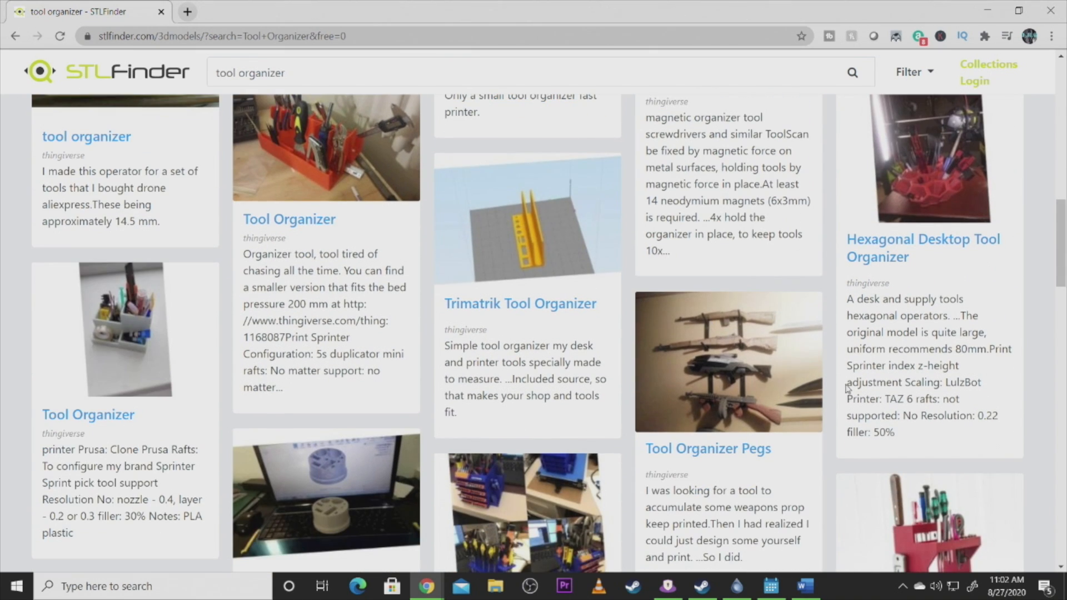
scroll("up", 3)
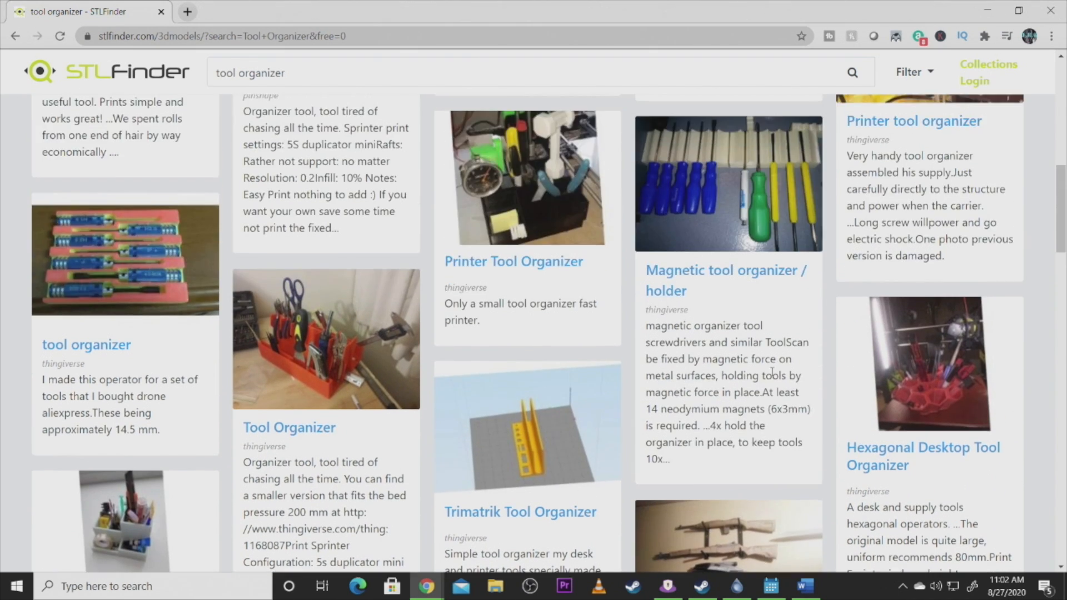
scroll("down", 3)
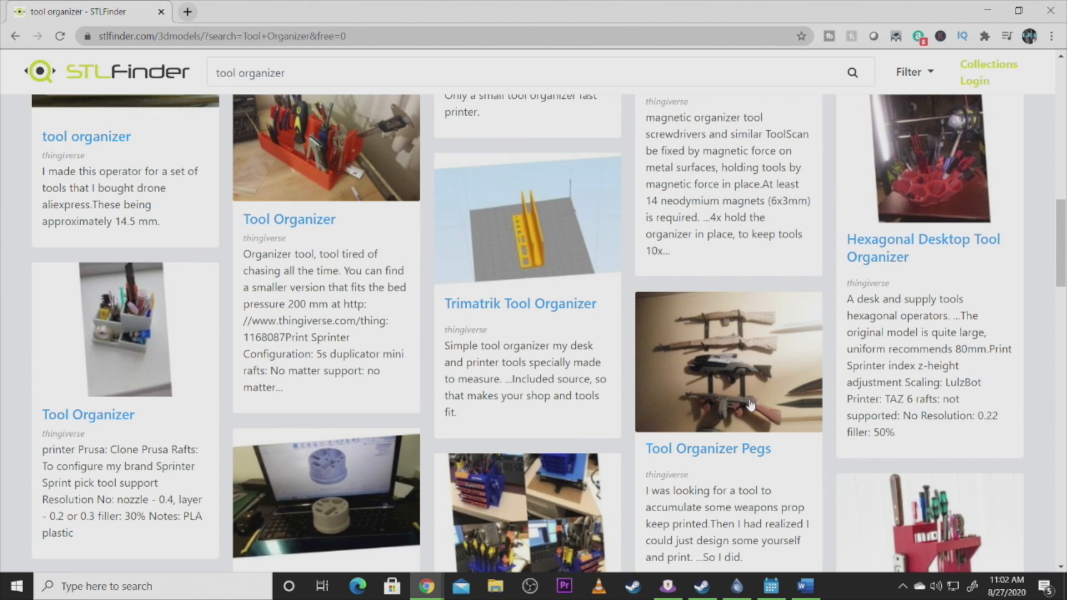
scroll("down", 3)
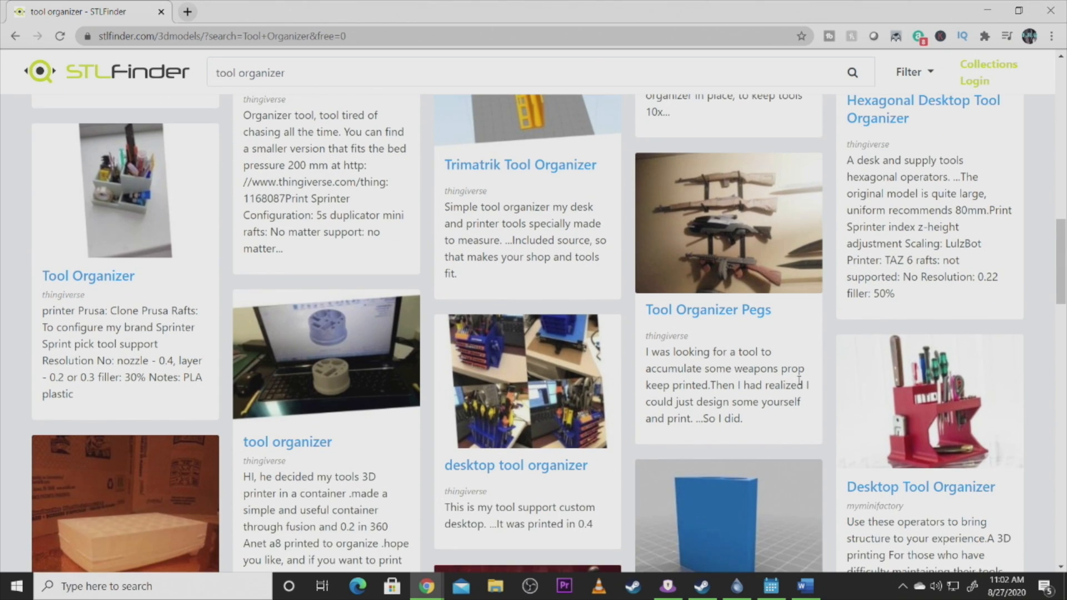
scroll("down", 3)
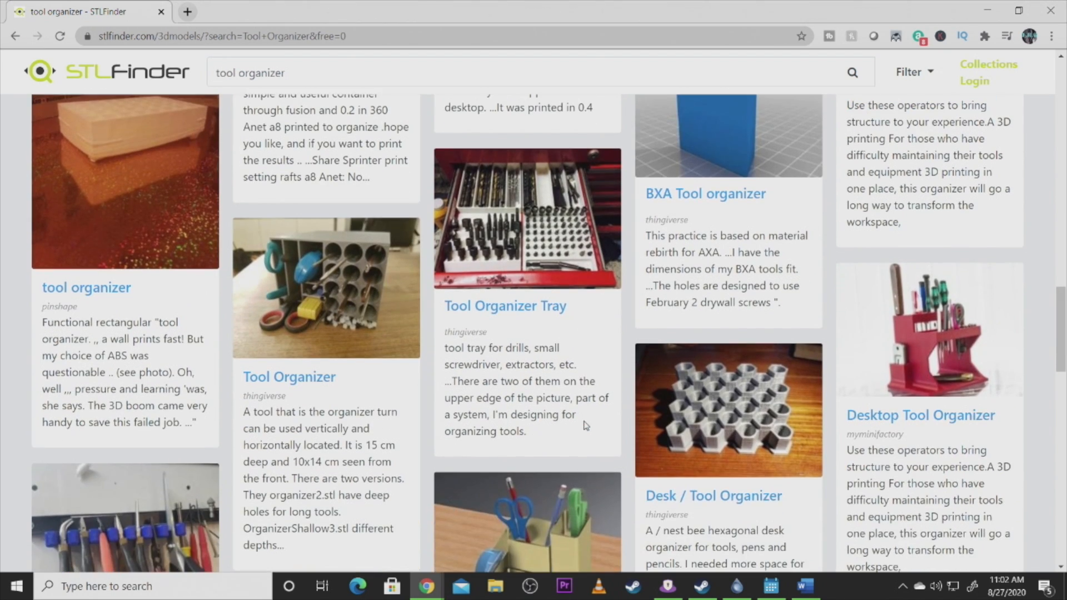
scroll("down", 3)
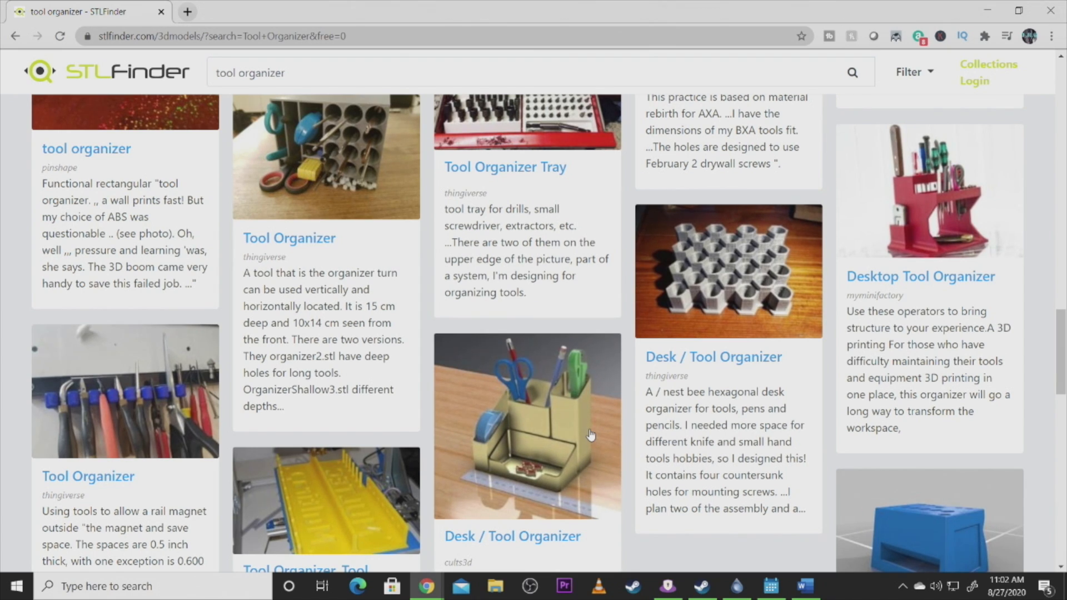
scroll("down", 3)
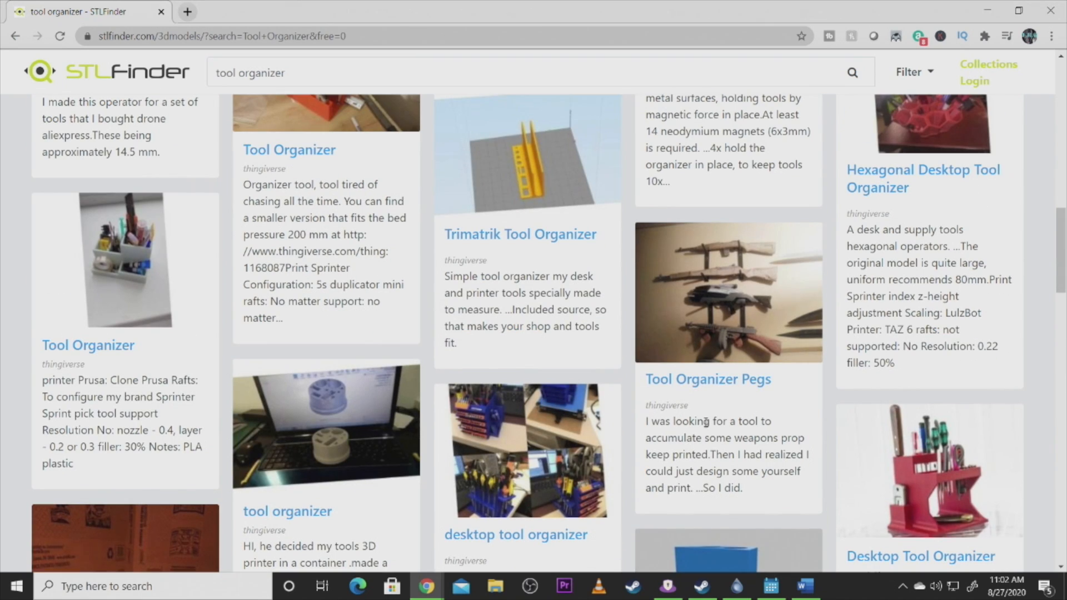
scroll("down", 3)
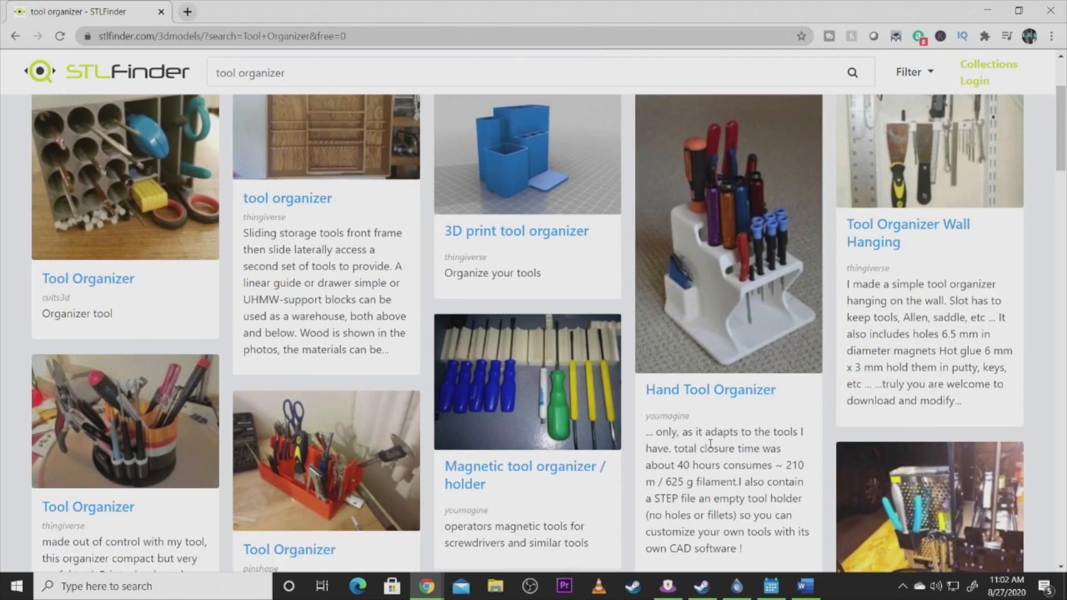
scroll("up", 3)
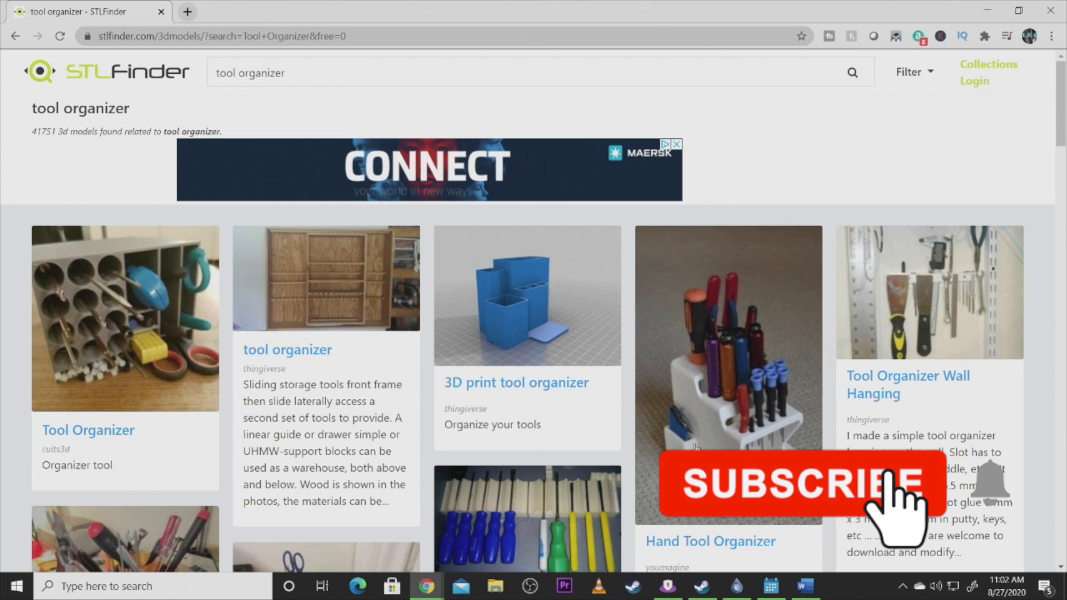
left_click(789, 483)
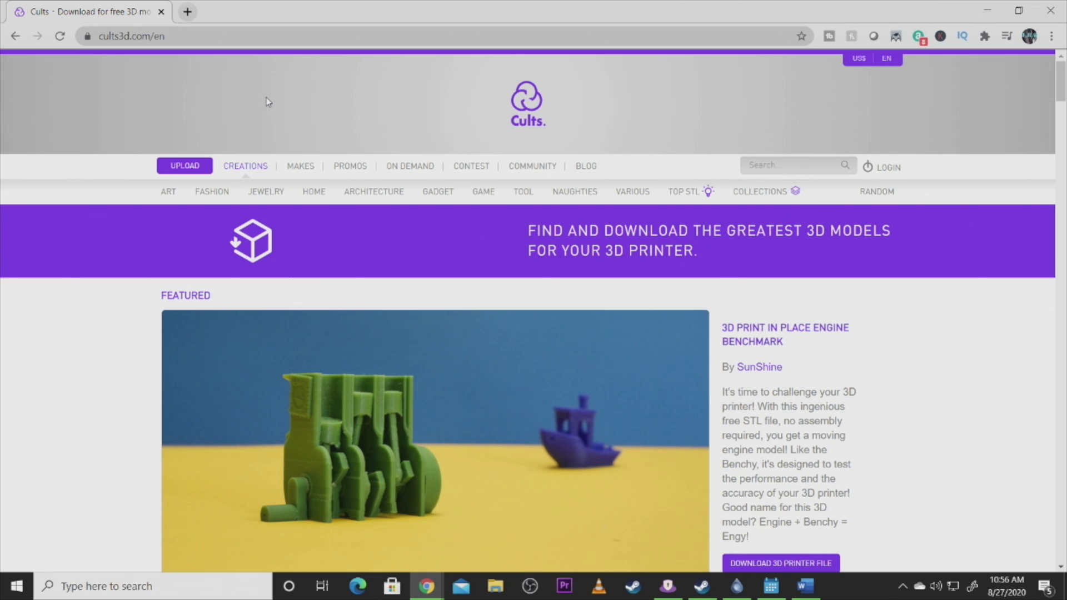
mouse_move(527, 364)
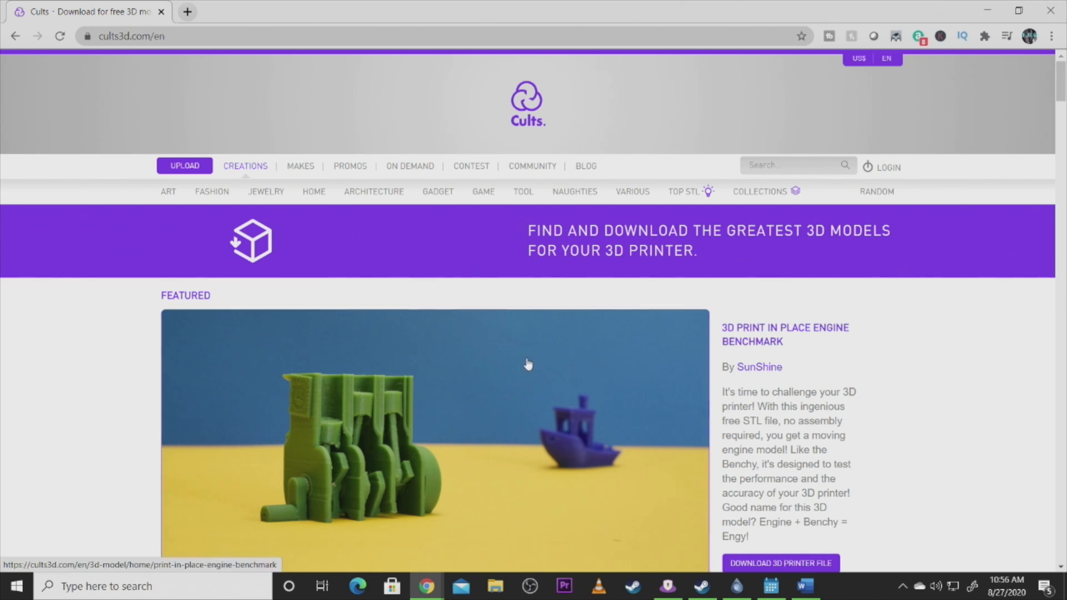
mouse_move(436, 192)
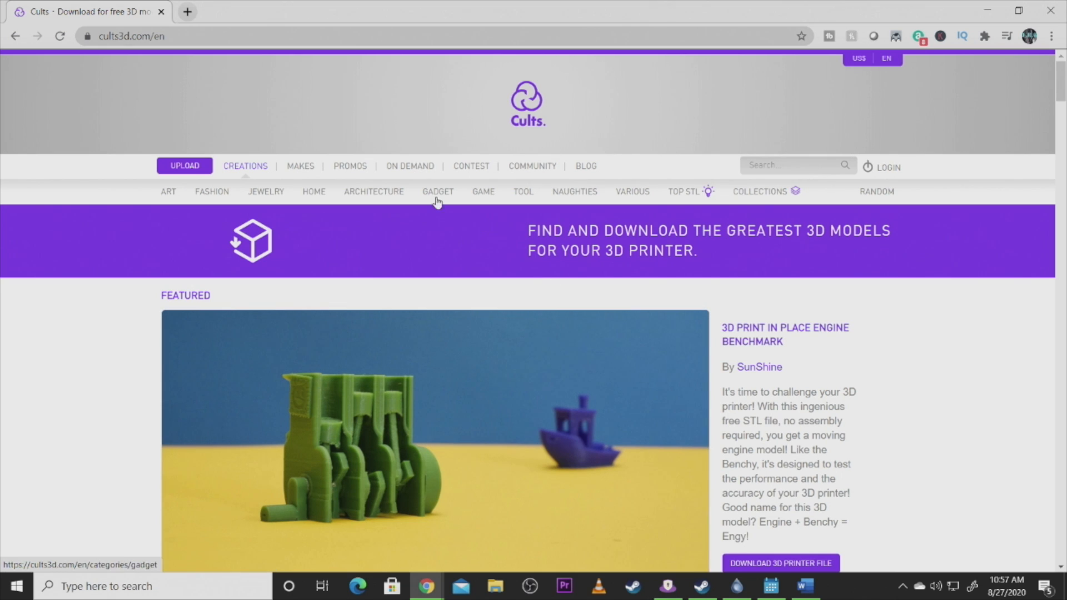
mouse_move(314, 192)
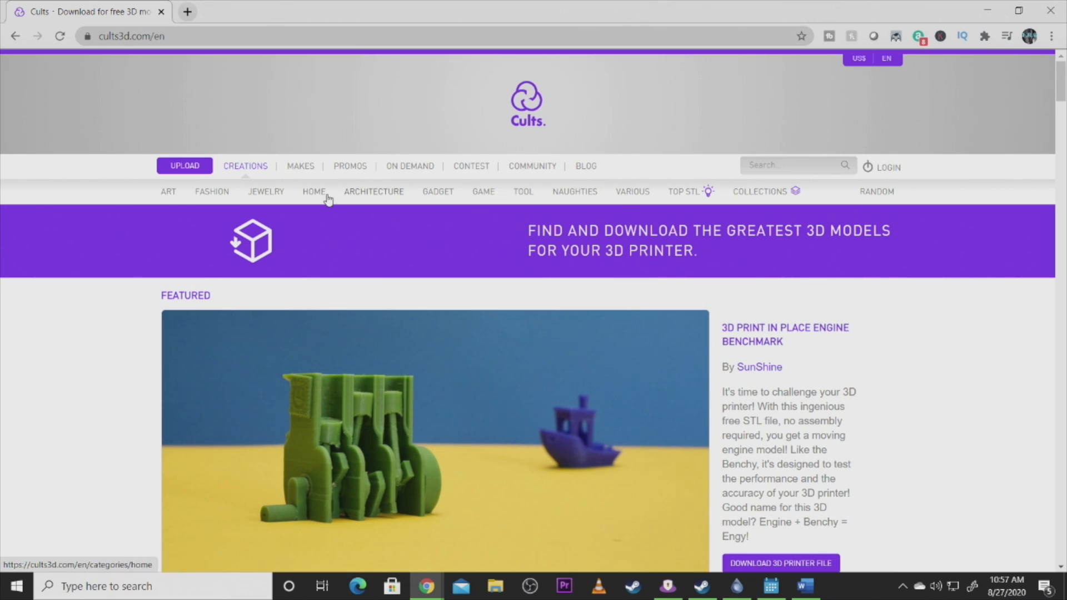
scroll("down", 3)
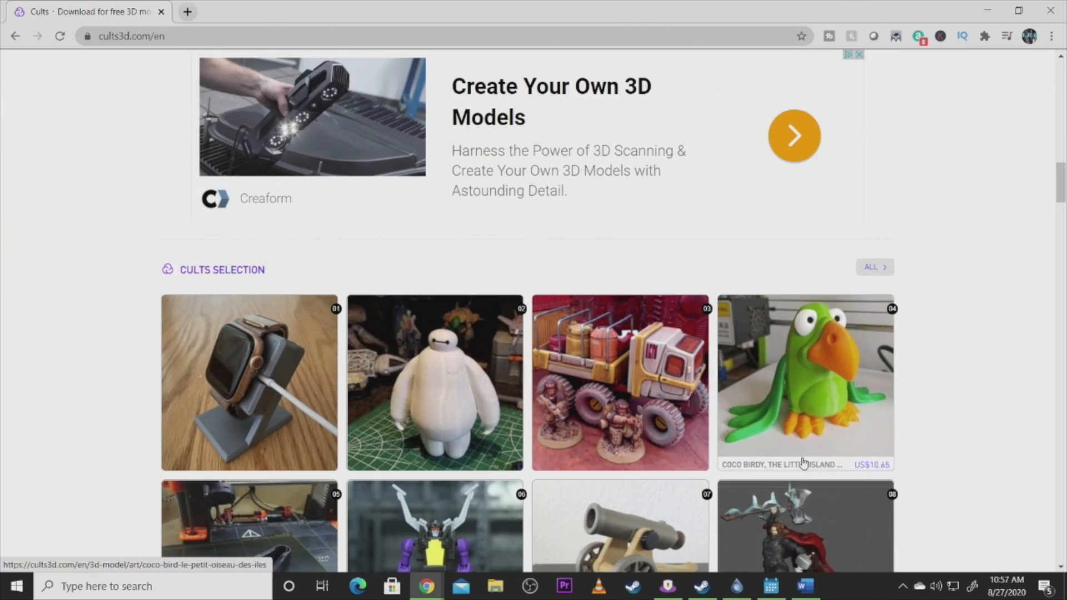
scroll("down", 3)
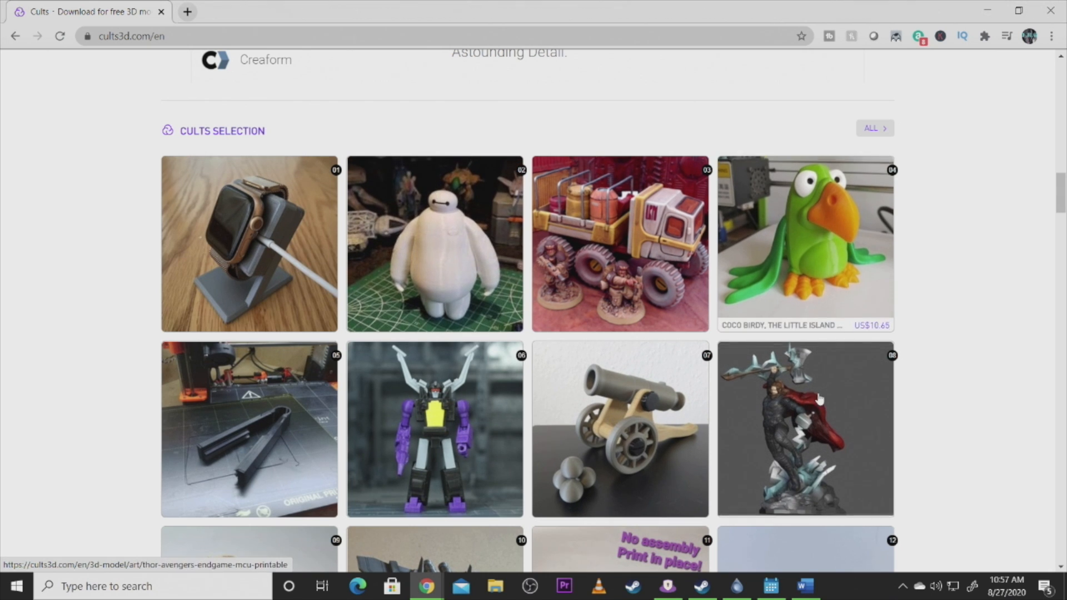
scroll("down", 3)
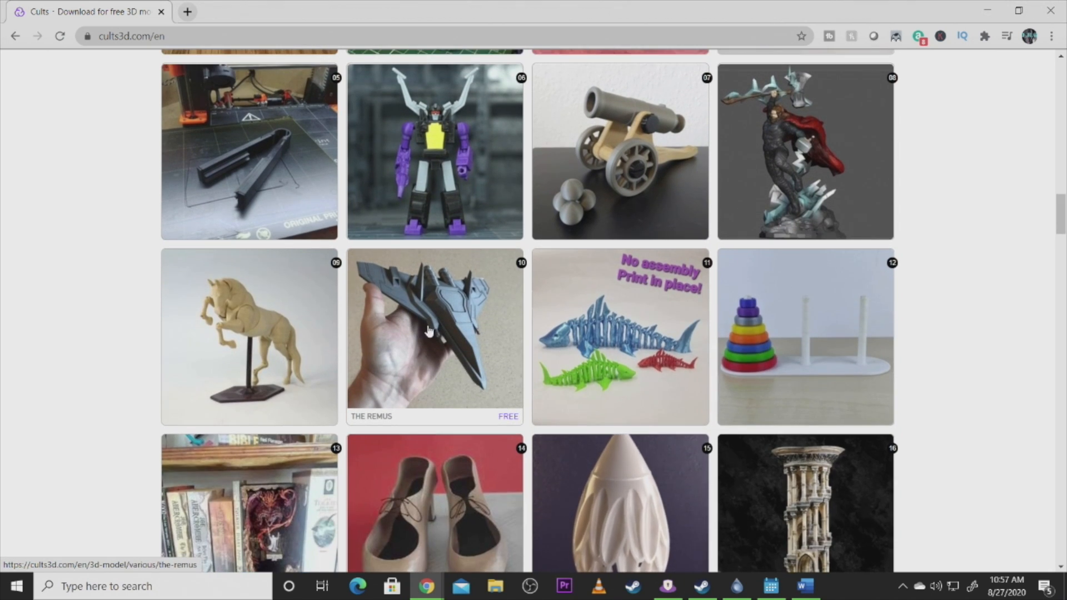
scroll("up", 3)
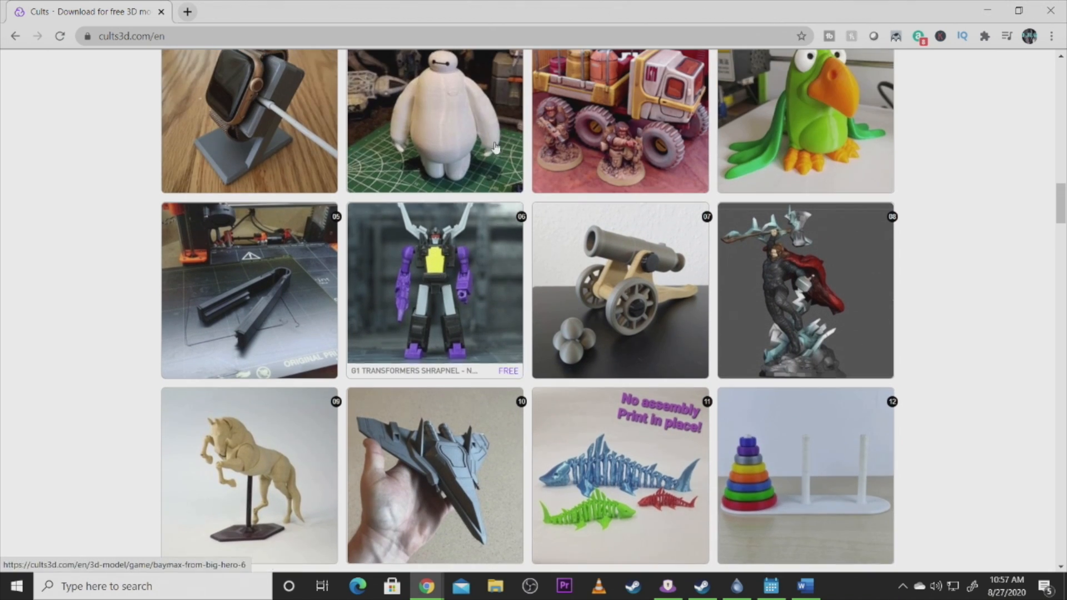
scroll("up", 3)
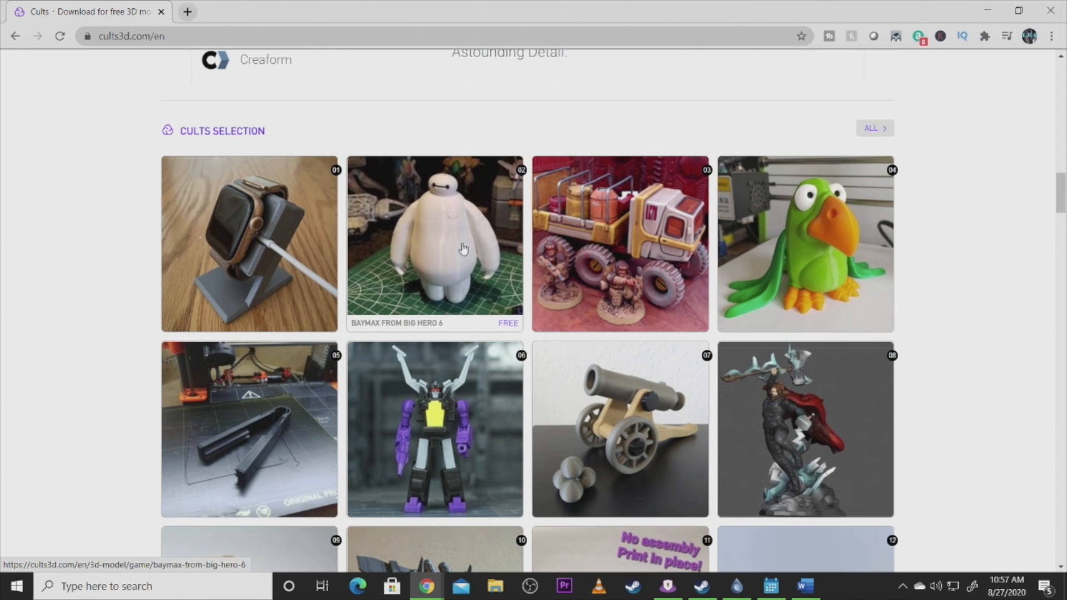
scroll("down", 3)
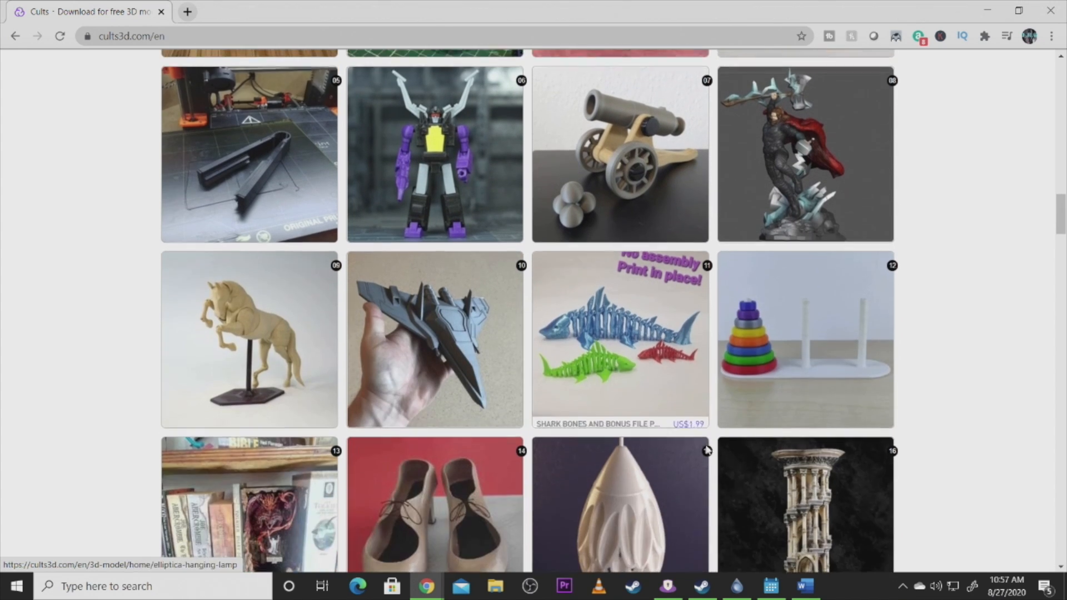
scroll("down", 3)
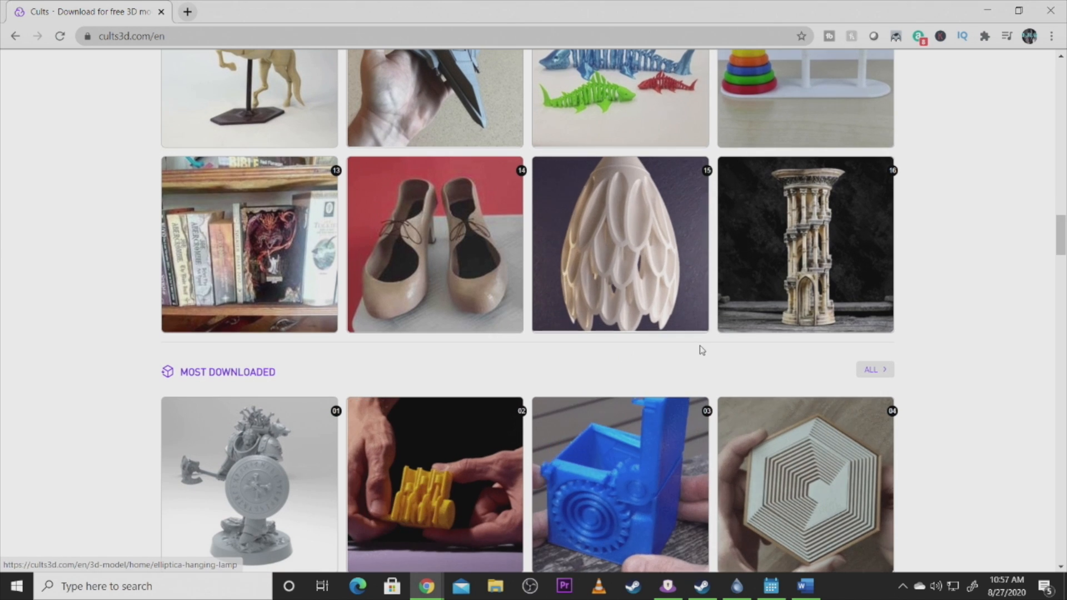
scroll("down", 3)
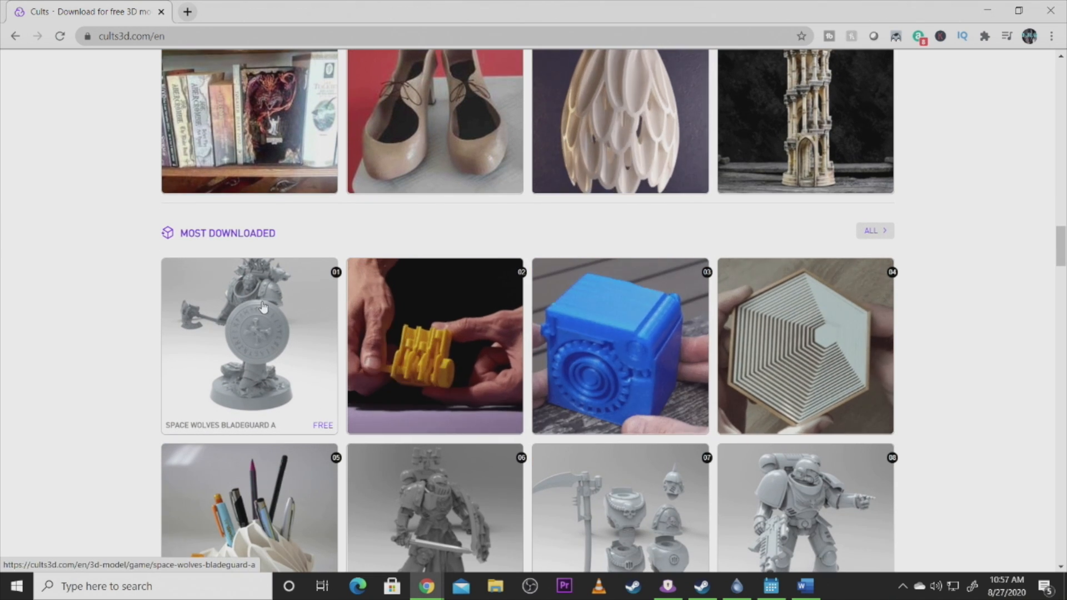
scroll("down", 3)
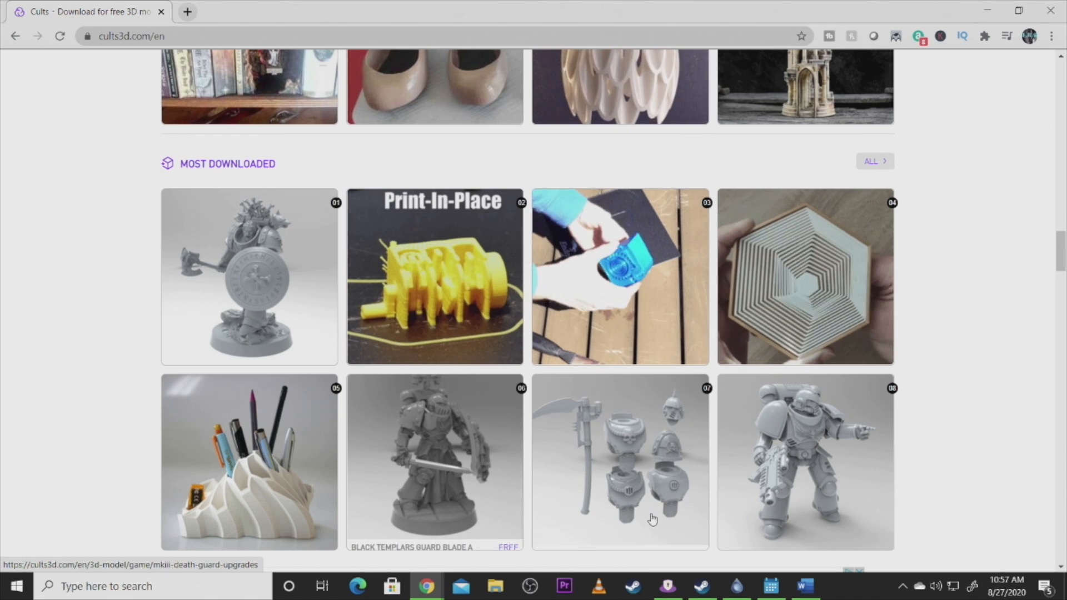
mouse_move(264, 293)
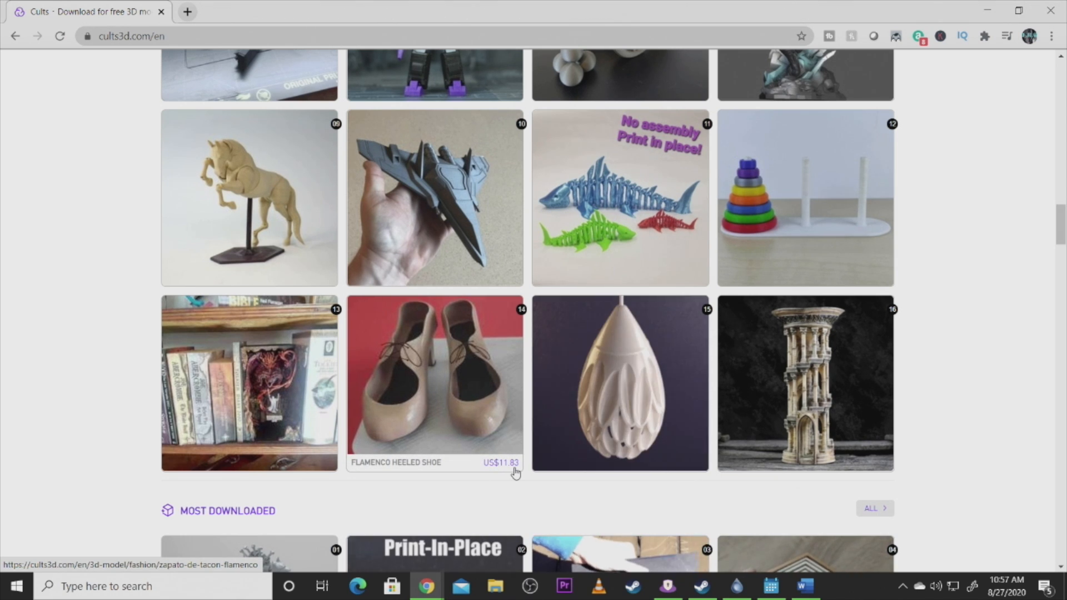
mouse_move(815, 364)
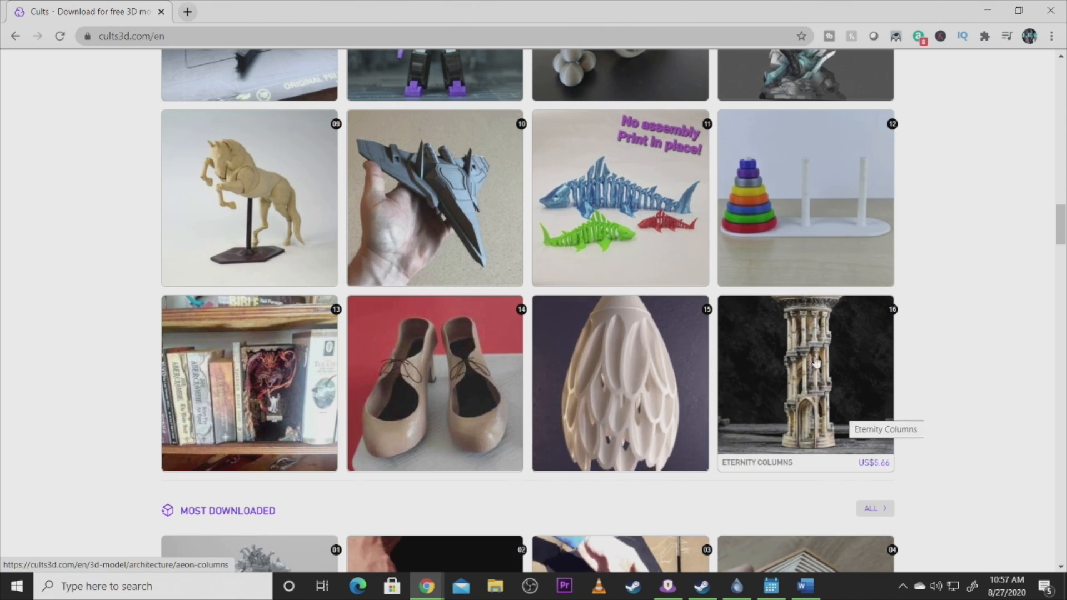
scroll("up", 3)
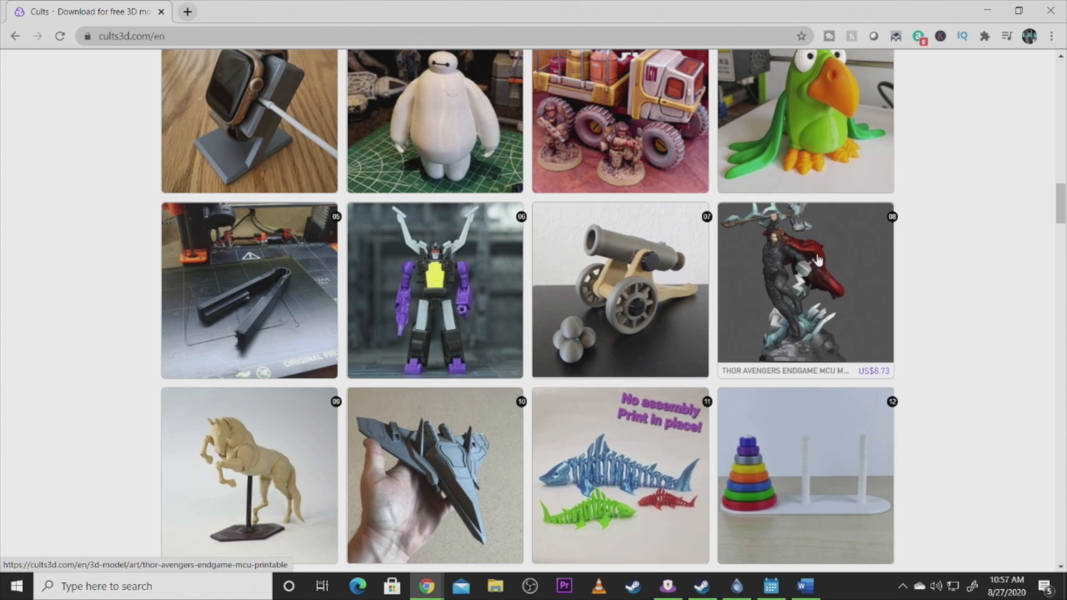
scroll("up", 3)
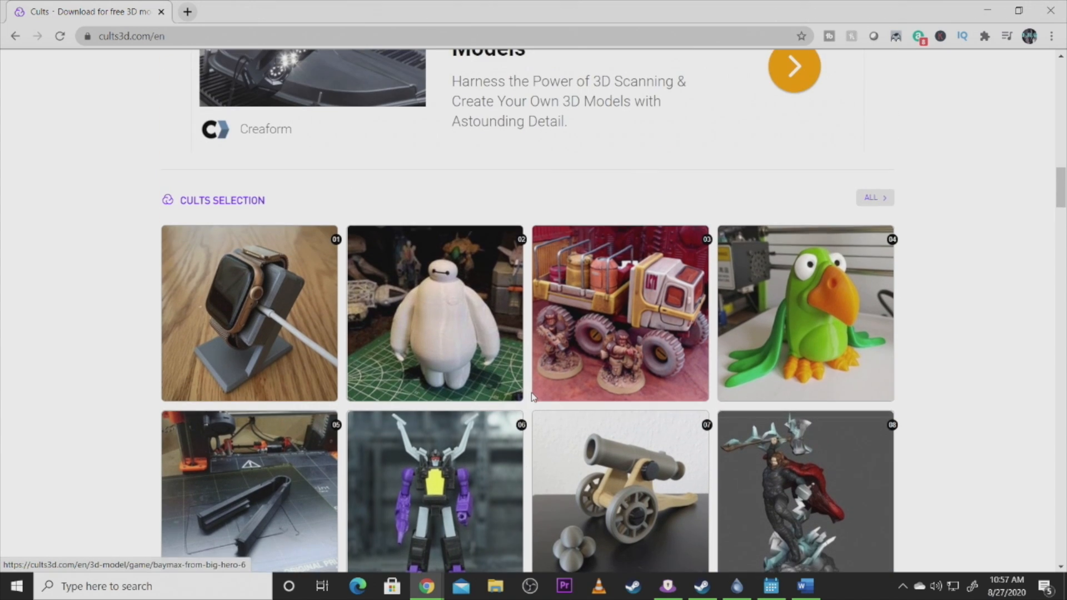
scroll("up", 3)
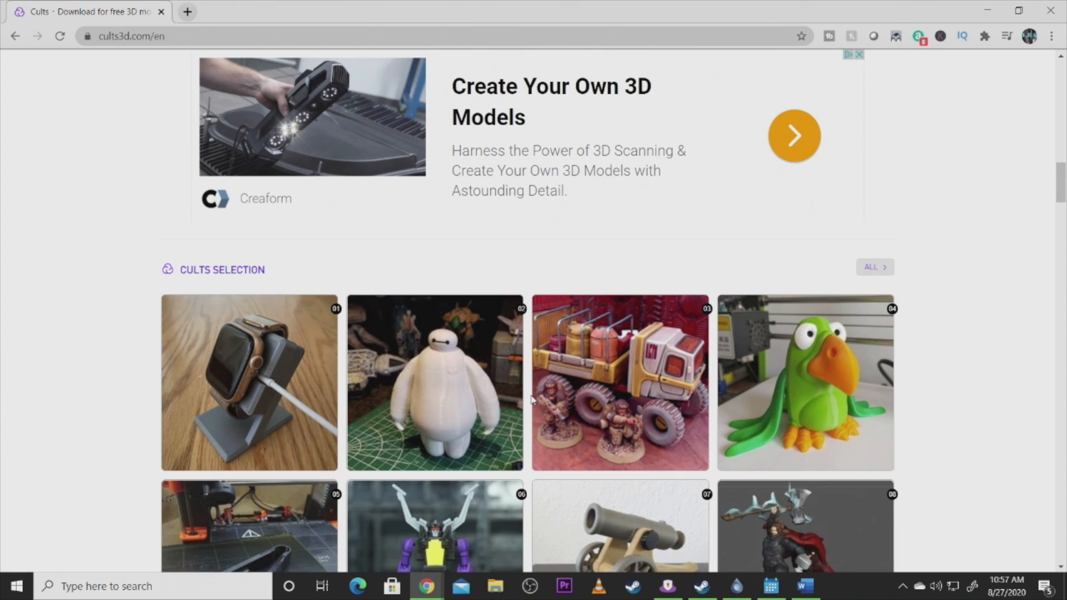
scroll("up", 3)
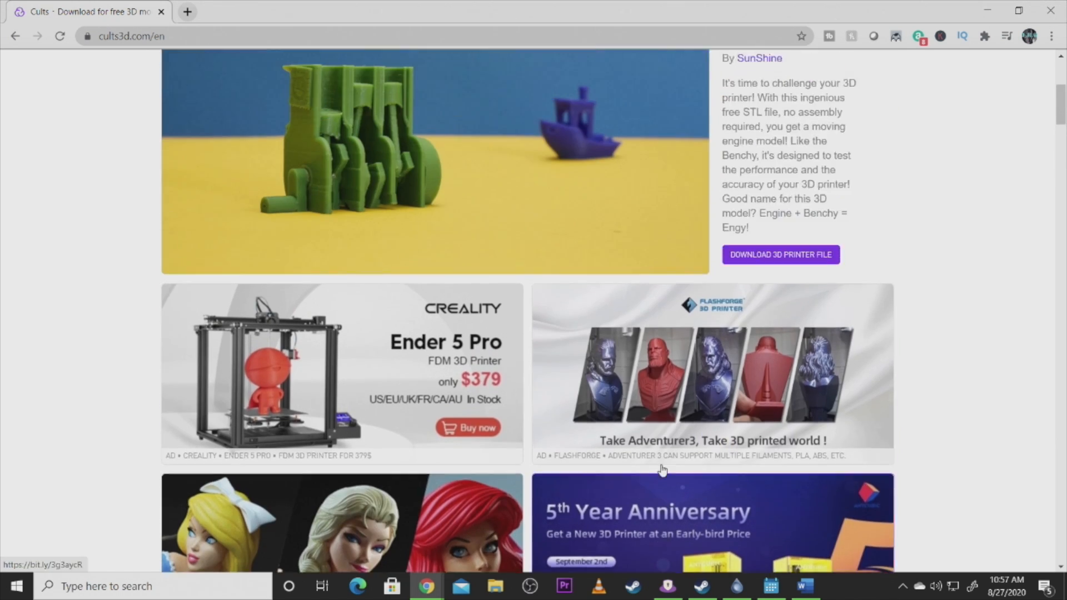
scroll("down", 3)
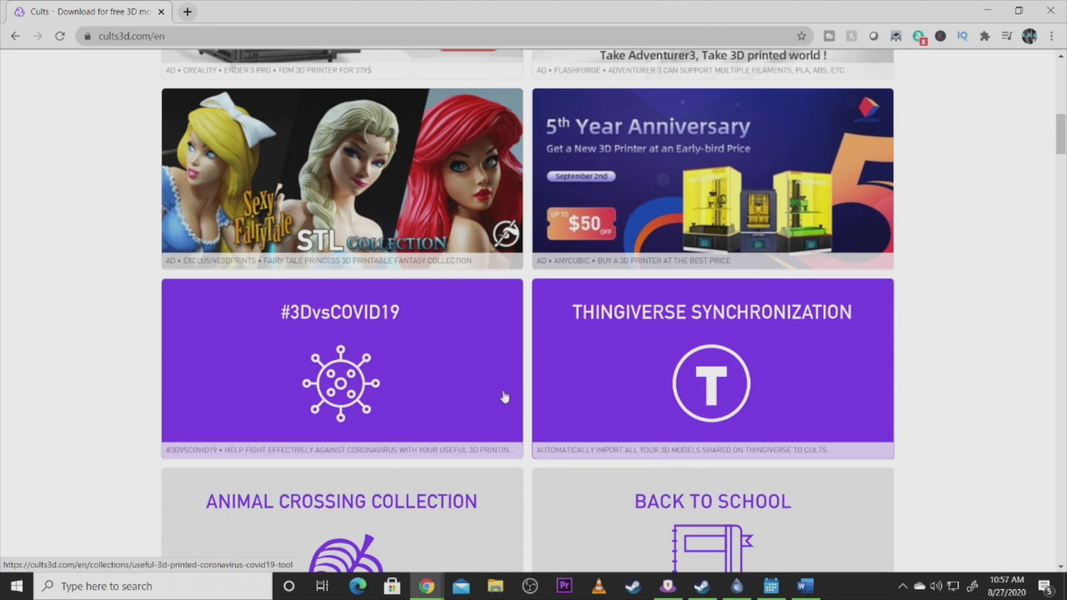
scroll("down", 3)
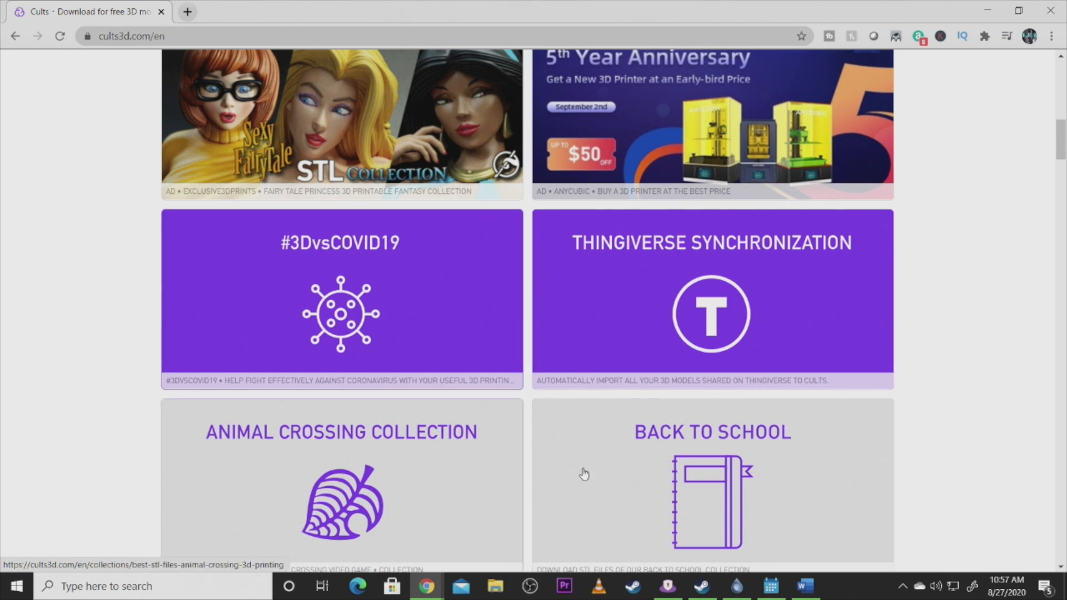
scroll("up", 3)
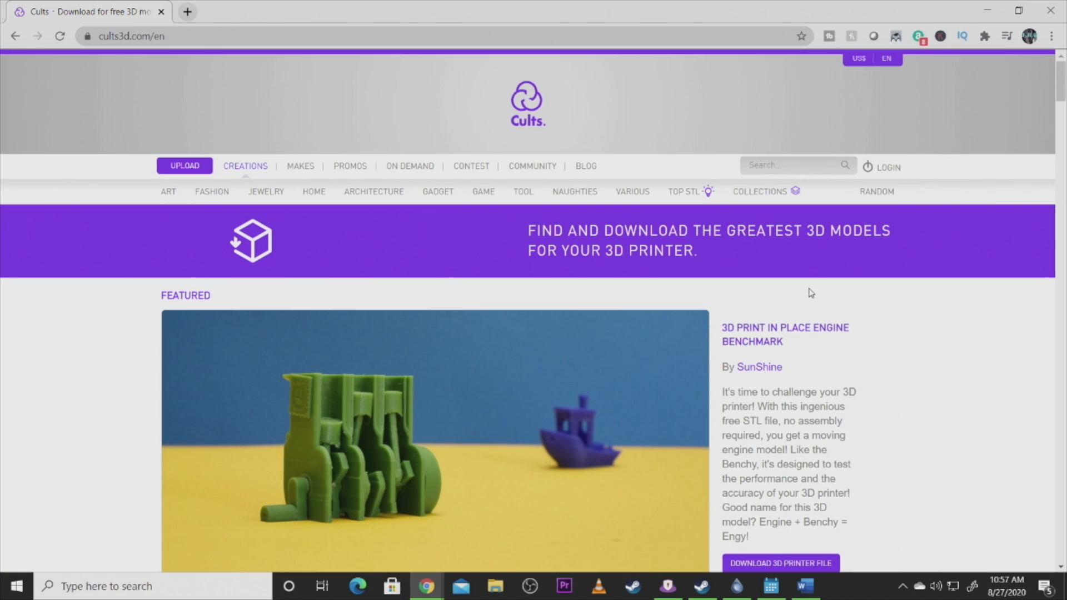
mouse_move(744, 200)
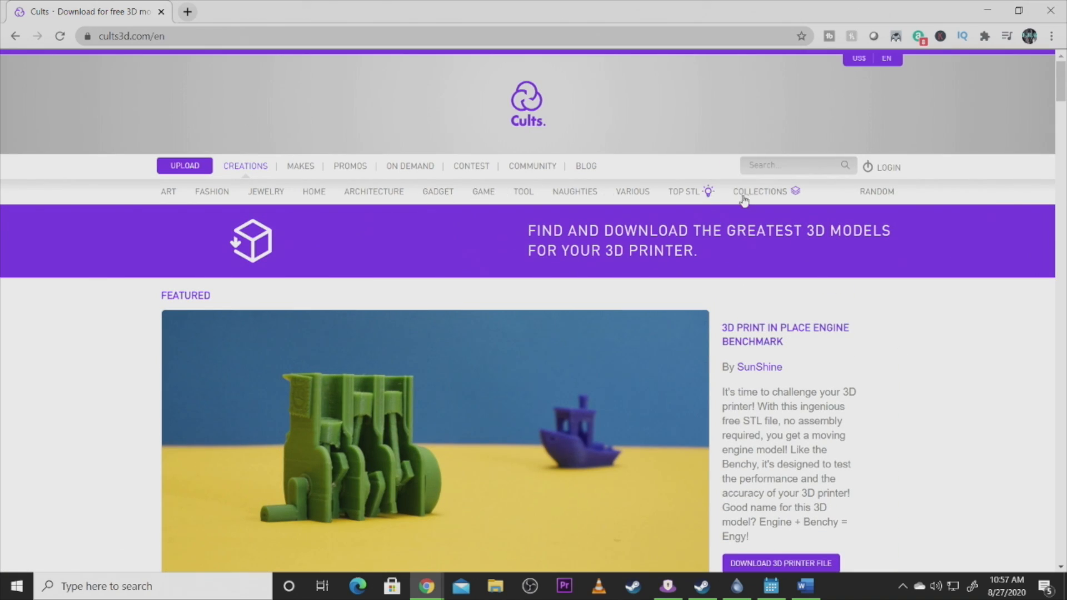
mouse_move(484, 192)
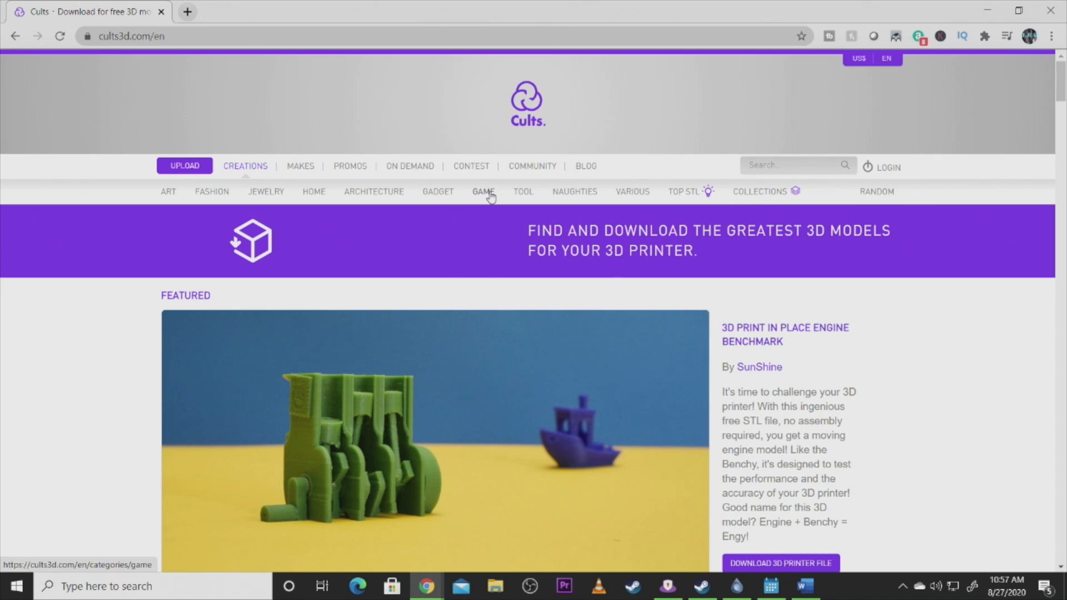
mouse_move(487, 233)
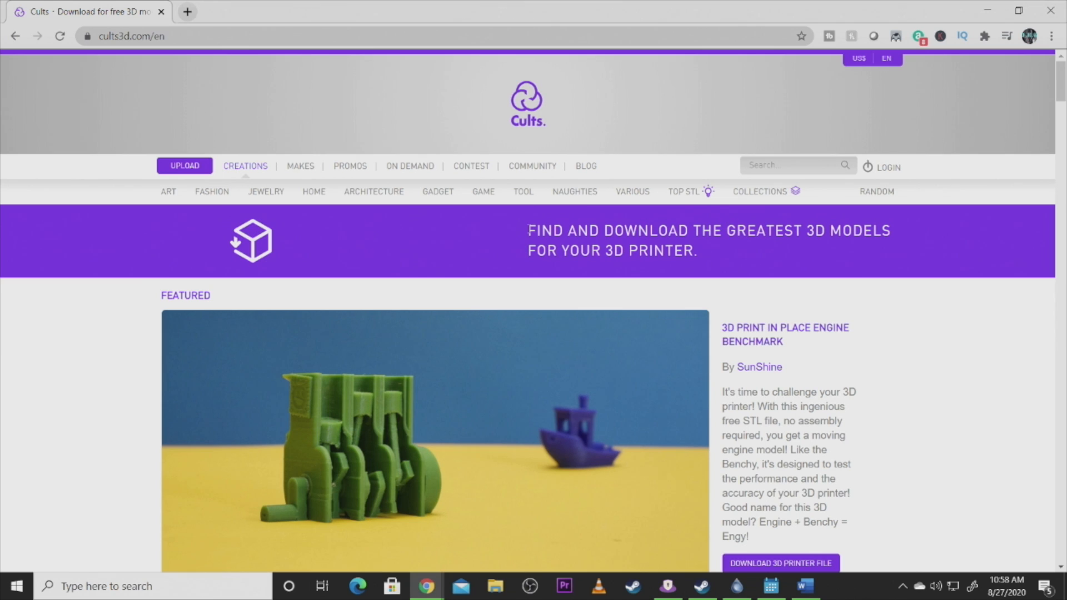
mouse_move(650, 298)
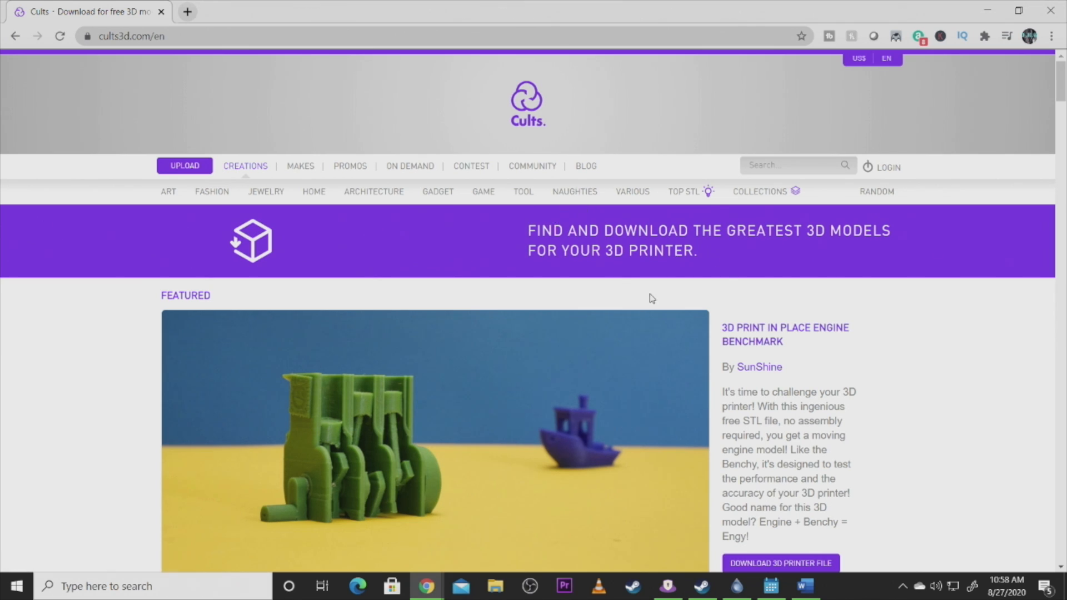
mouse_move(646, 306)
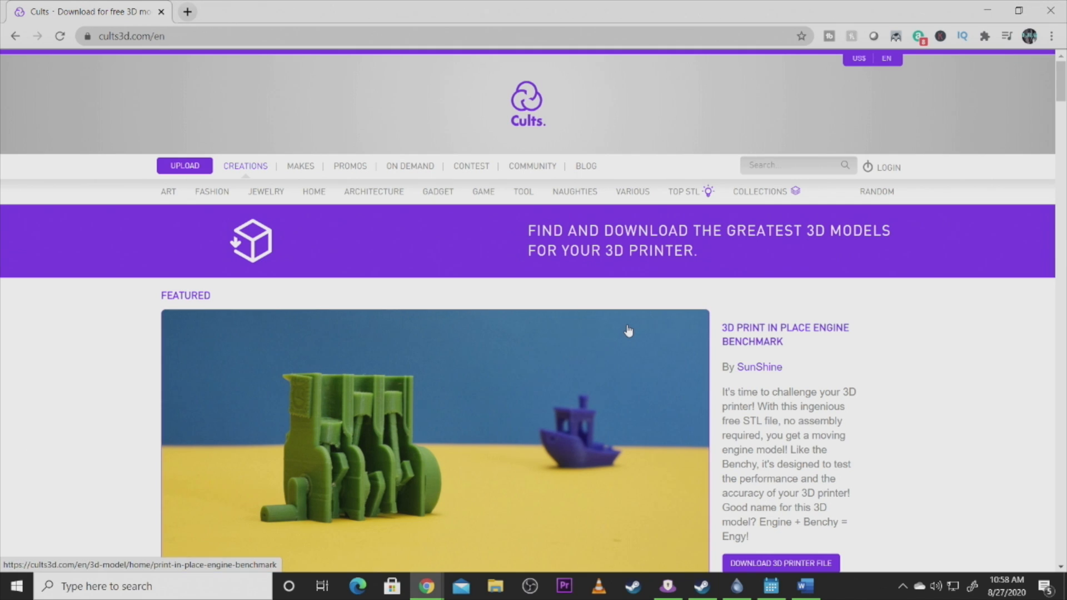
mouse_move(527, 317)
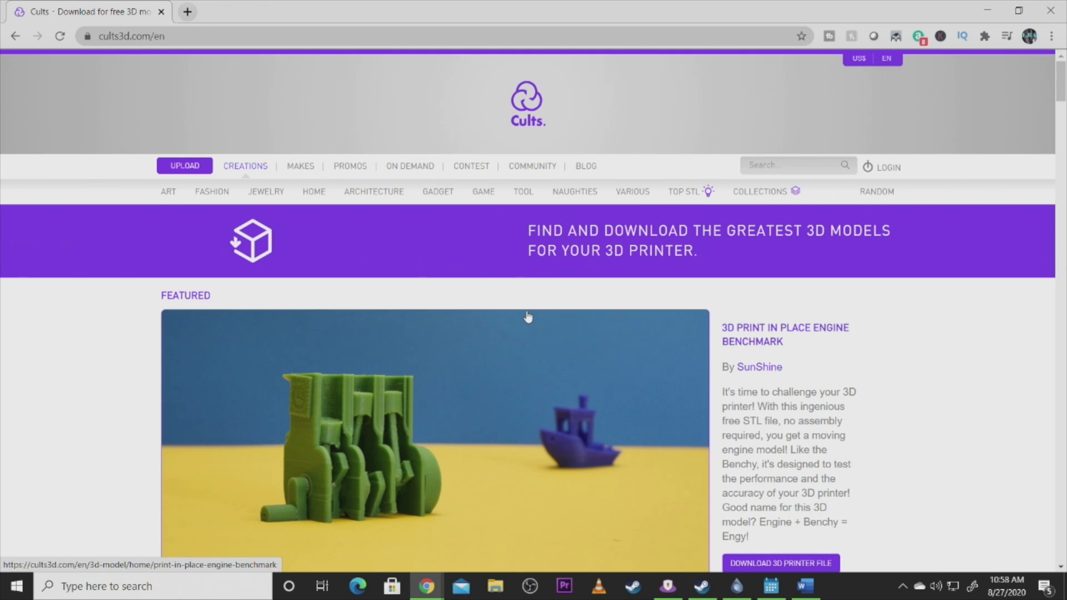
mouse_move(520, 330)
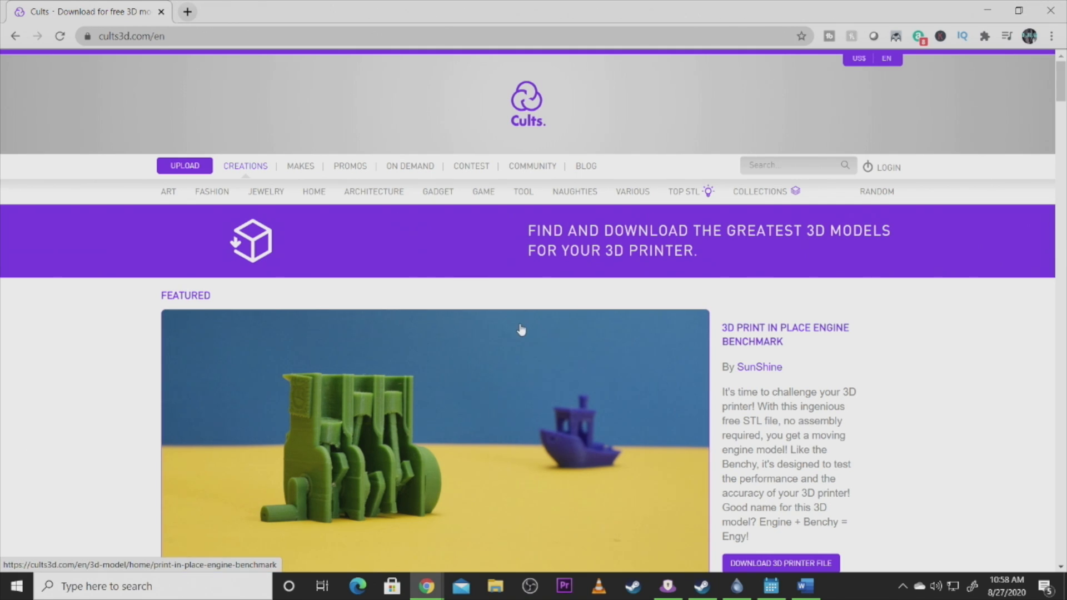
mouse_move(182, 266)
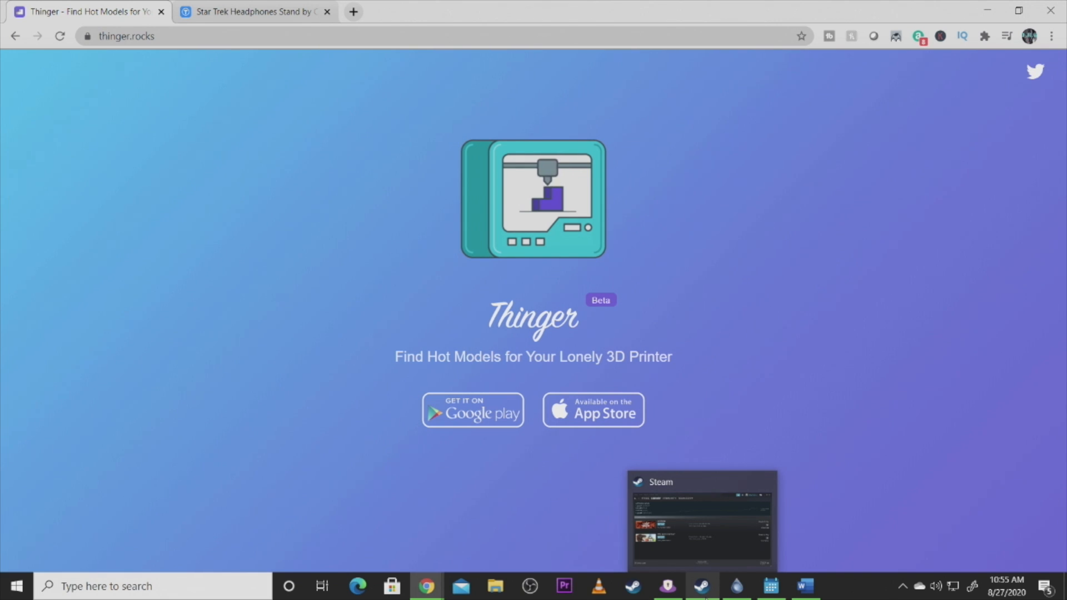
mouse_move(603, 240)
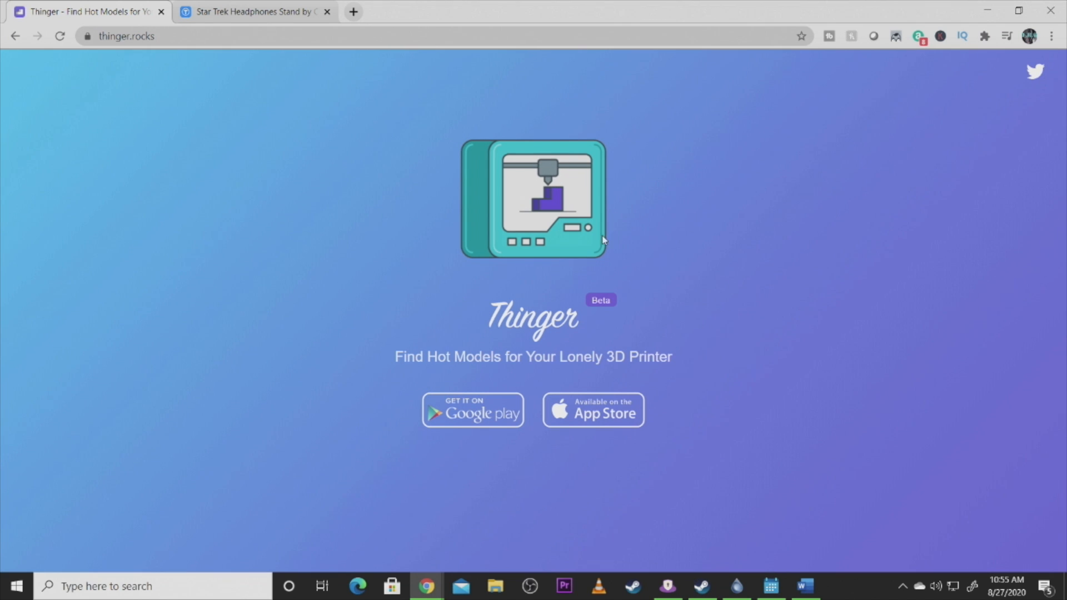
mouse_move(817, 345)
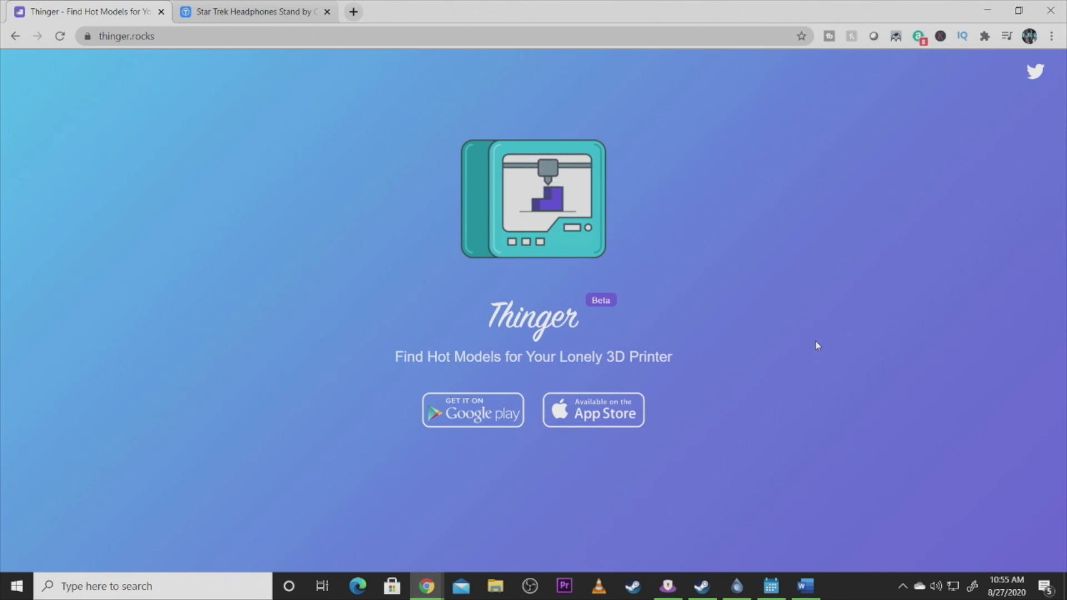
mouse_move(812, 349)
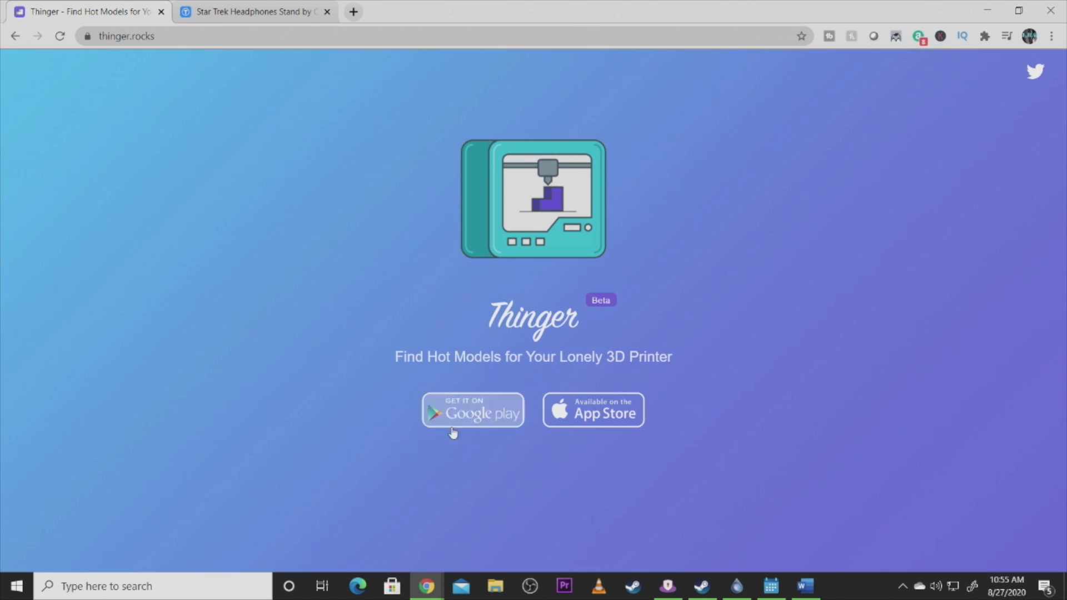
mouse_move(740, 466)
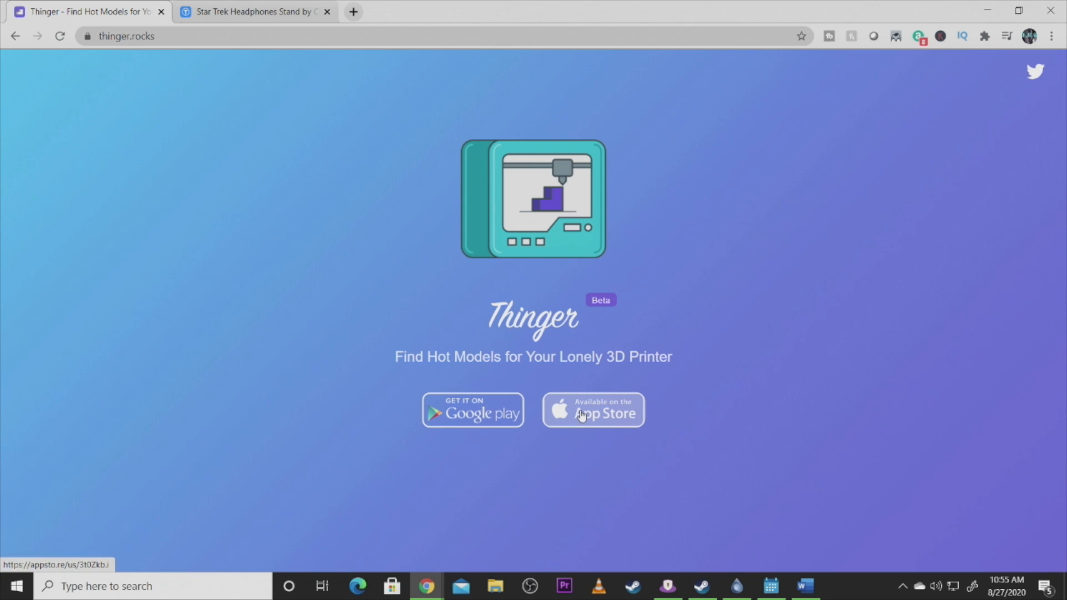
Step: Open Thinger's App Store link and return to the Thinger landing page
left_click(592, 410)
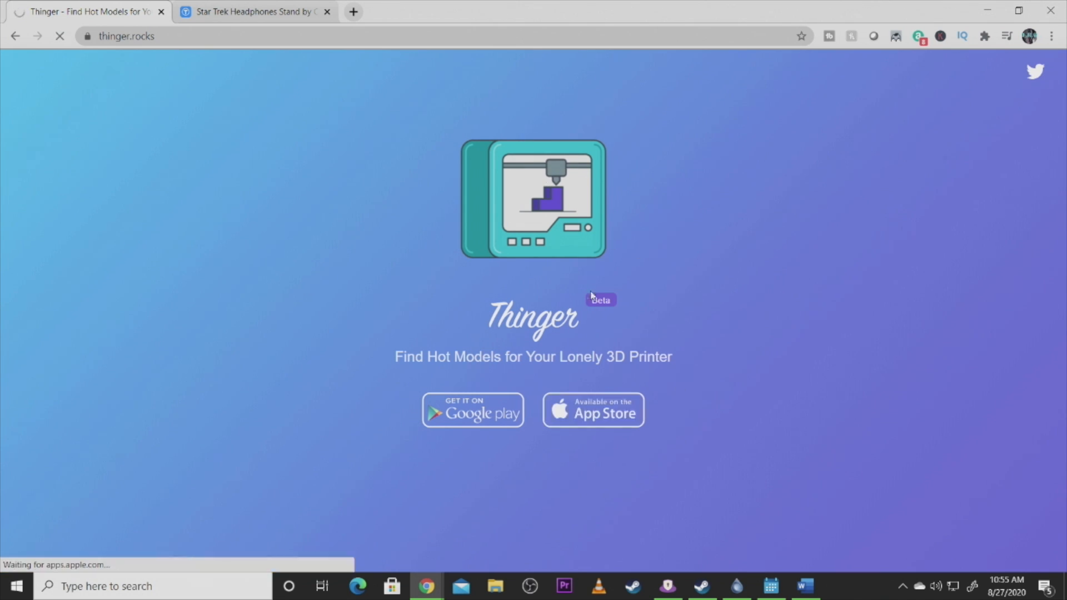
left_click(591, 410)
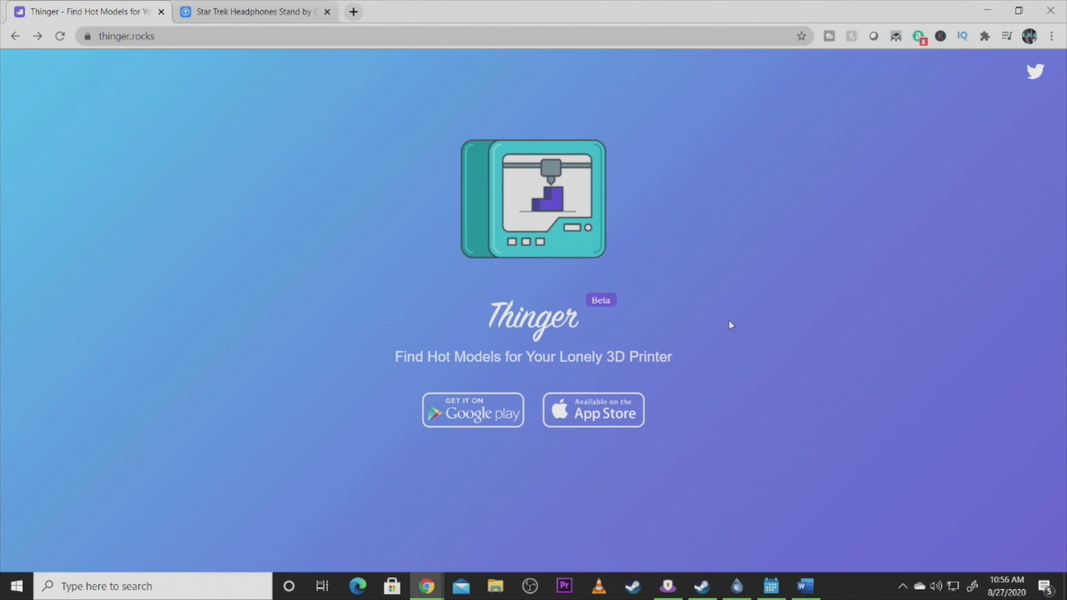
mouse_move(717, 322)
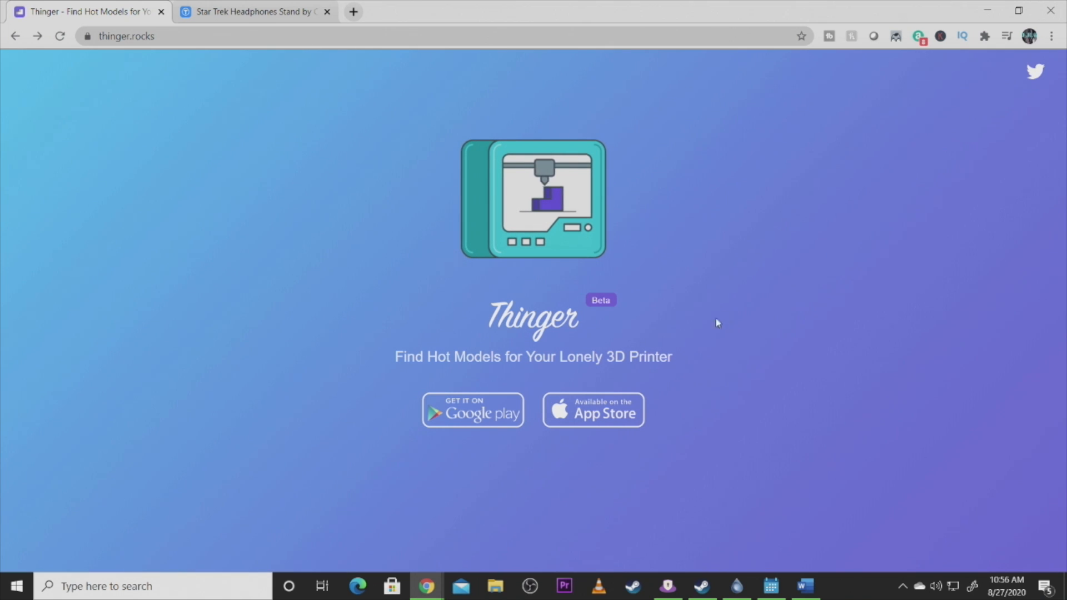
mouse_move(743, 469)
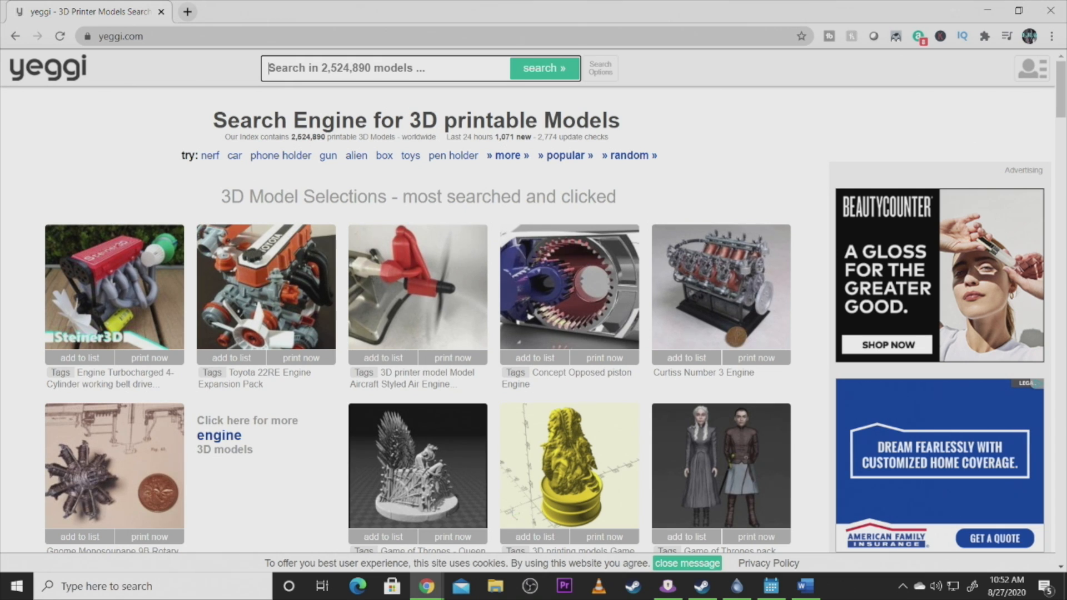
mouse_move(631, 482)
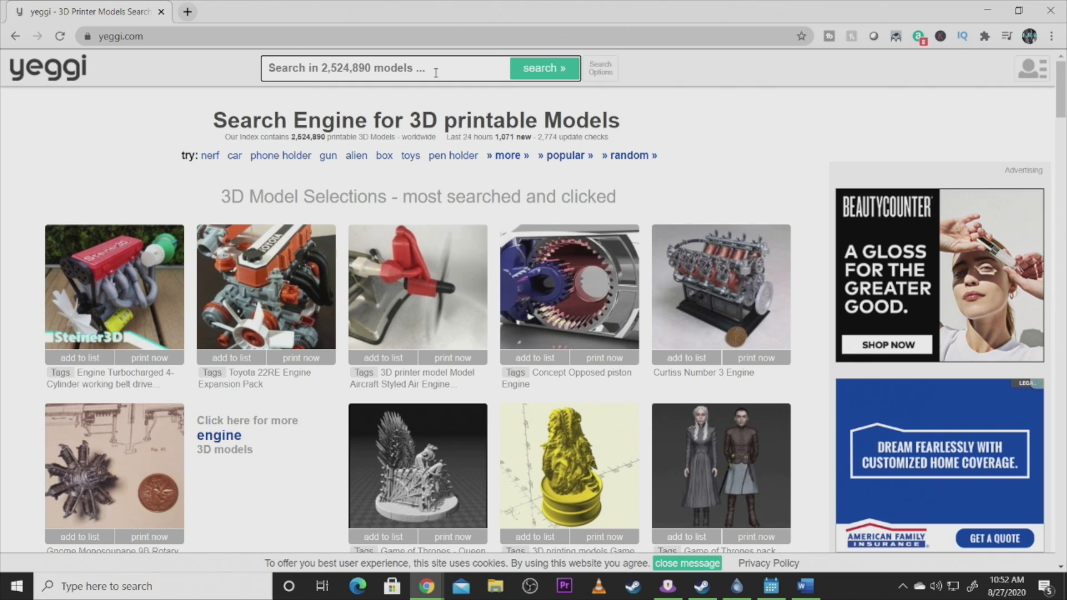
Step: Search Yeggi for 'star trek' and open the Star Trek Headphones Stand in a new tab
type("star trek")
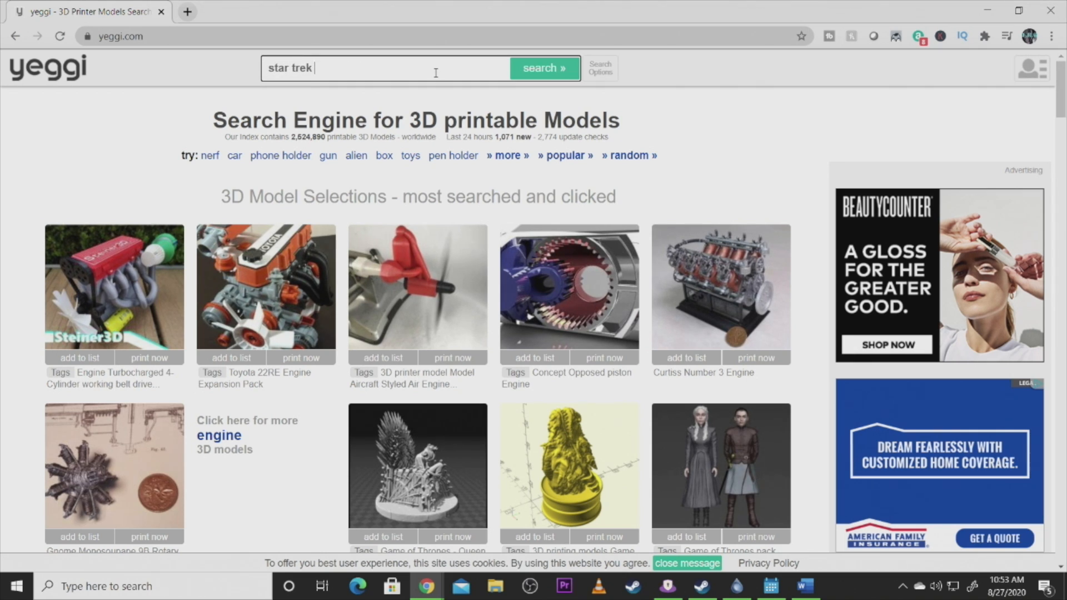
left_click(544, 68)
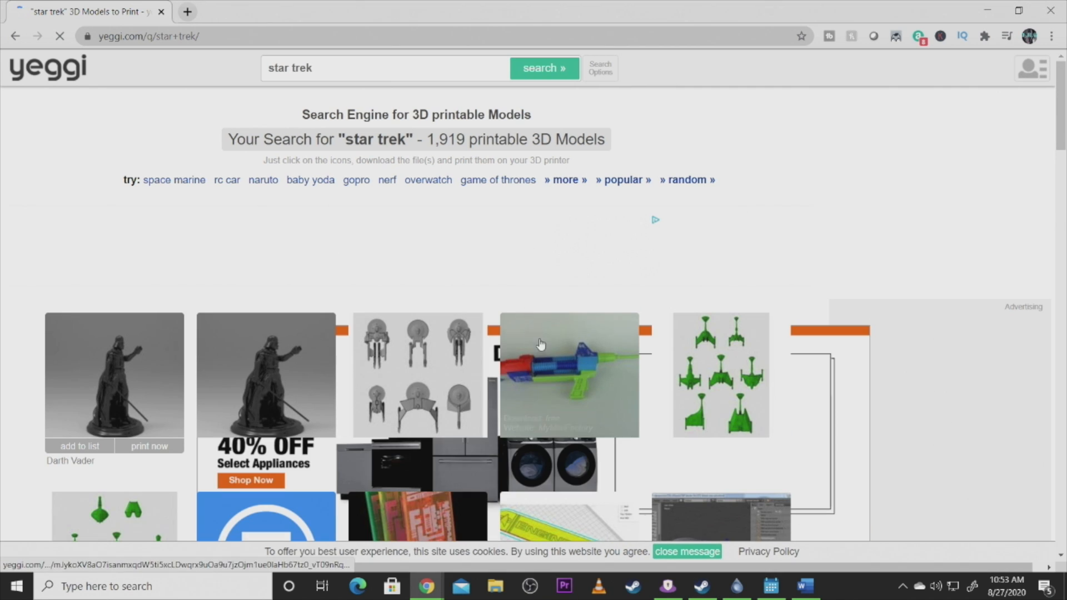
scroll("down", 3)
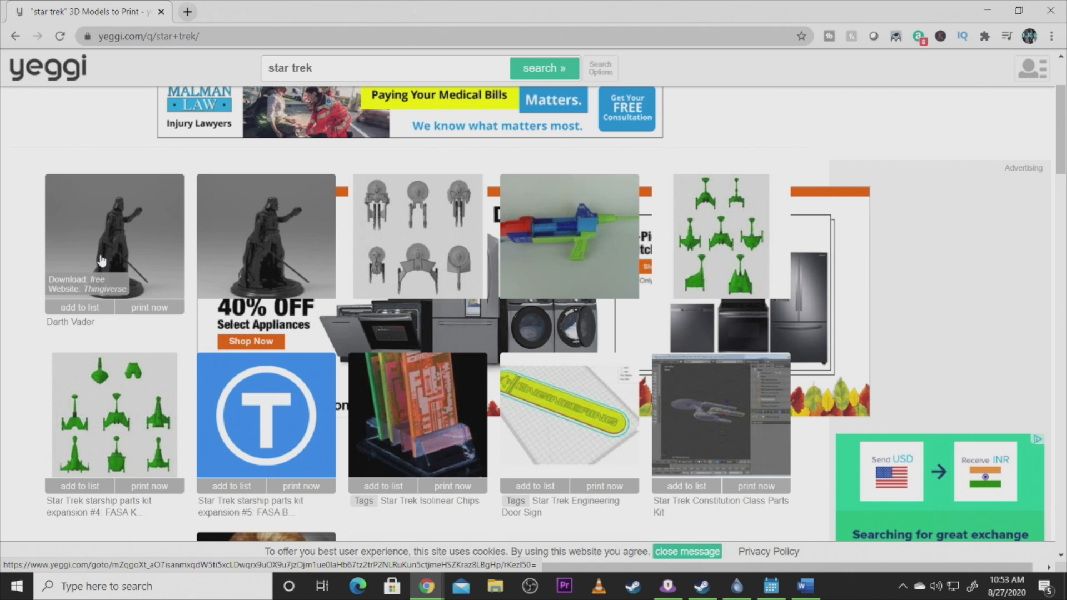
scroll("down", 3)
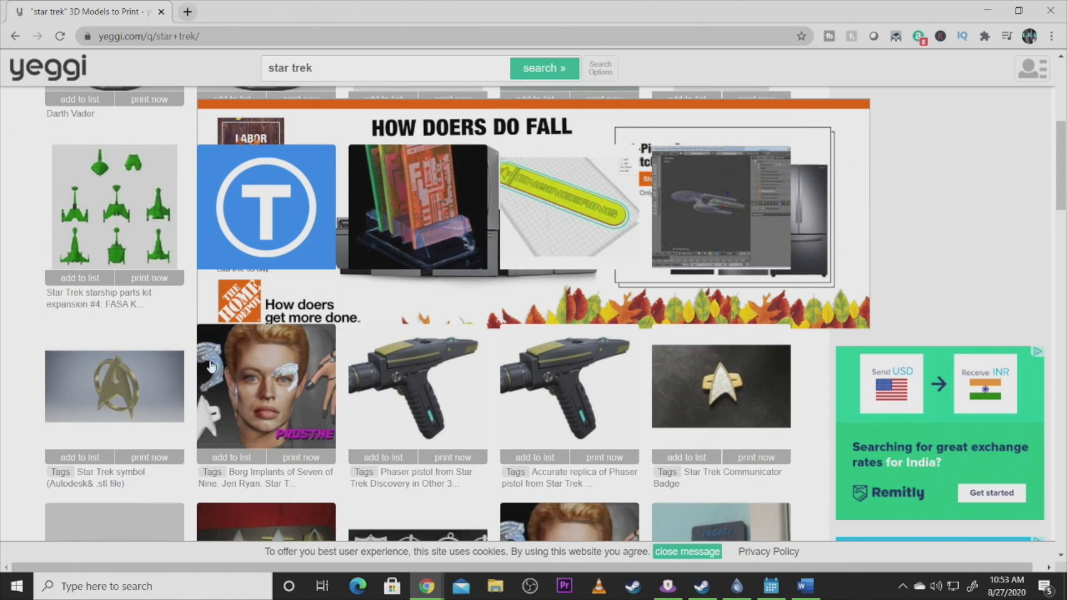
scroll("down", 3)
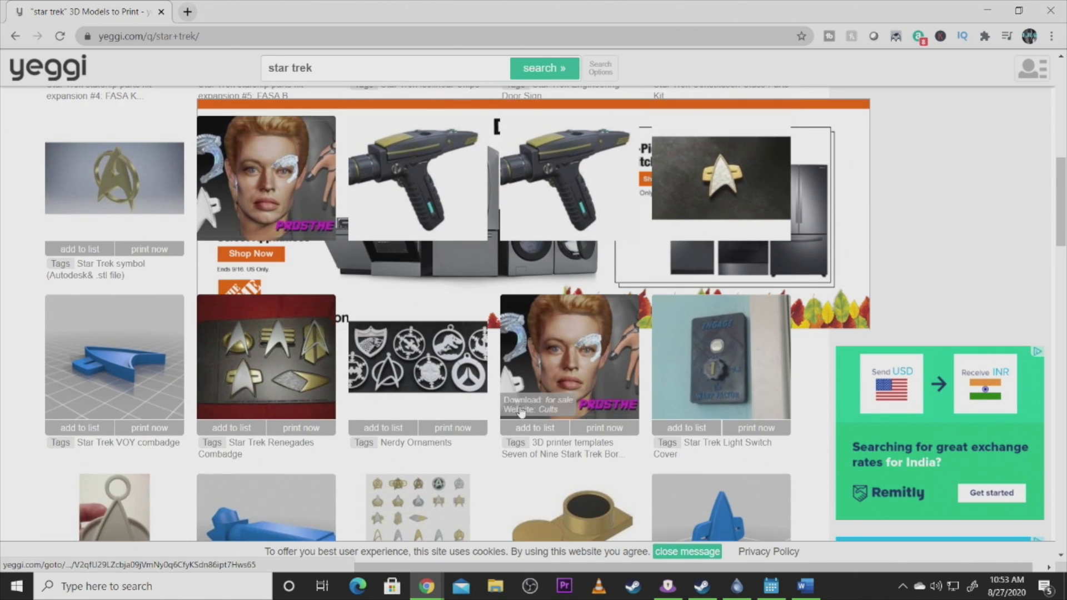
scroll("down", 3)
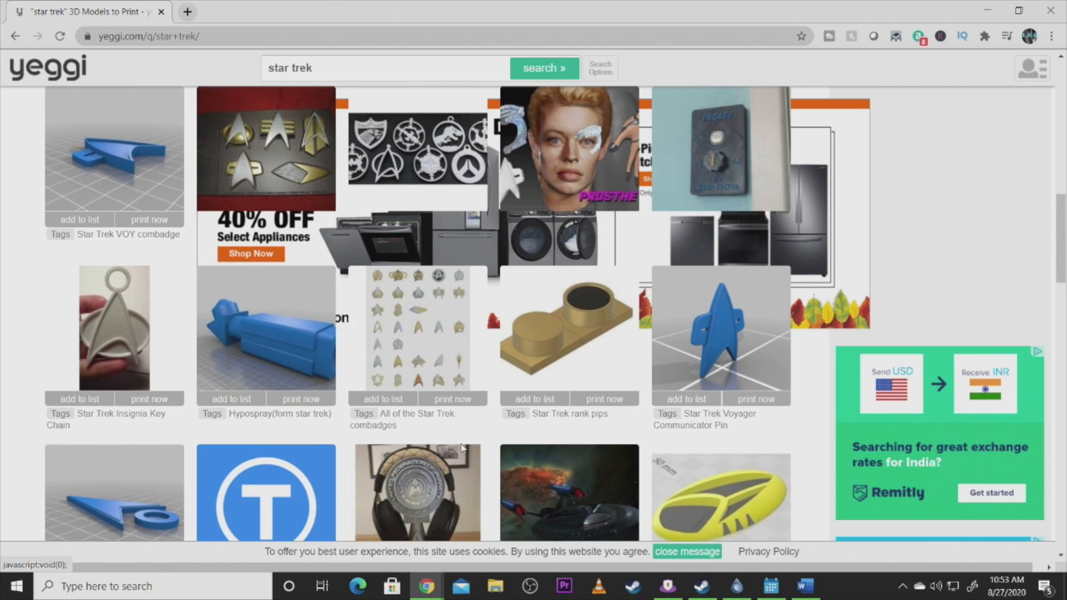
scroll("down", 3)
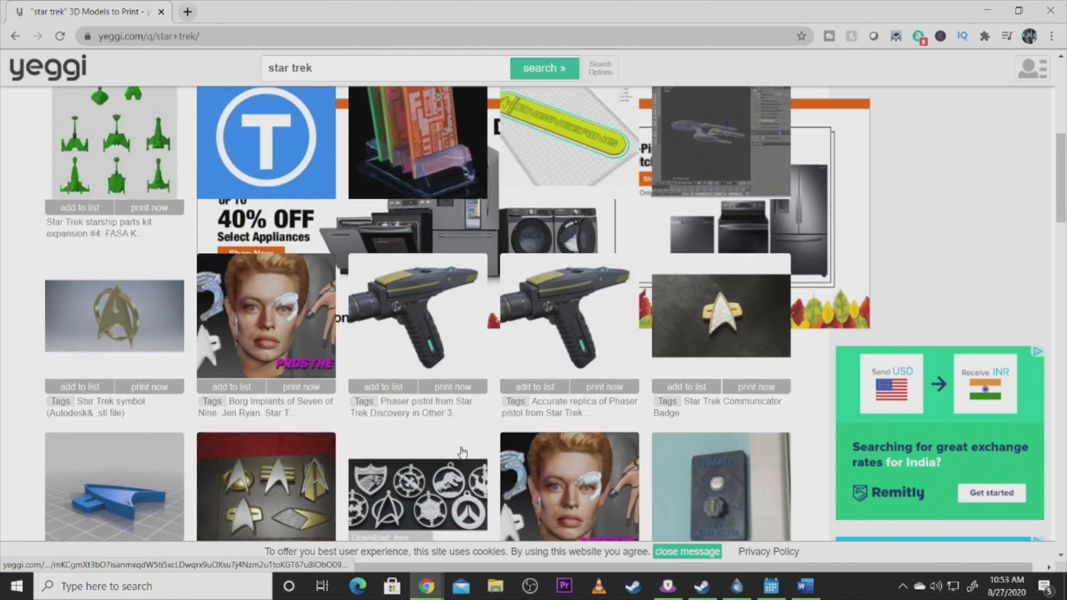
scroll("down", 3)
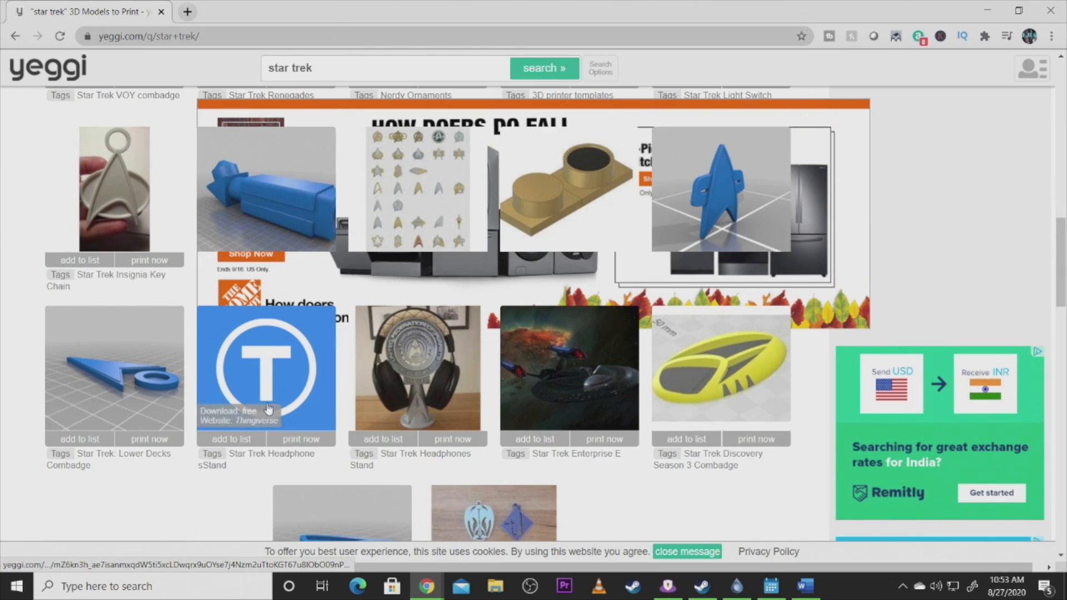
mouse_move(632, 379)
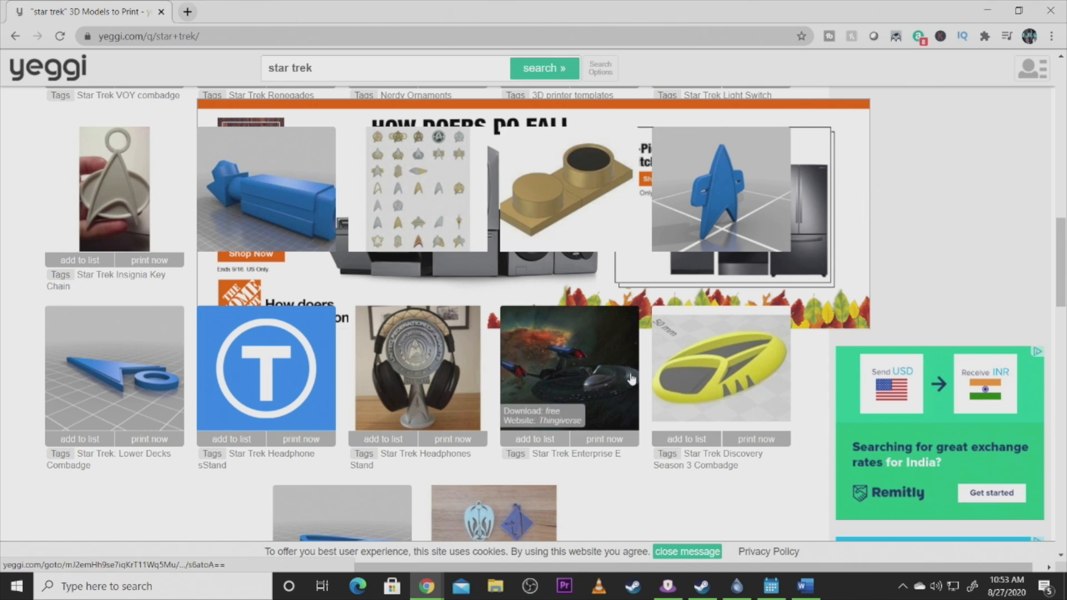
mouse_move(461, 364)
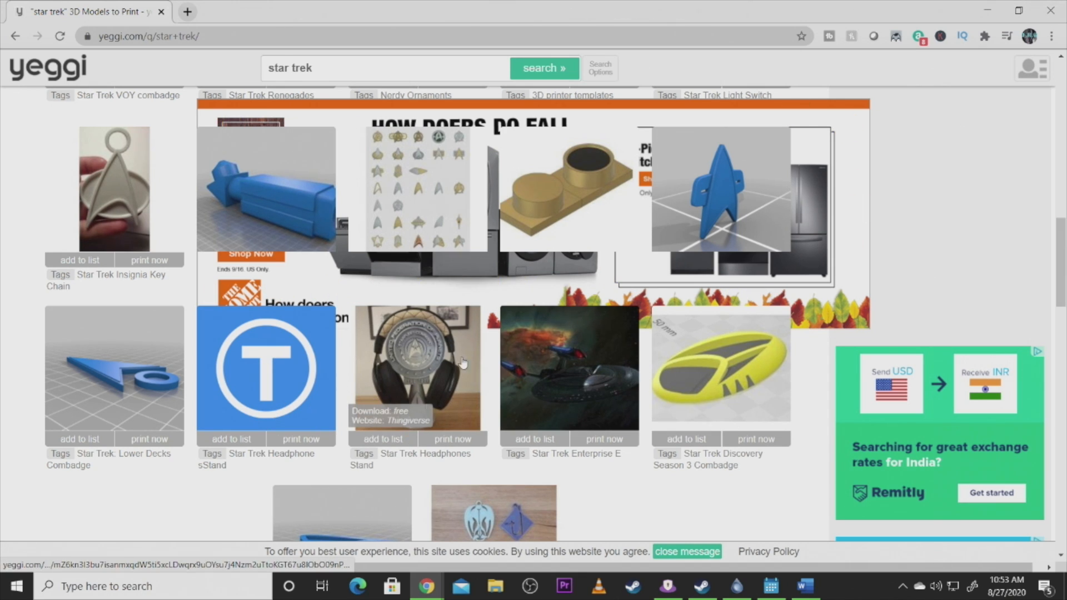
mouse_move(422, 349)
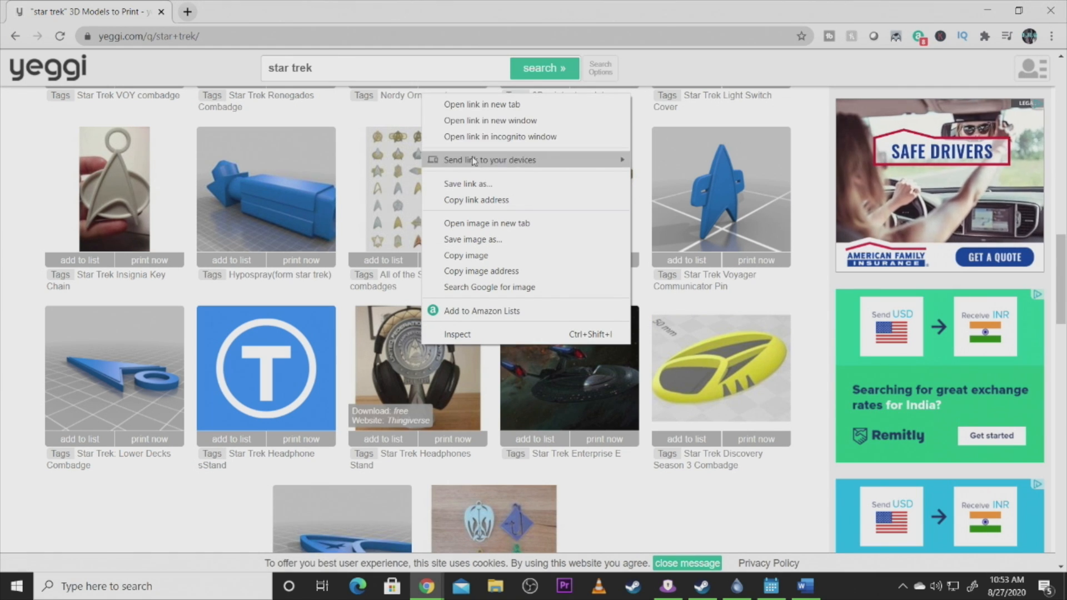
left_click(482, 104)
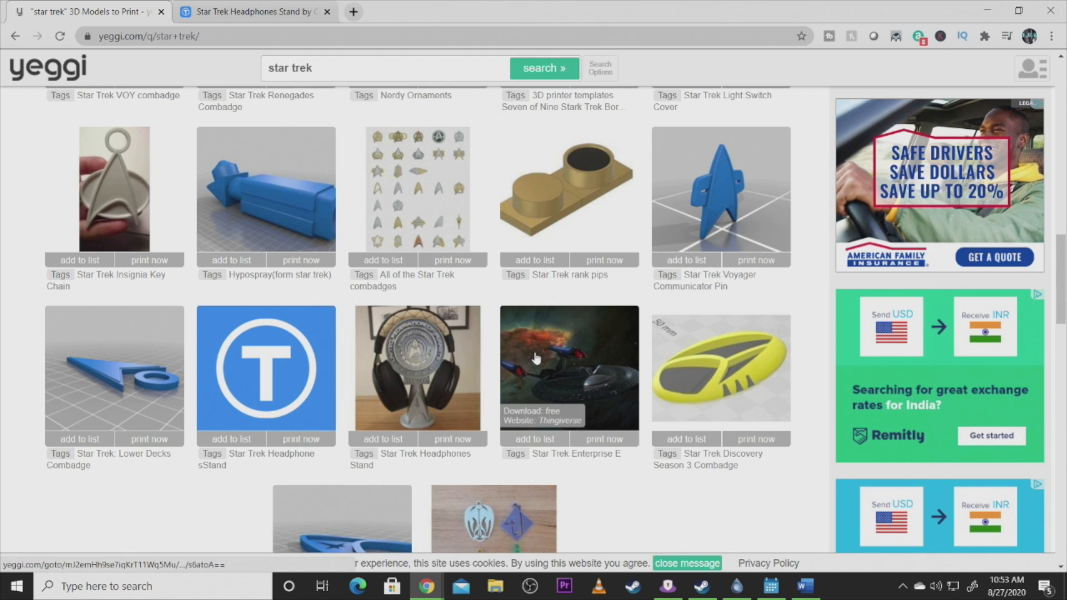
mouse_move(515, 428)
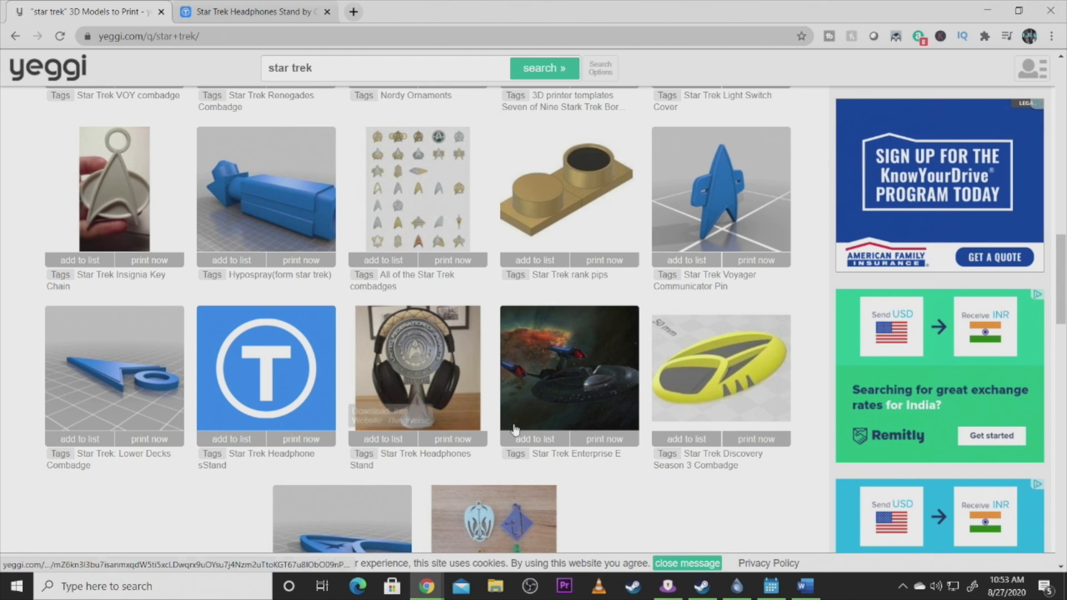
scroll("up", 3)
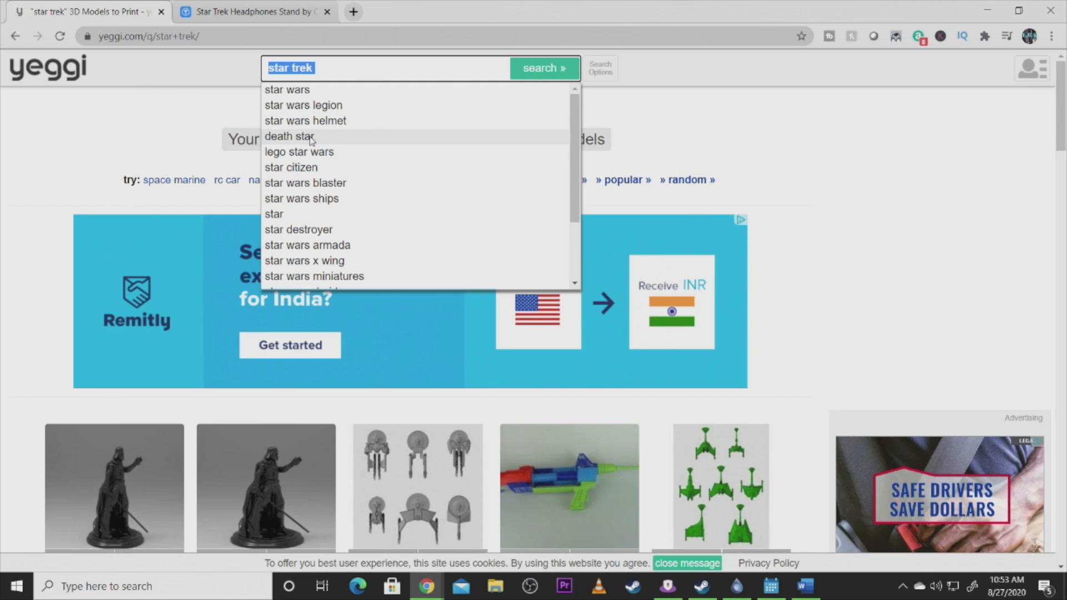
Step: Search Yeggi via the 'halloween decorations' suggestion and scroll the 2,168 results
type("hallow")
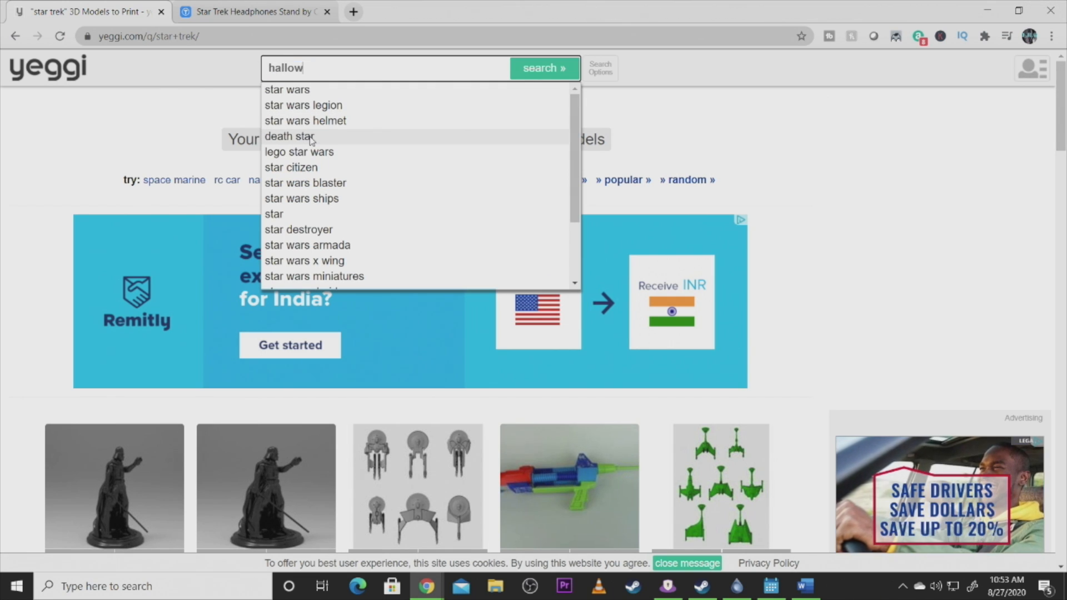
type("e")
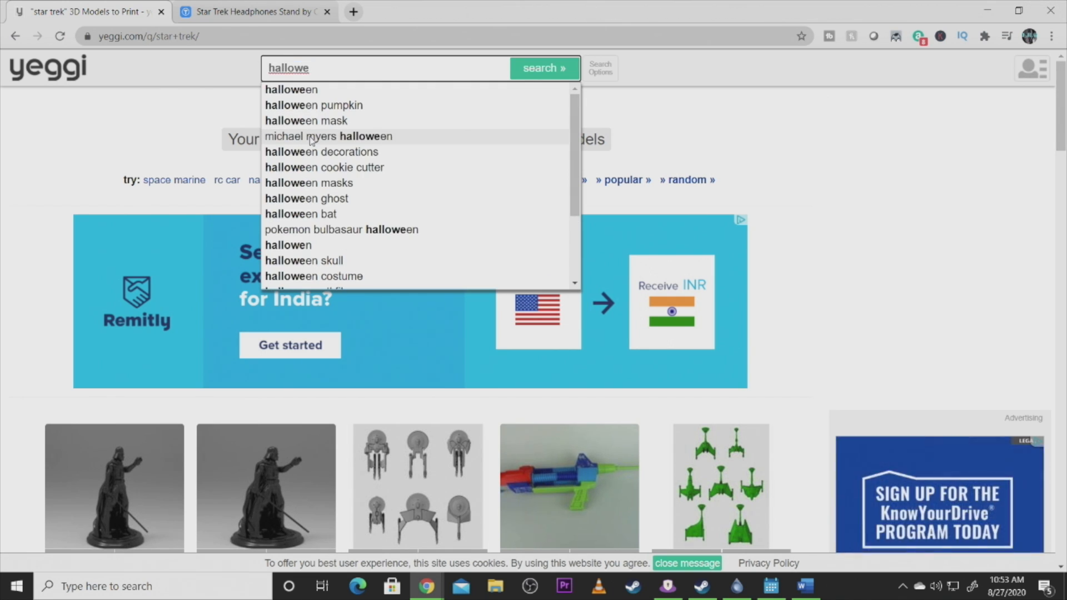
left_click(321, 152)
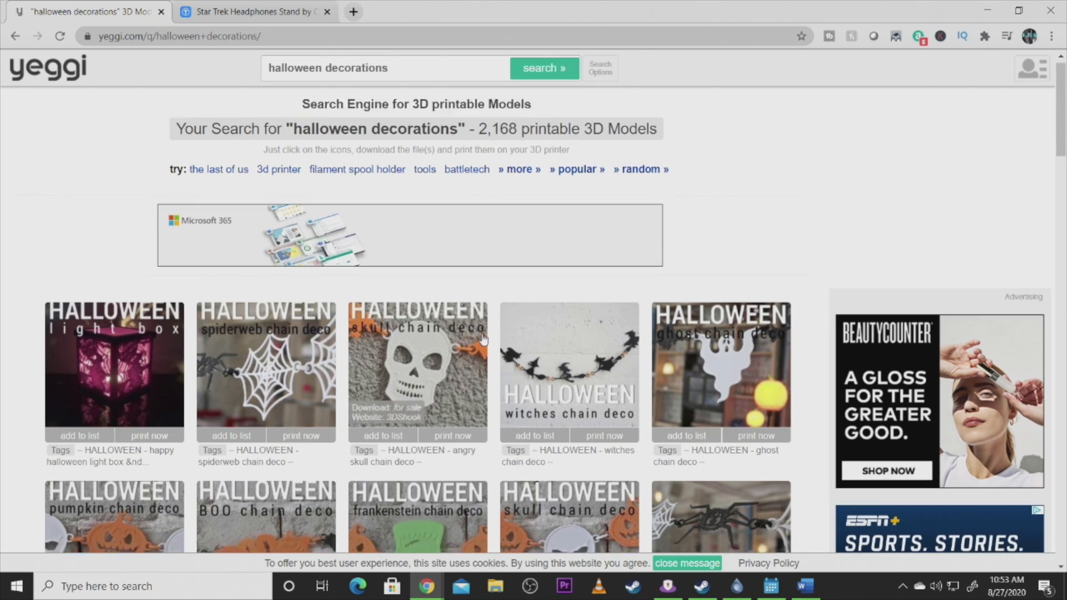
scroll("down", 3)
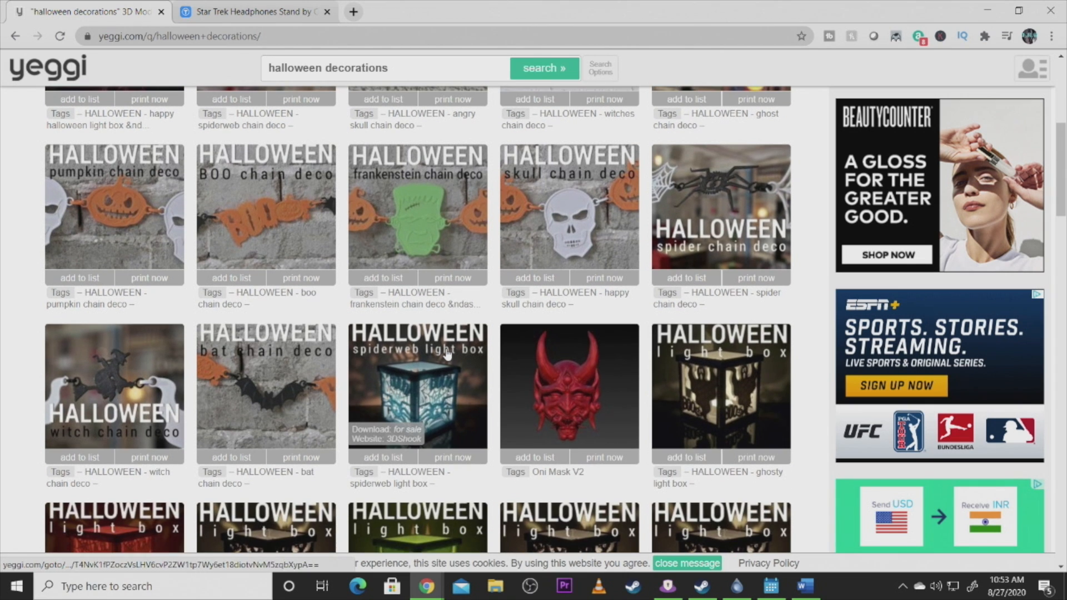
scroll("down", 3)
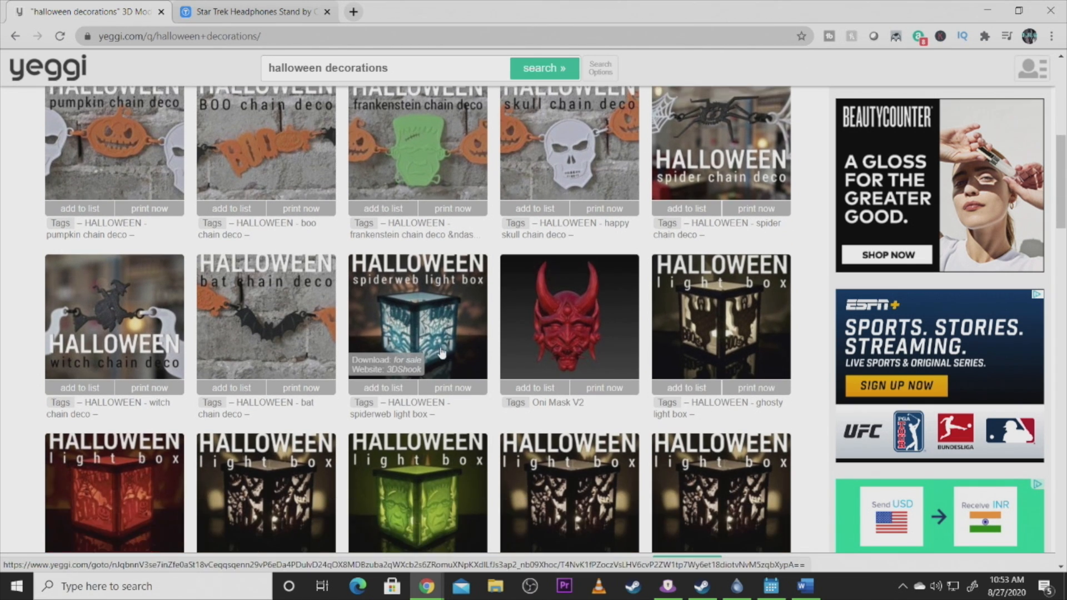
scroll("down", 3)
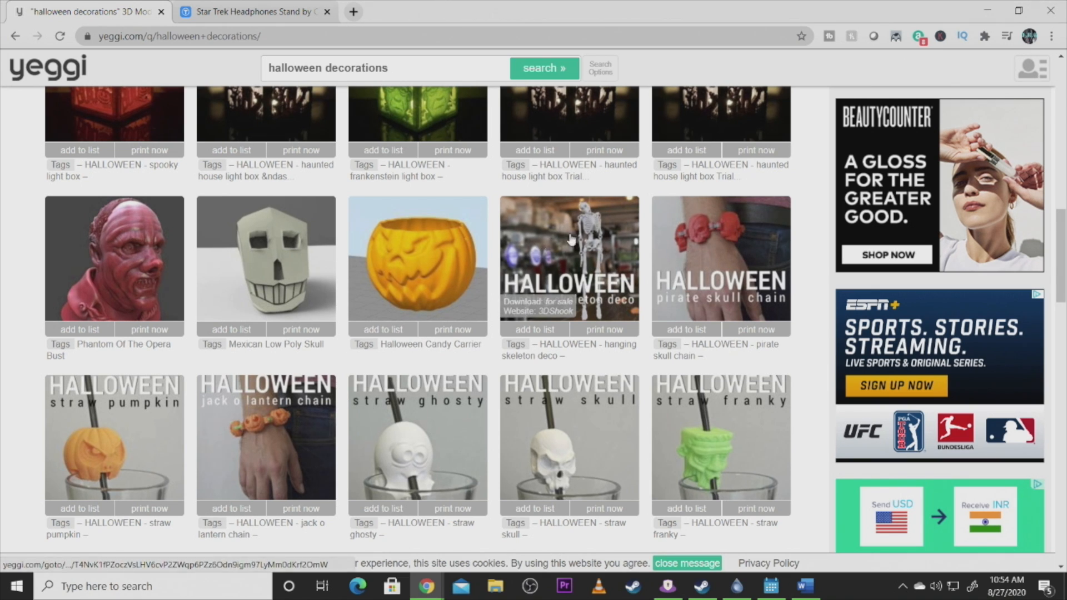
scroll("down", 3)
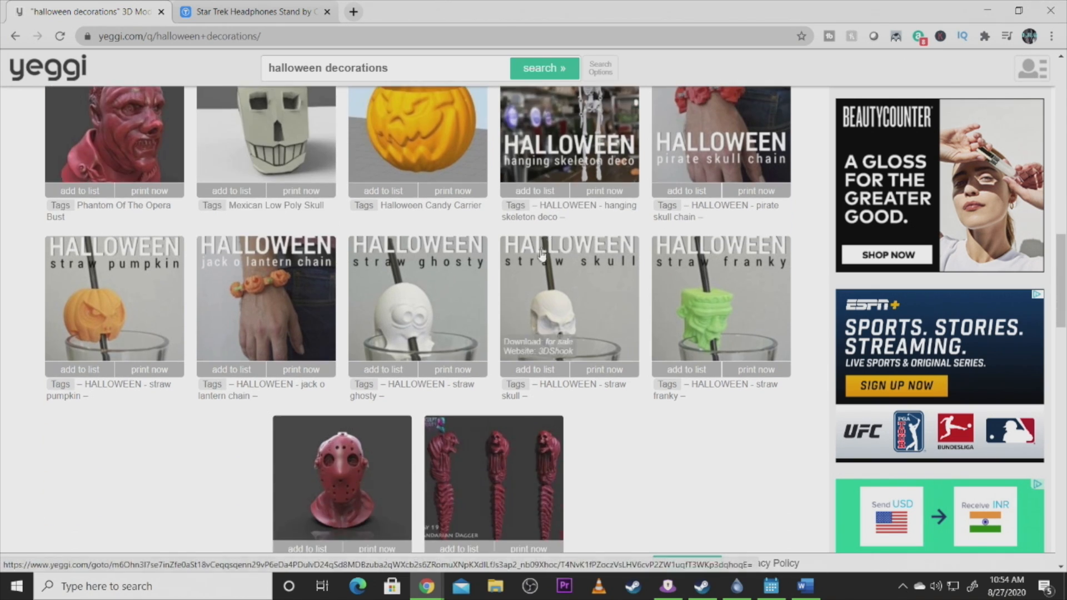
mouse_move(655, 284)
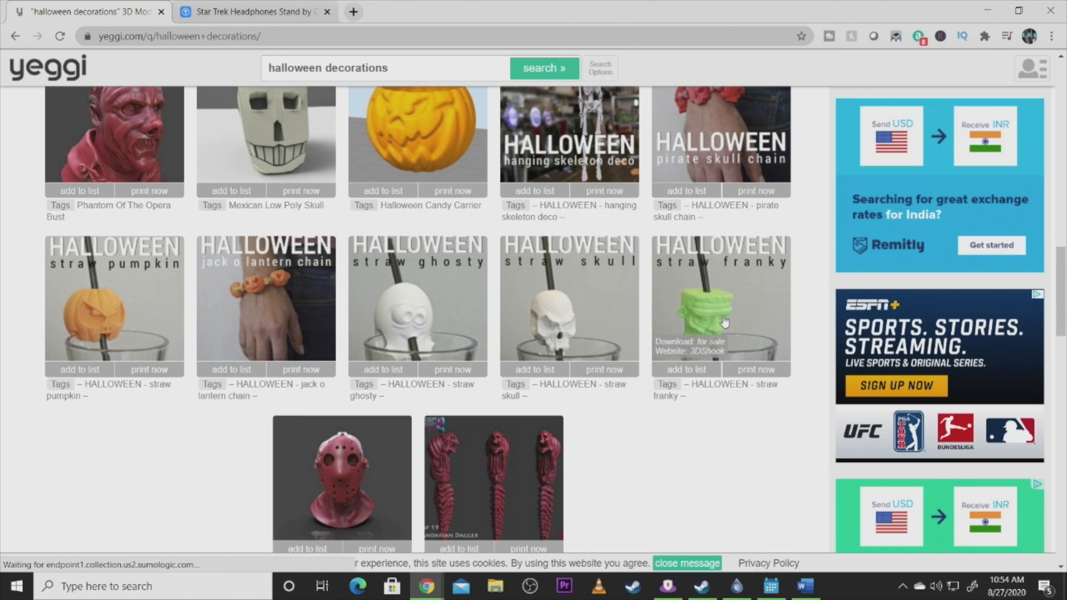
mouse_move(640, 308)
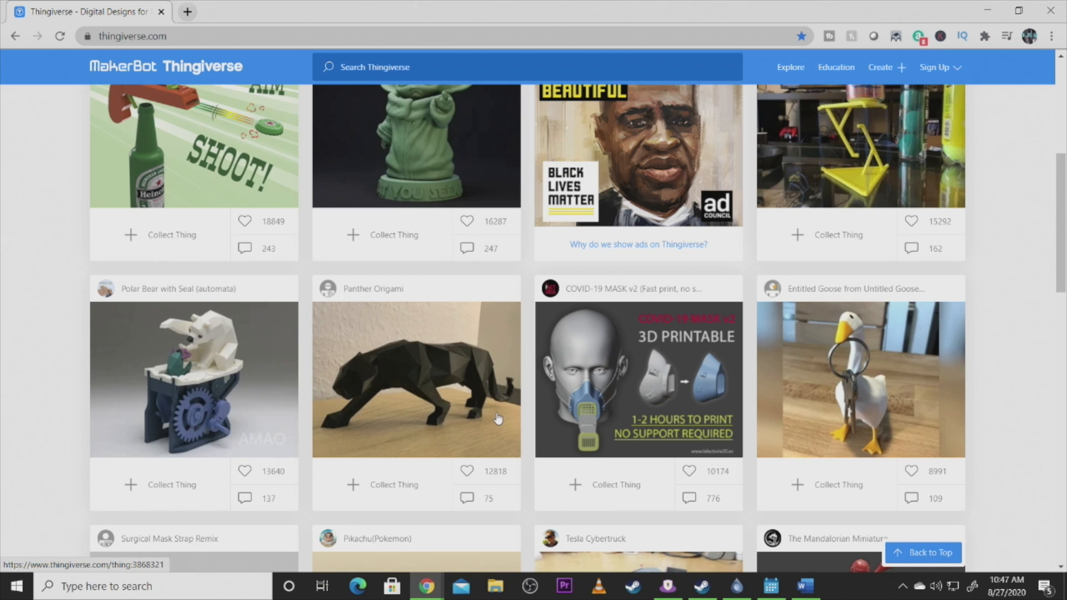
Step: Search Thingiverse for 'star trek' and scroll through the Enterprise and communicator results
scroll("down", 3)
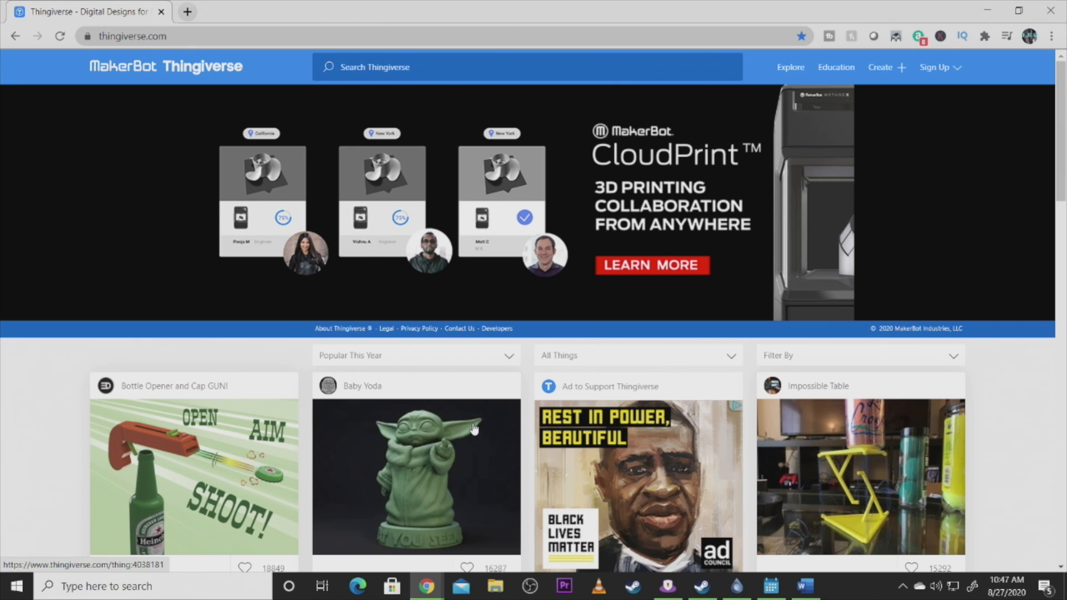
mouse_move(624, 398)
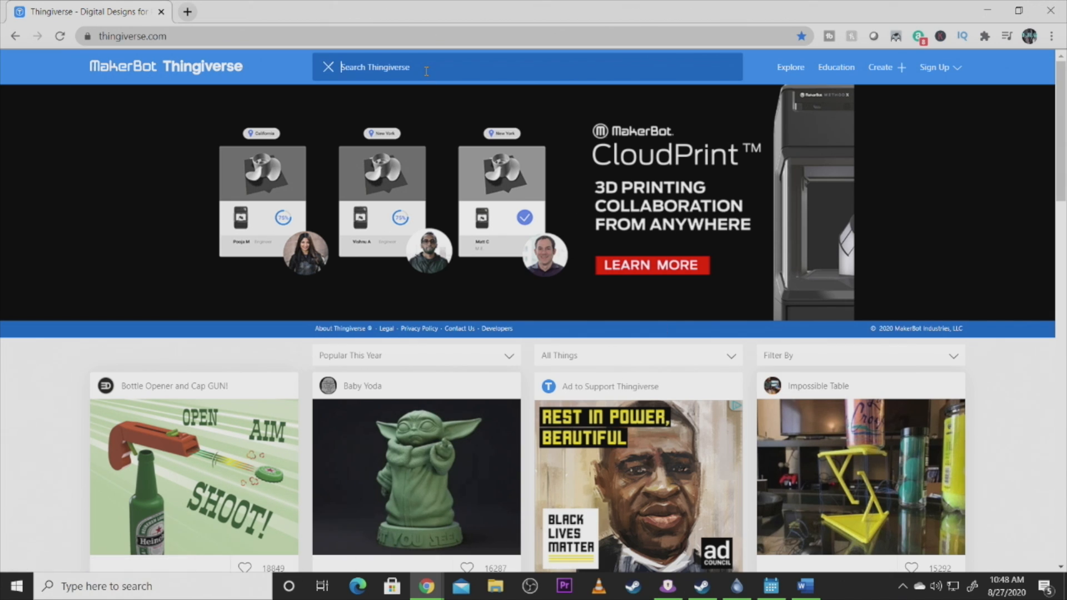
type("star trek")
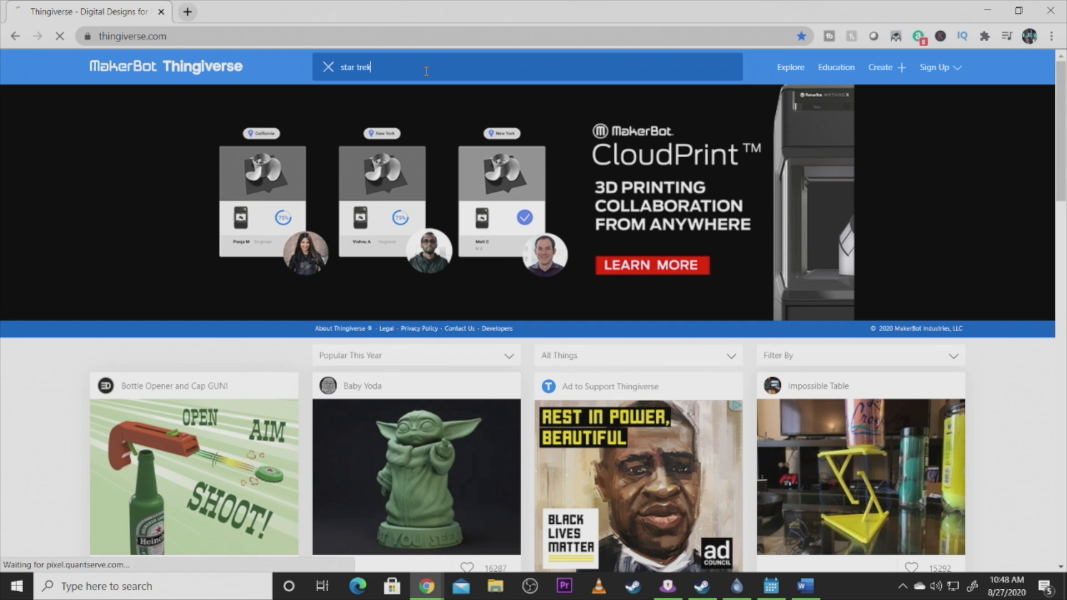
key("Return")
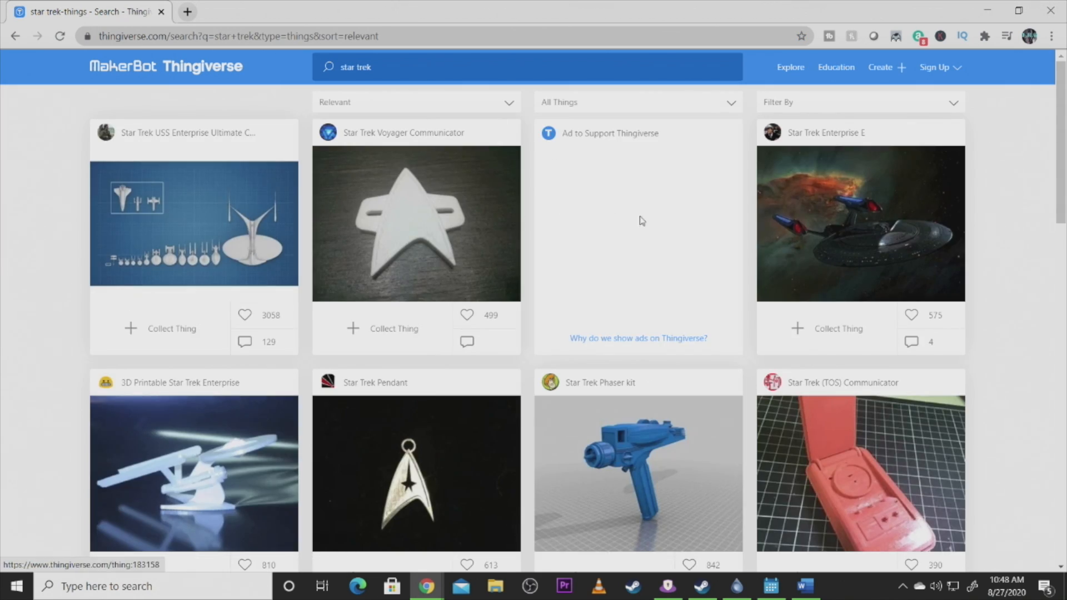
scroll("down", 3)
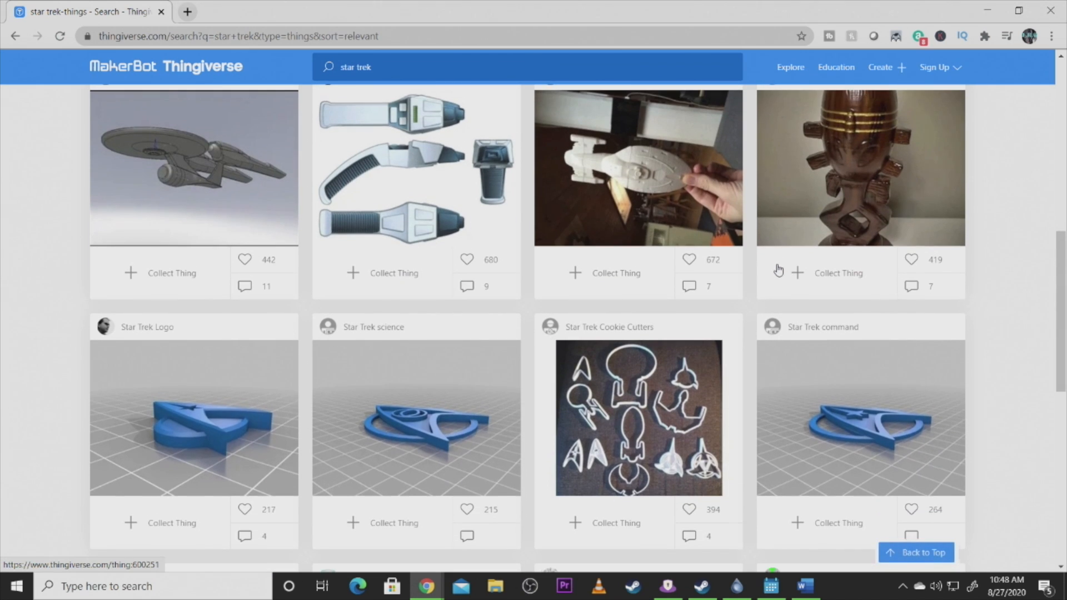
scroll("up", 3)
type("c")
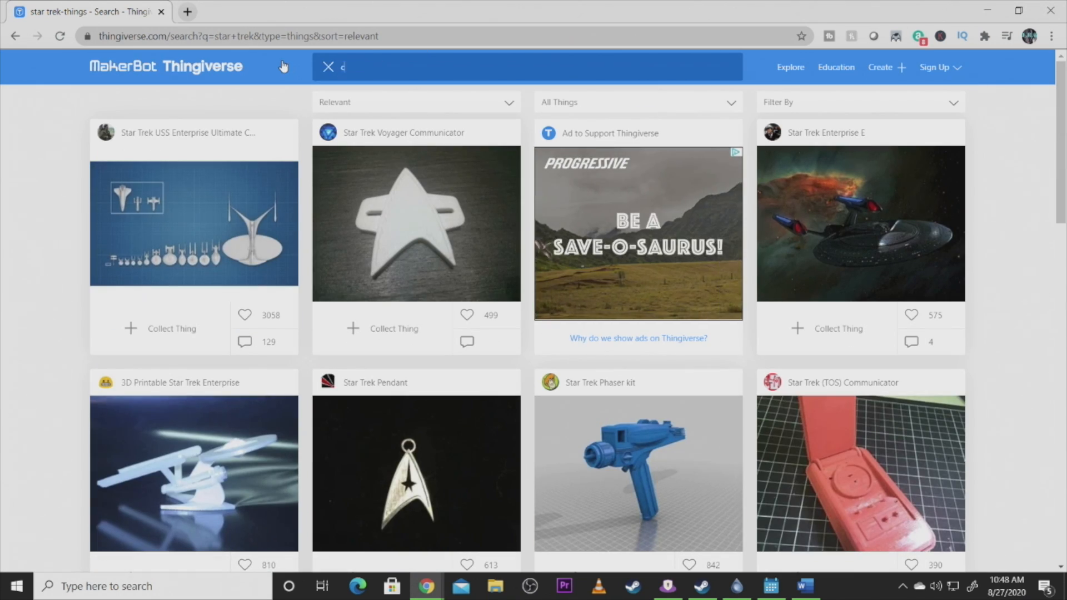
Step: Search Thingiverse for 'cookie cutter' and scroll down to the Mistletoe cutter
type("ookie cutter")
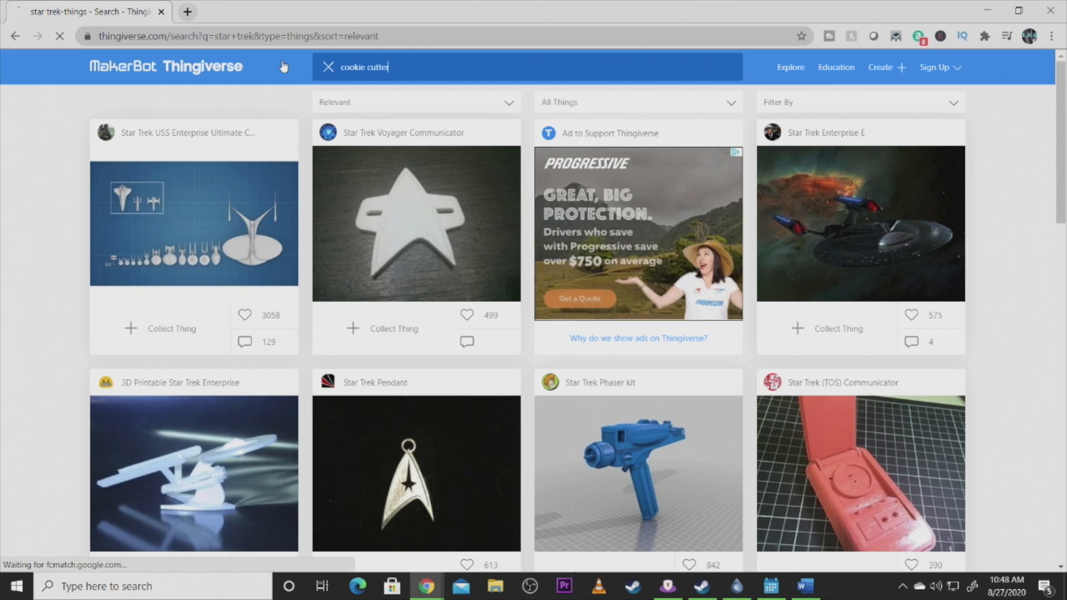
key("Return")
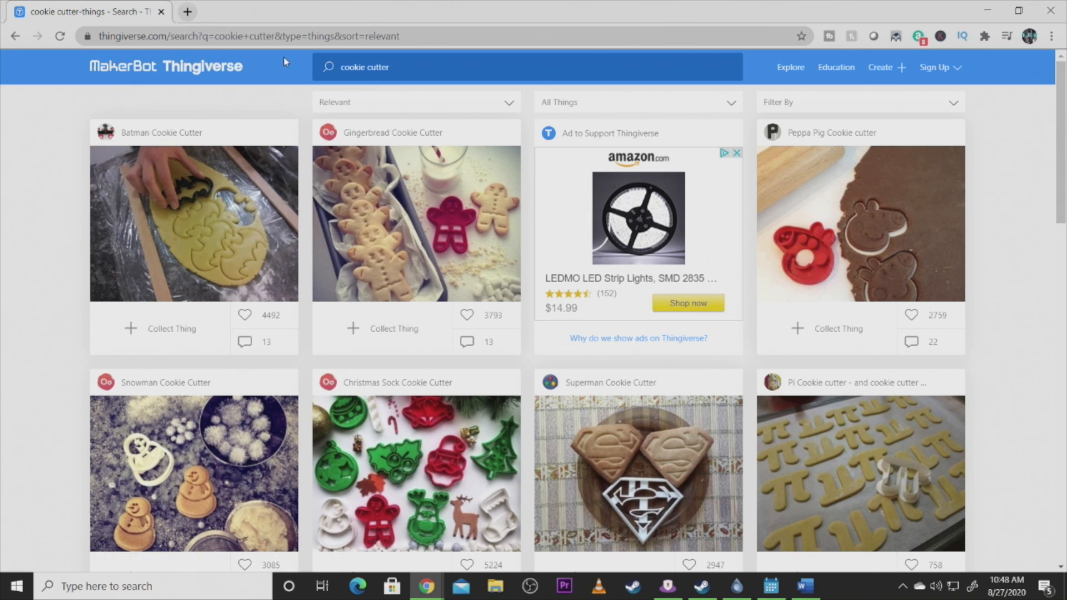
scroll("down", 3)
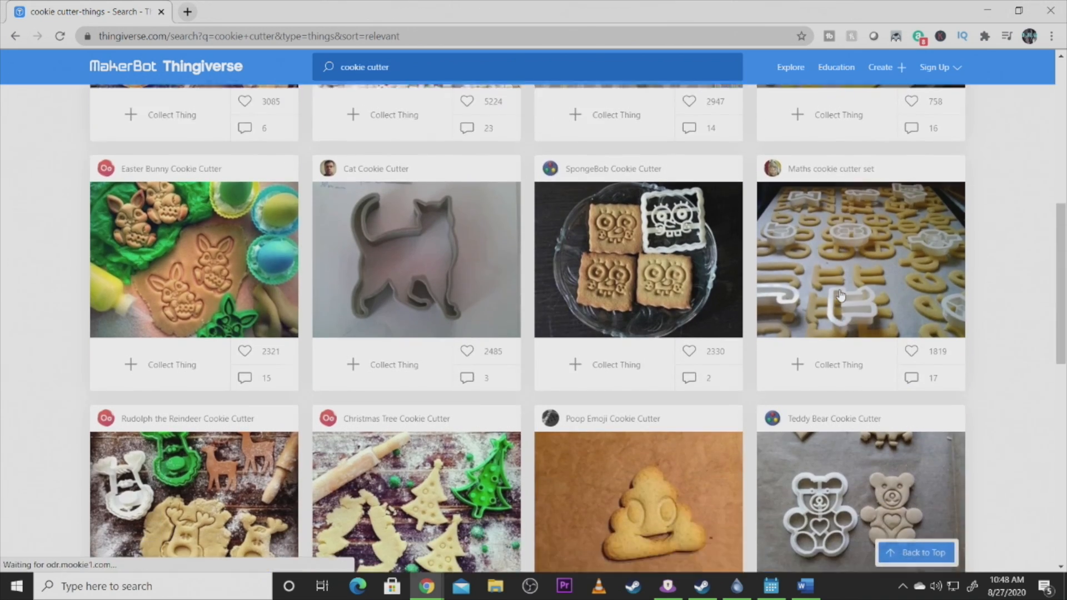
scroll("down", 3)
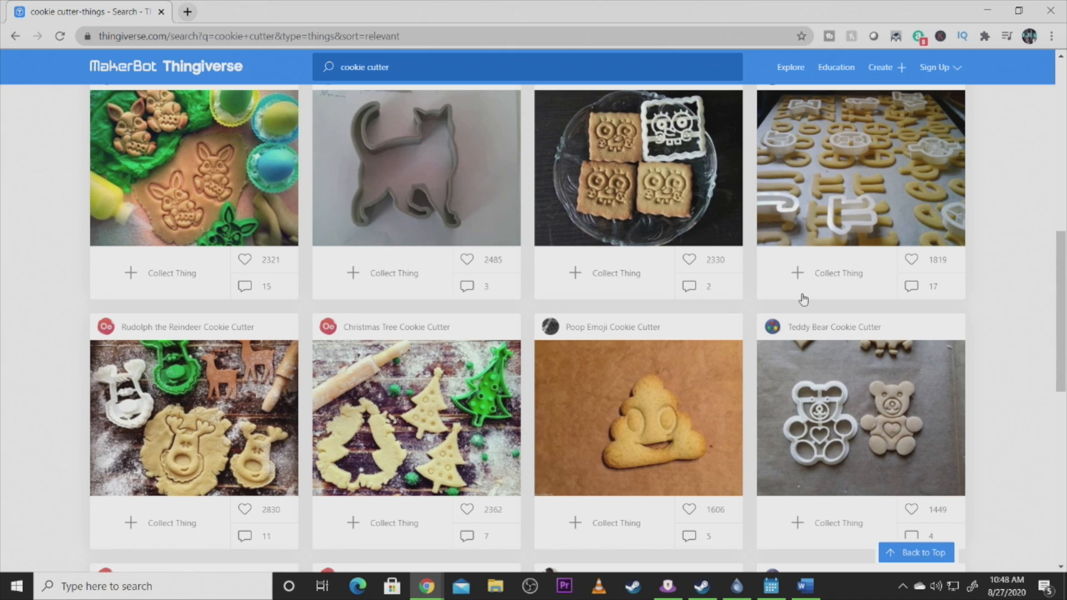
mouse_move(762, 307)
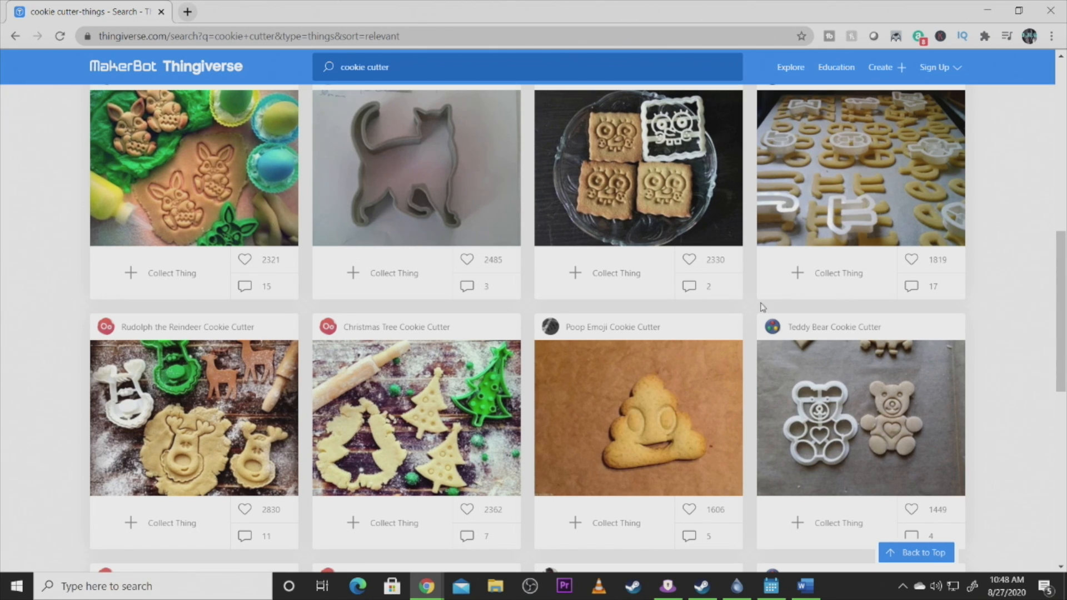
scroll("down", 3)
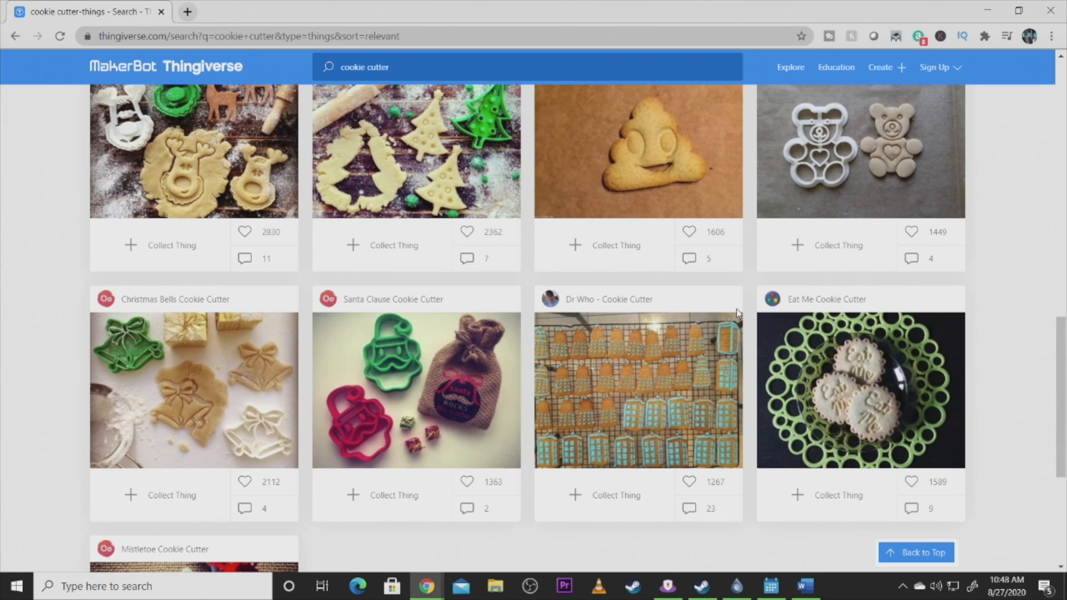
mouse_move(729, 336)
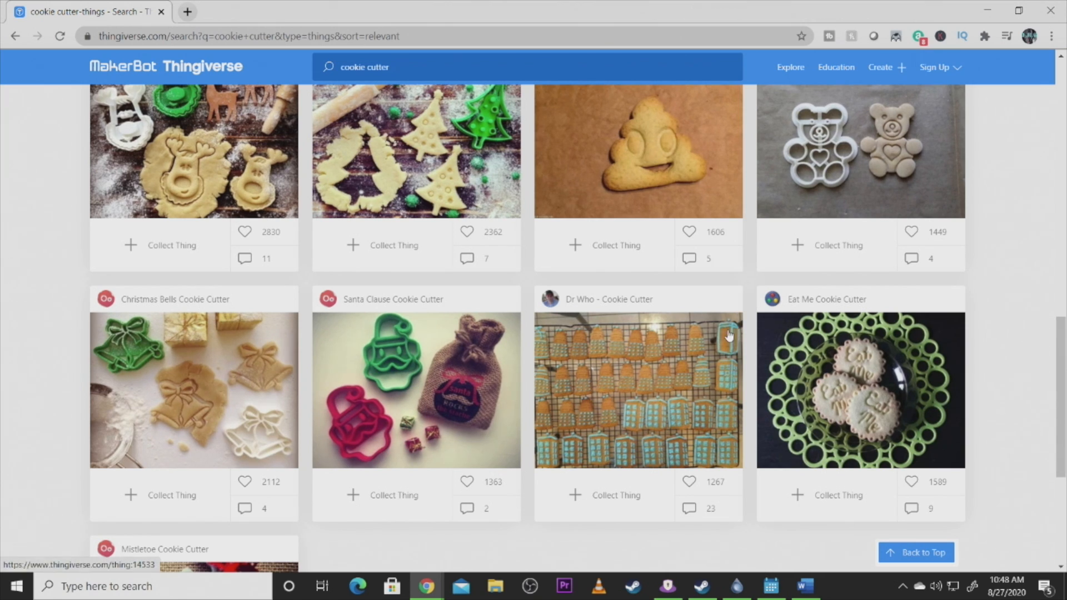
scroll("down", 3)
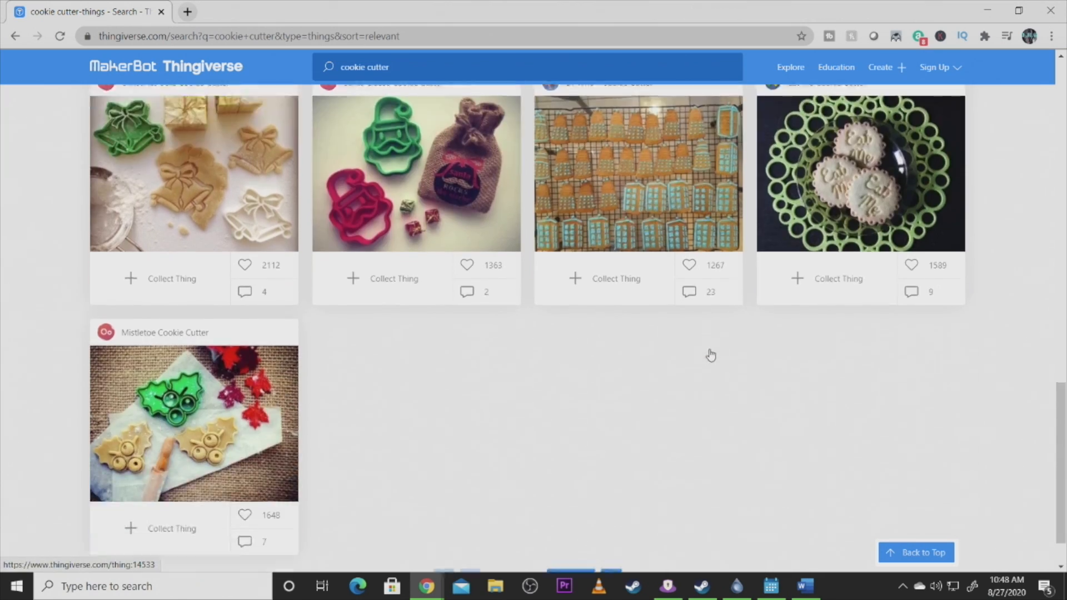
scroll("up", 3)
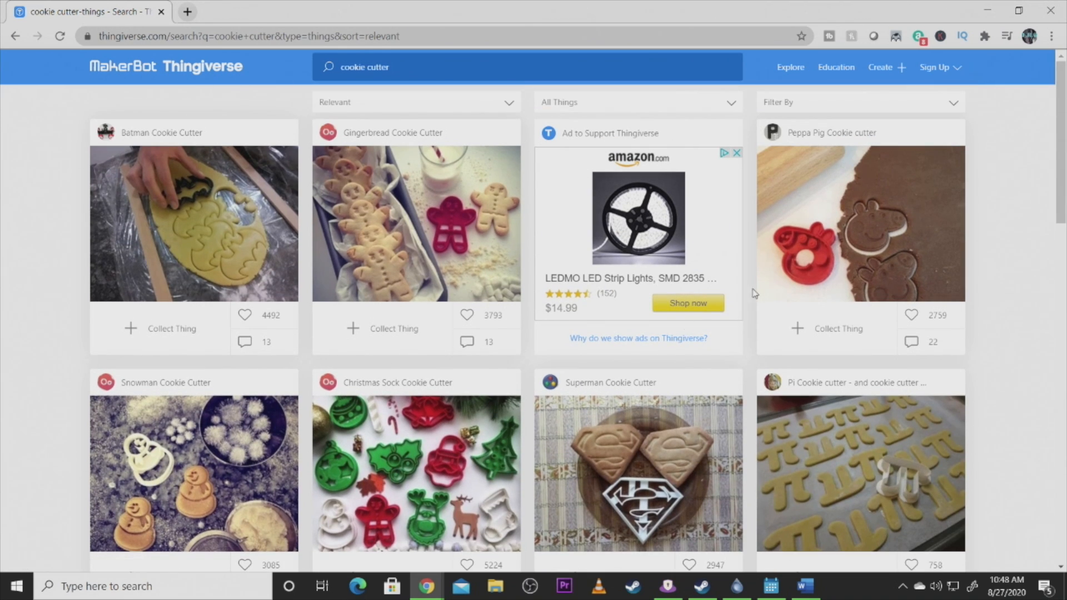
mouse_move(452, 346)
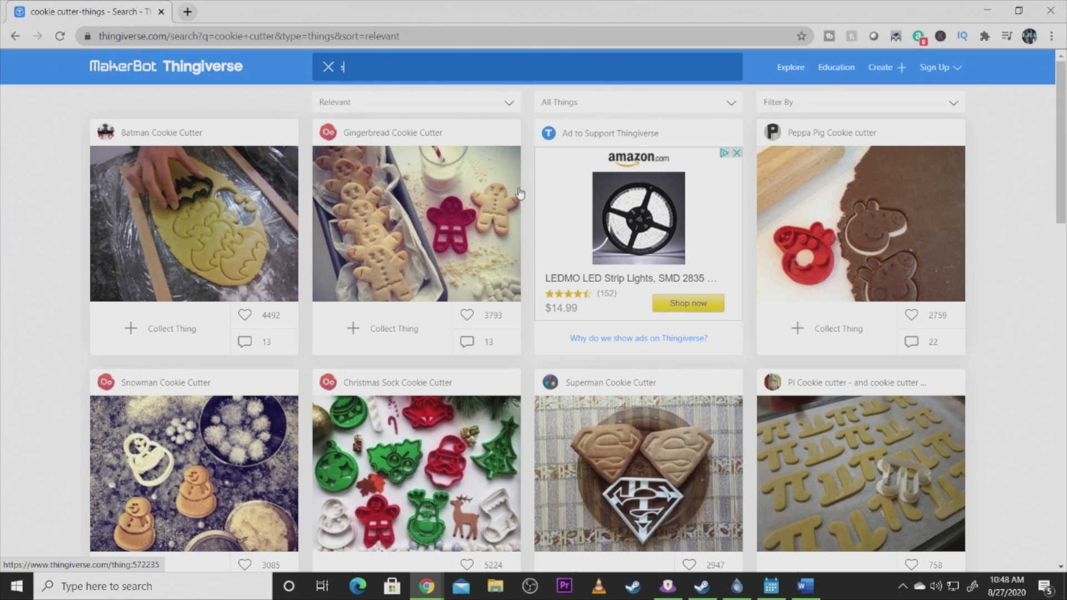
Step: Run the 'star wars' Thingiverse search and scroll past the X-Wing and Holocron models
key("Return")
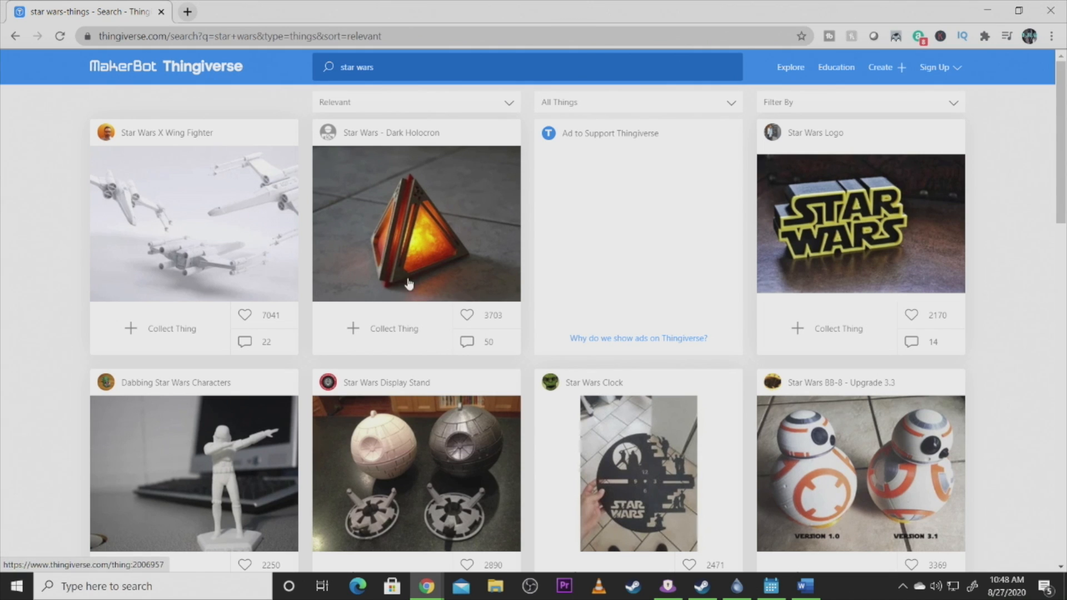
scroll("down", 3)
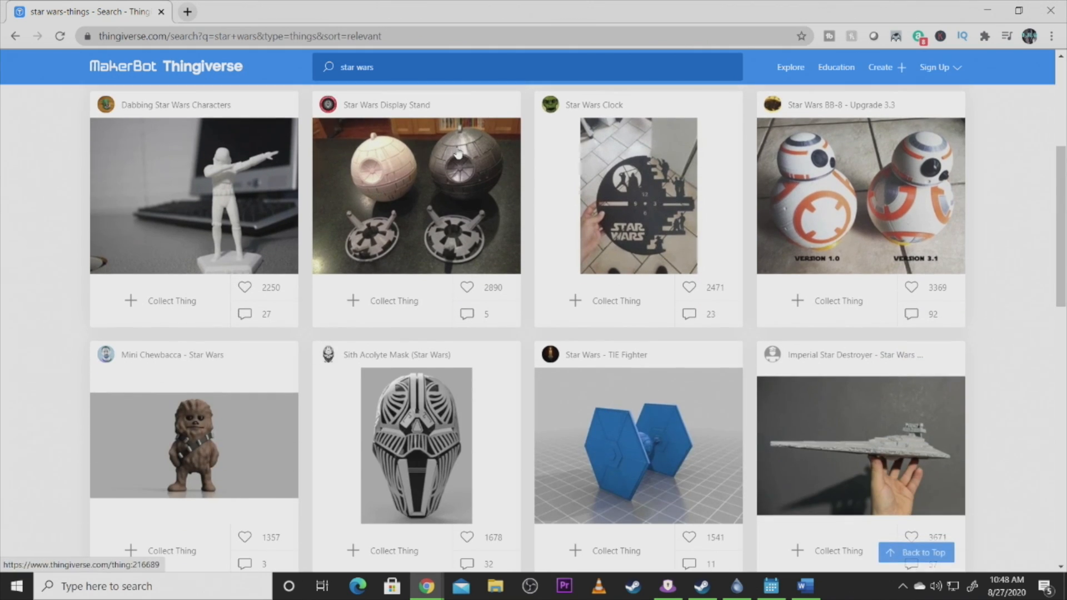
scroll("down", 3)
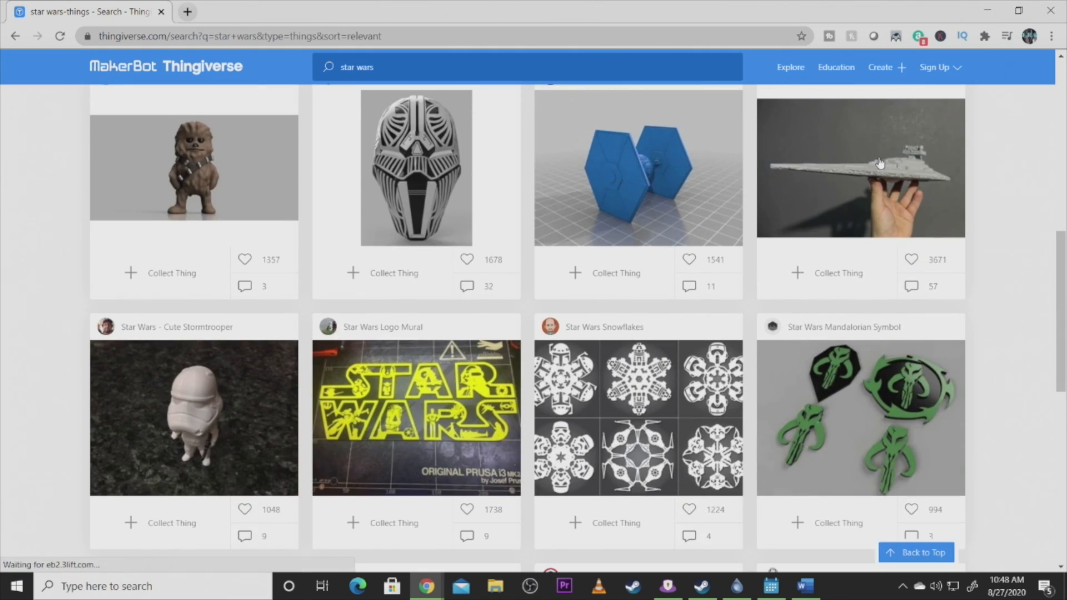
scroll("up", 3)
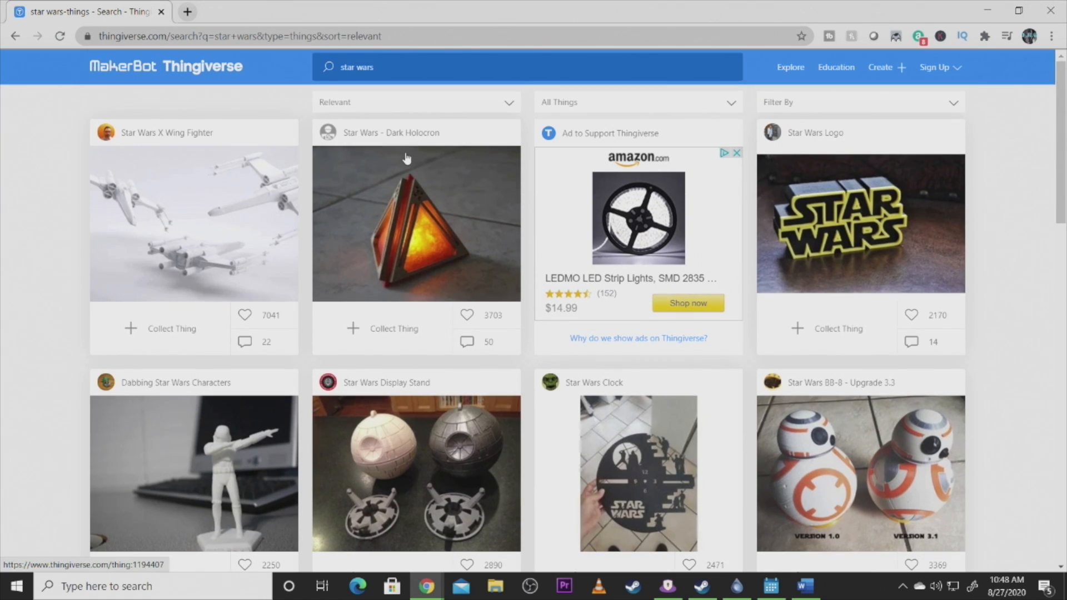
mouse_move(634, 165)
type("kirch")
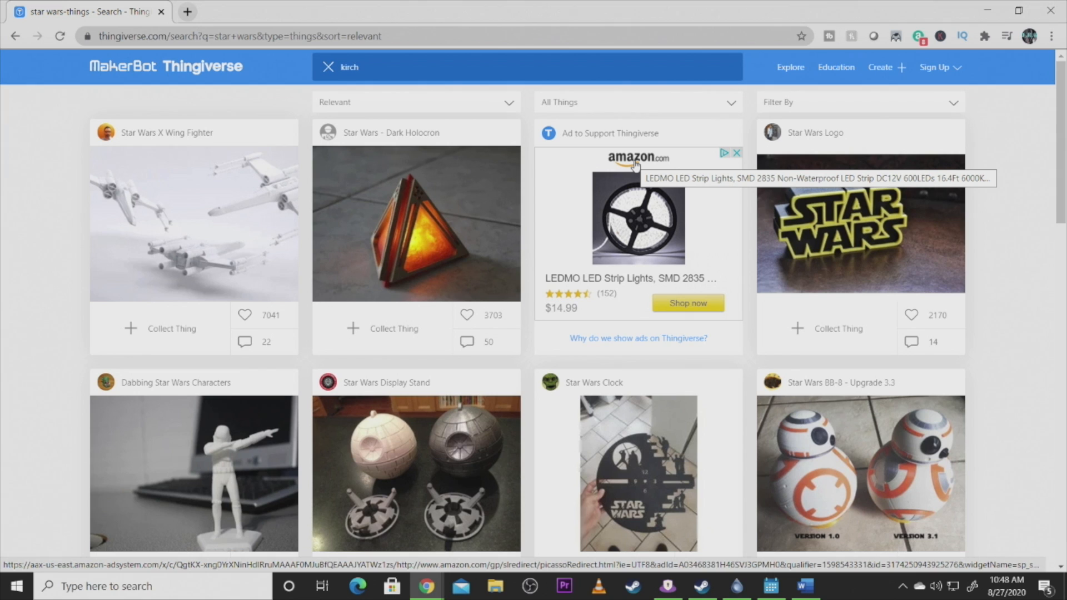
Step: Search Thingiverse for 'kitchen' and open the Echo Dot Doughnut Kitchen Cabinet Hang Mount model
type("kitche")
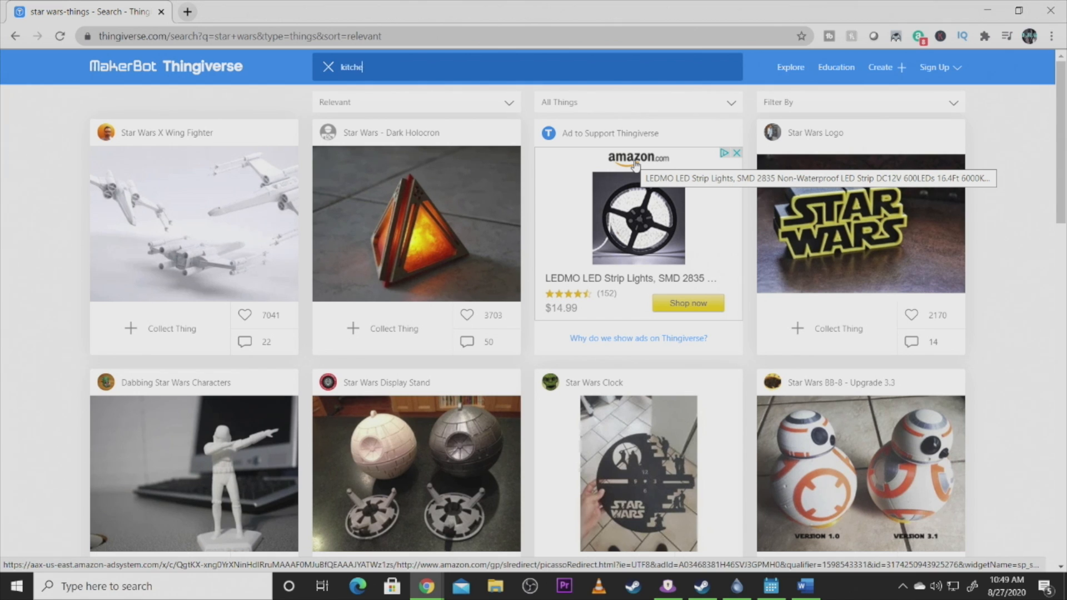
key("Return")
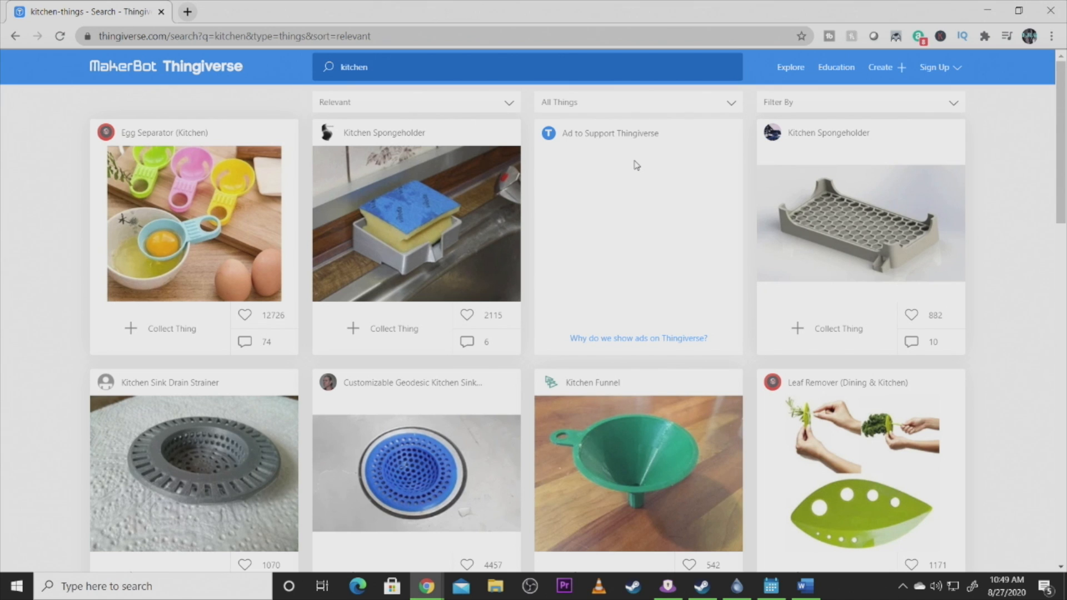
scroll("down", 3)
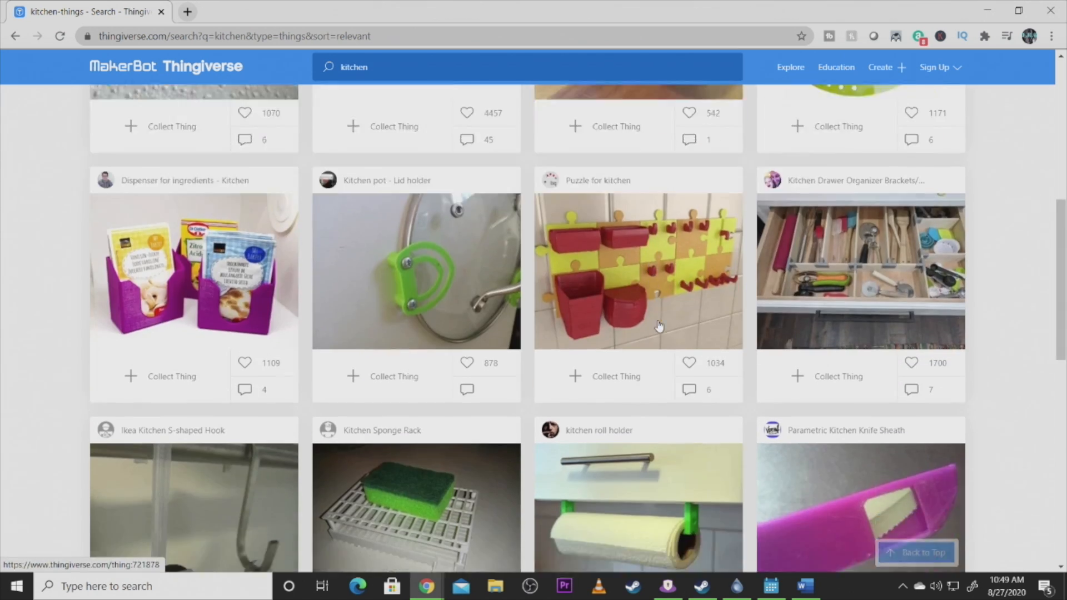
scroll("down", 3)
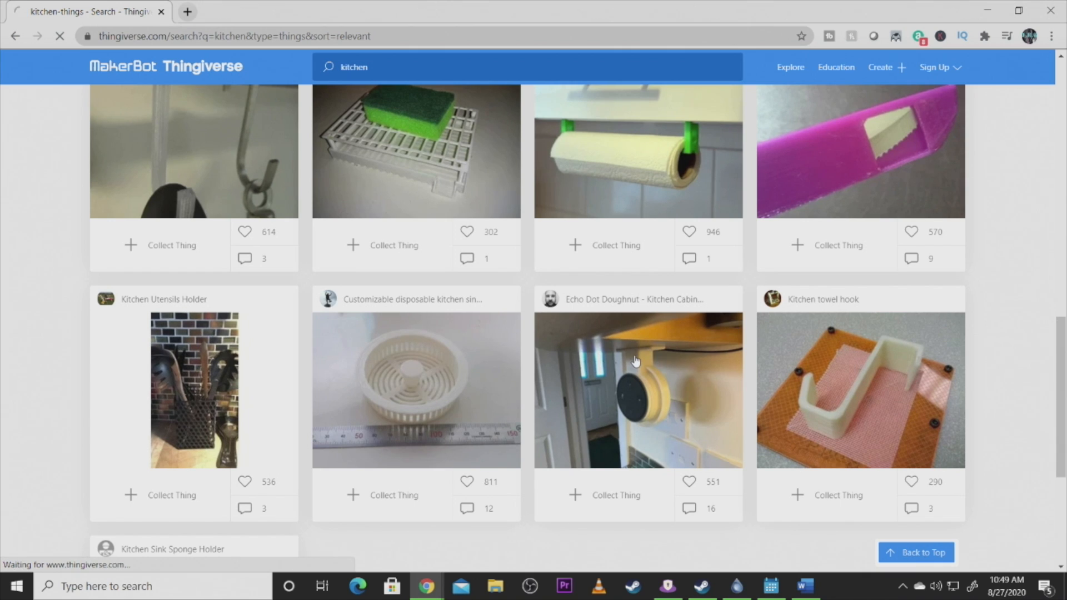
left_click(636, 388)
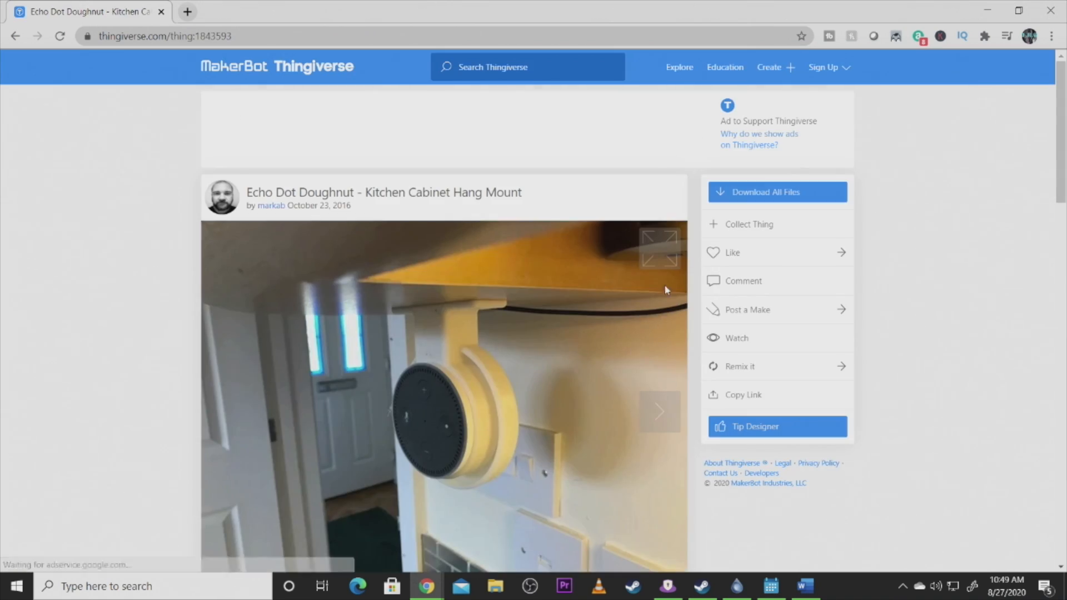
scroll("down", 3)
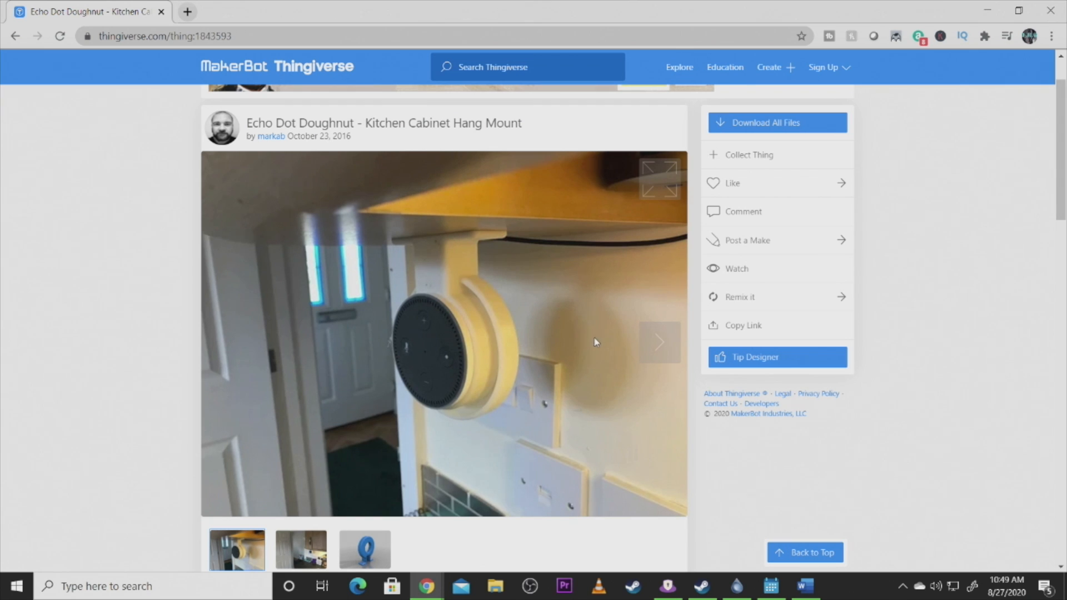
scroll("up", 3)
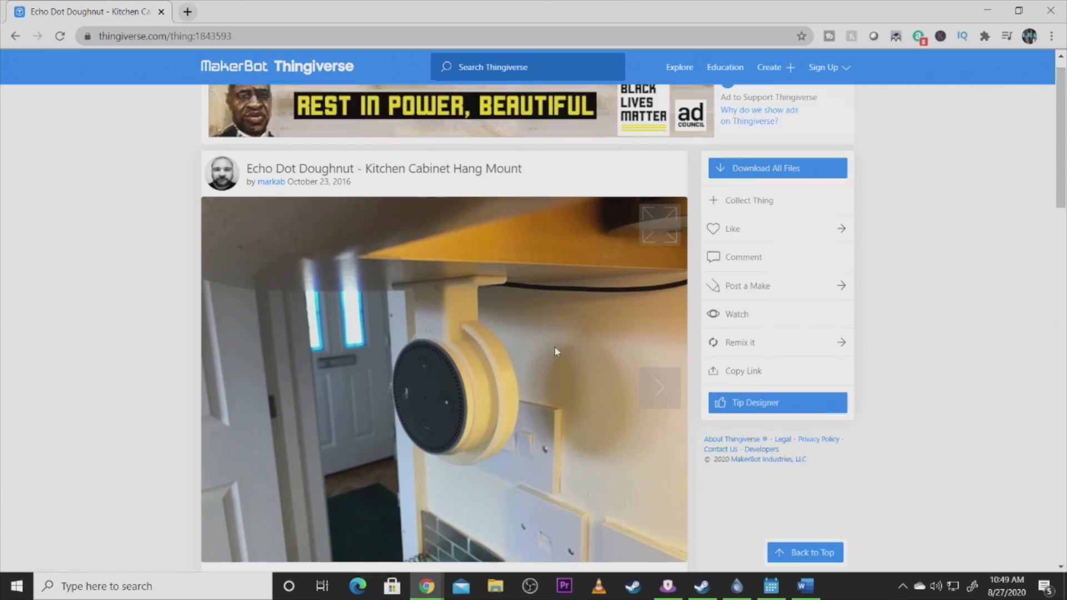
scroll("down", 3)
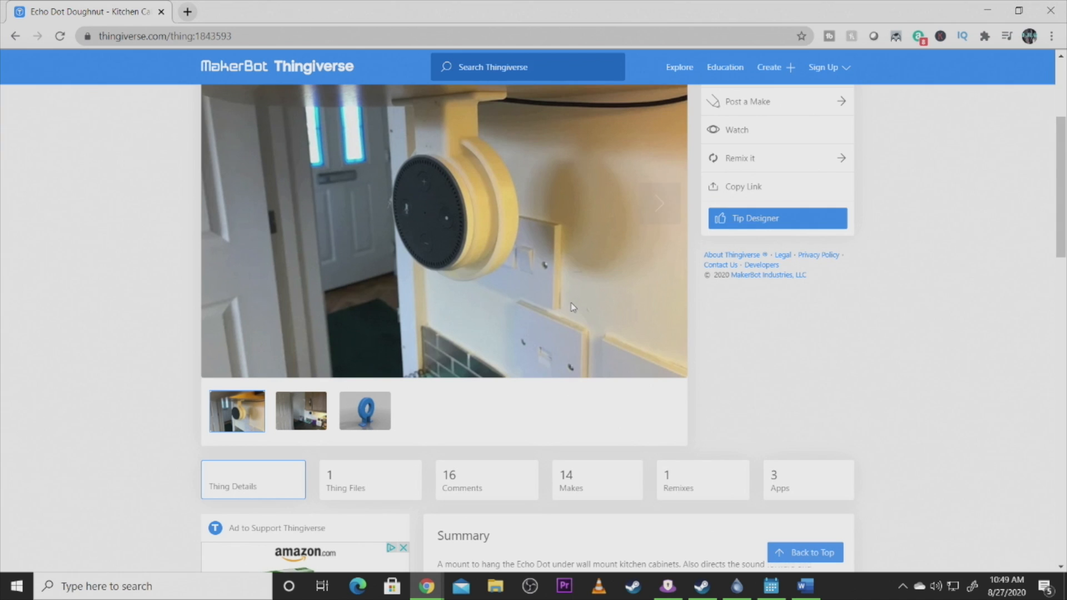
scroll("down", 3)
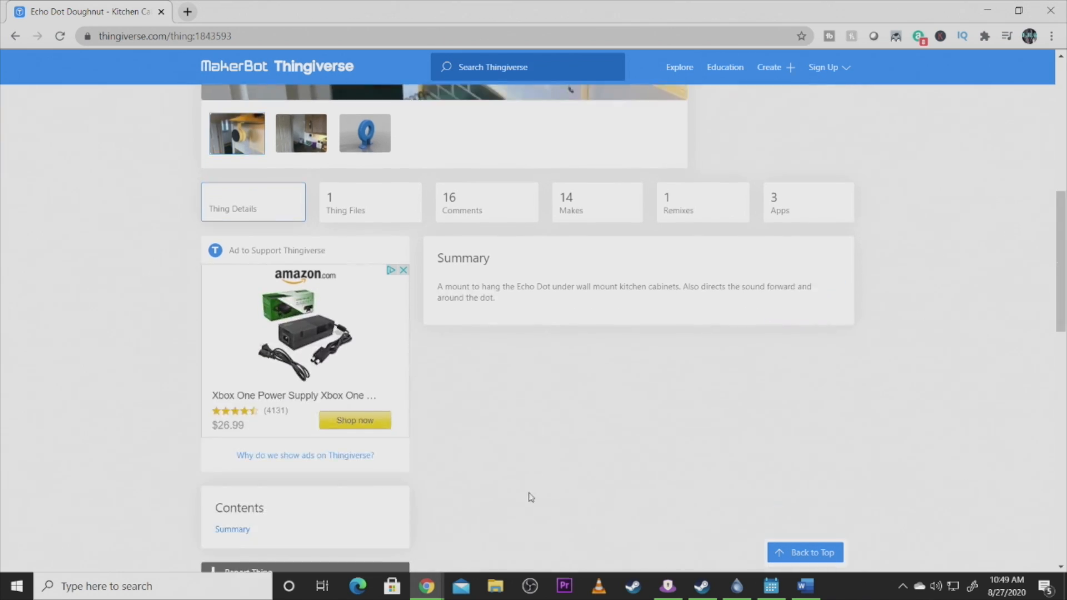
scroll("down", 3)
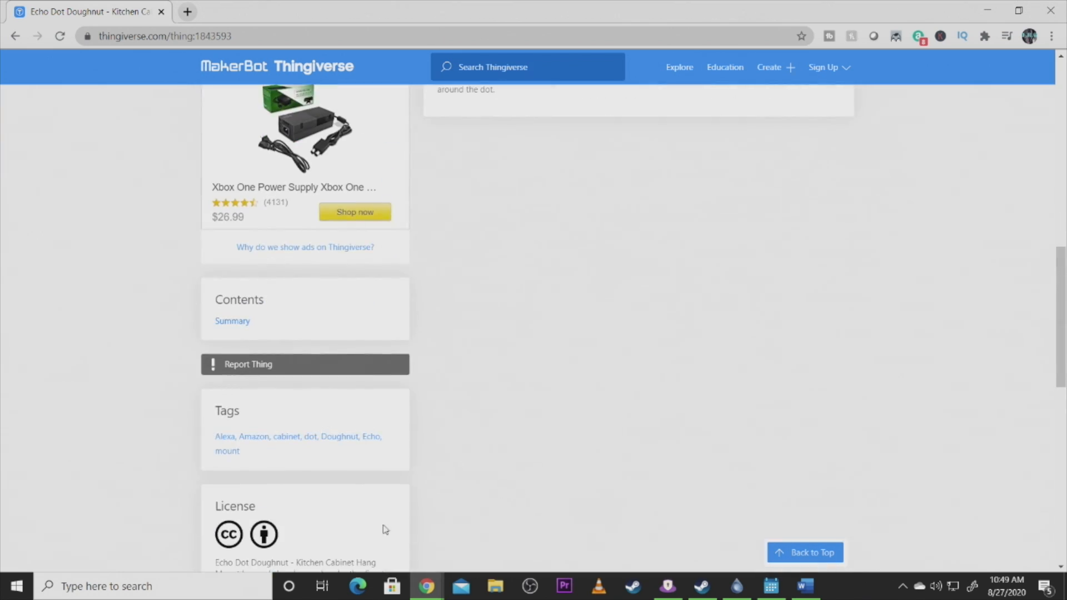
scroll("down", 3)
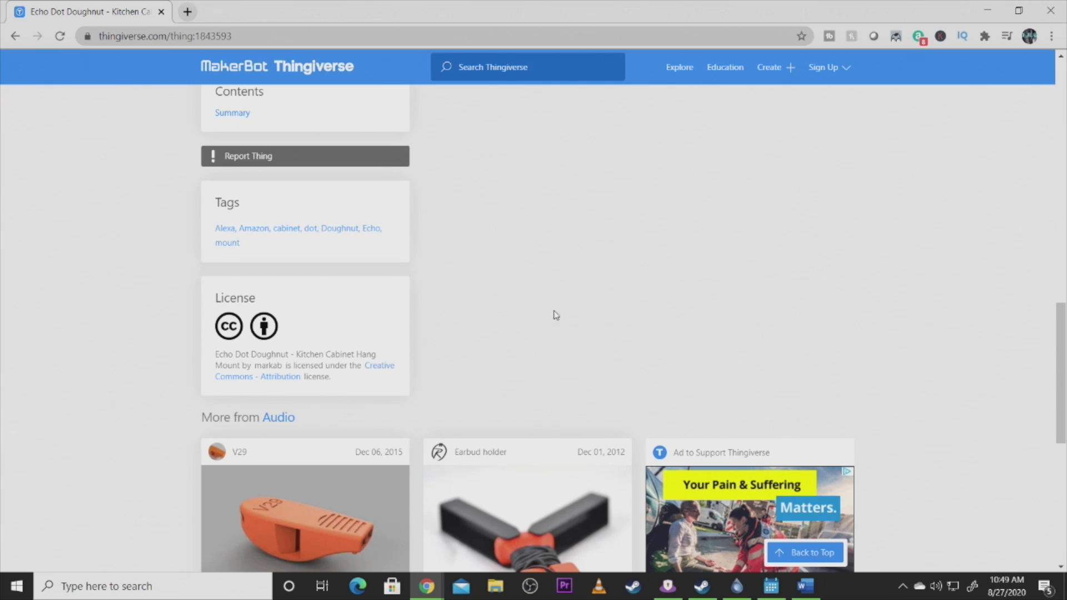
scroll("up", 3)
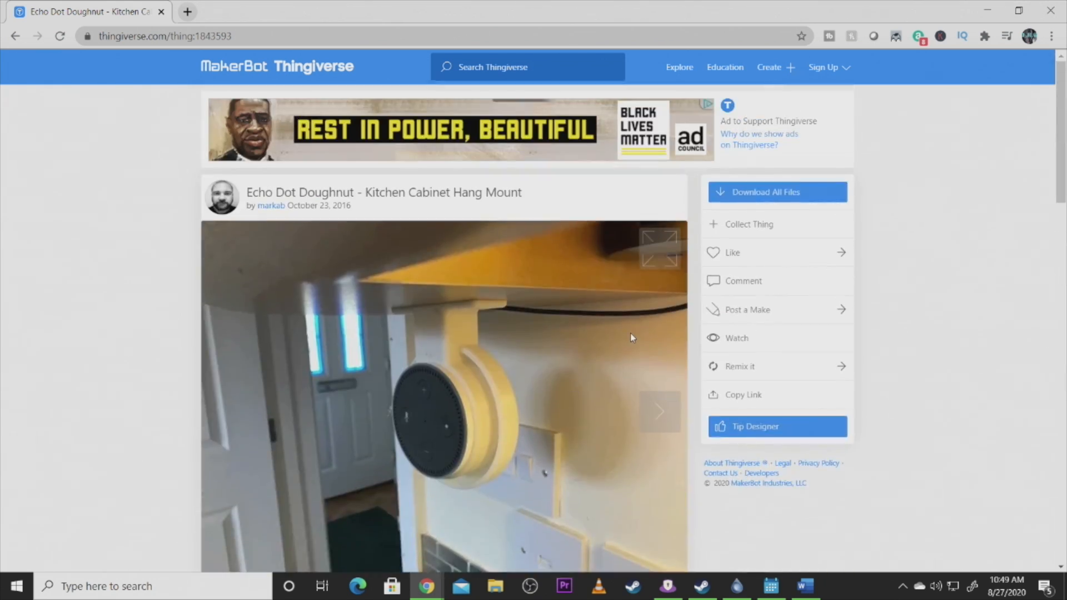
mouse_move(397, 70)
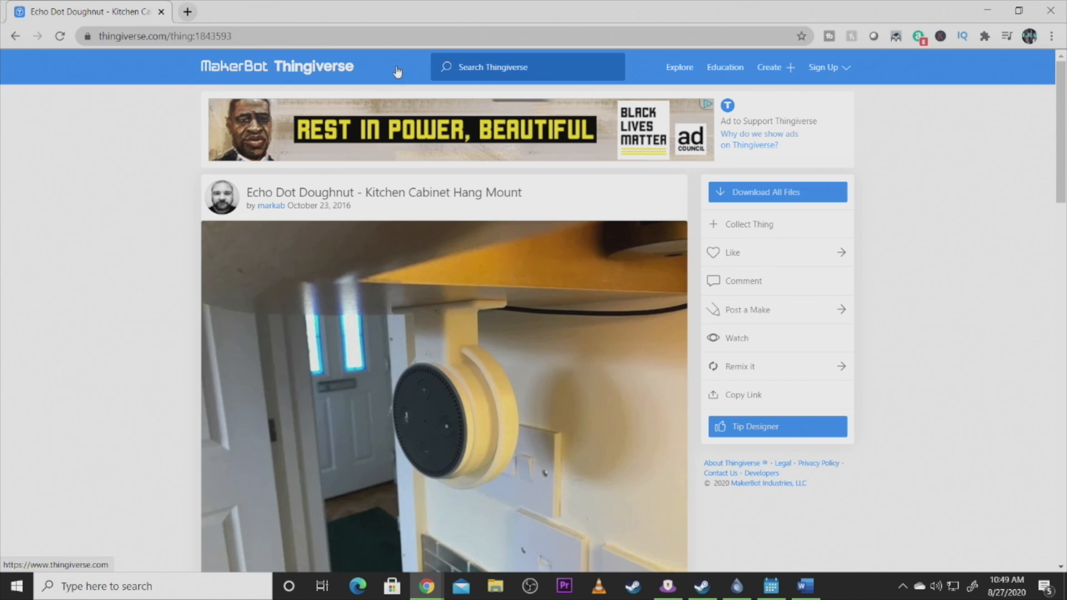
mouse_move(275, 56)
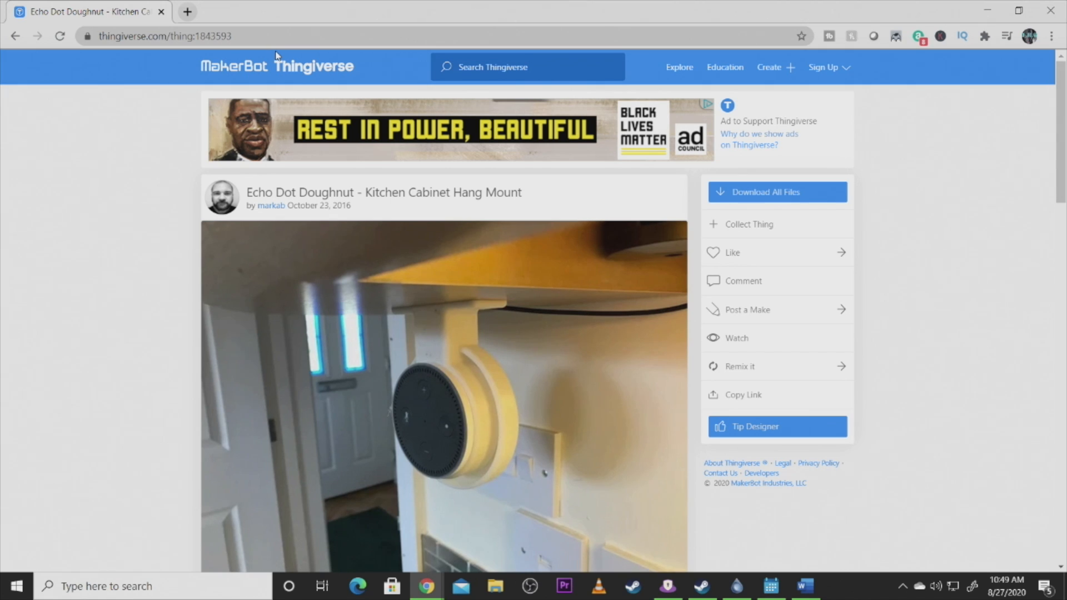
mouse_move(279, 94)
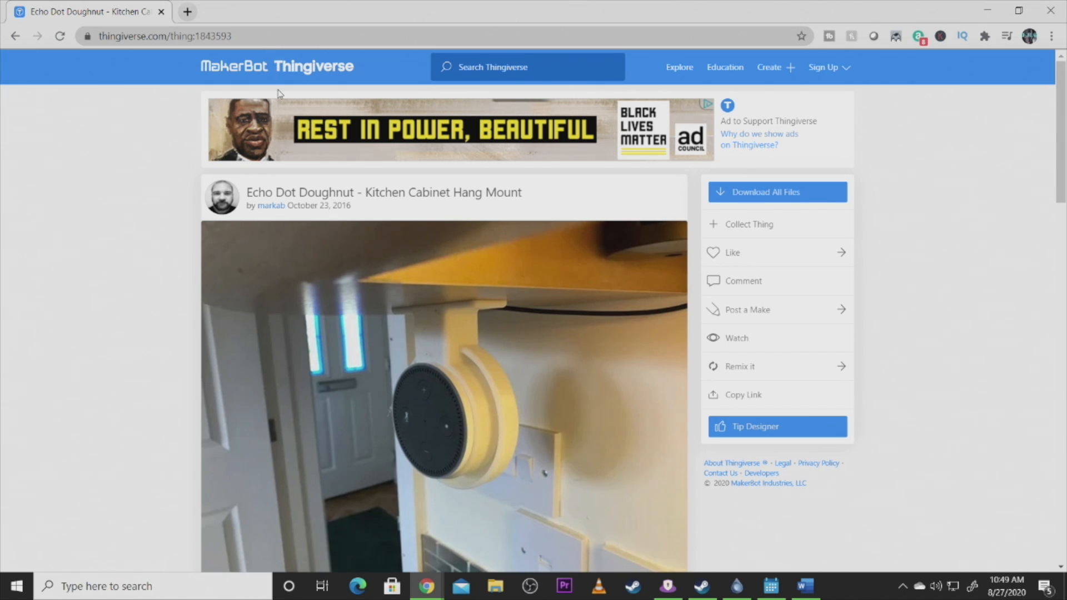
mouse_move(388, 261)
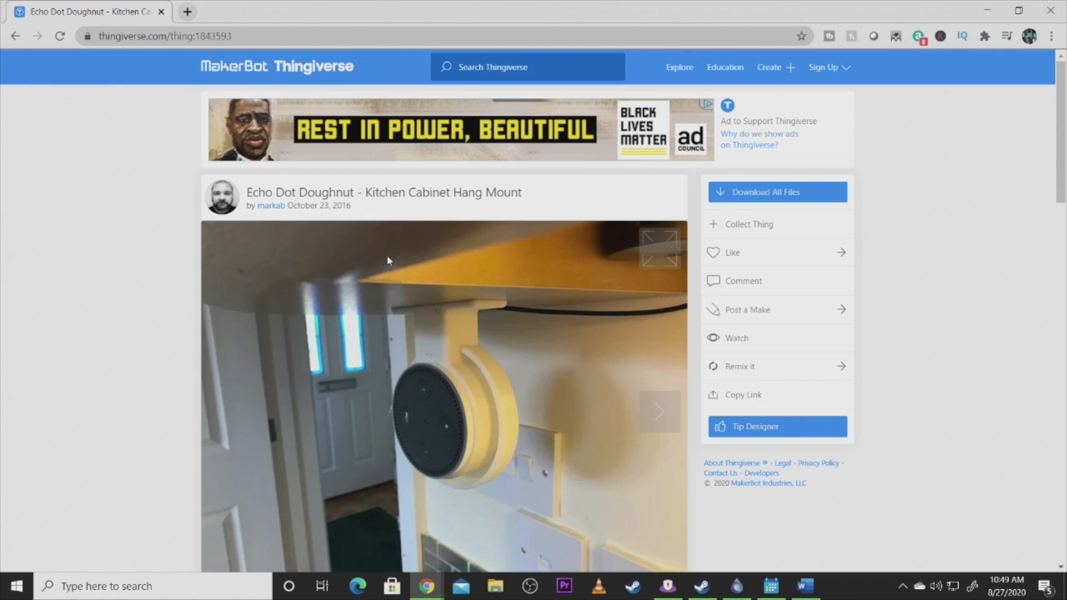
mouse_move(371, 289)
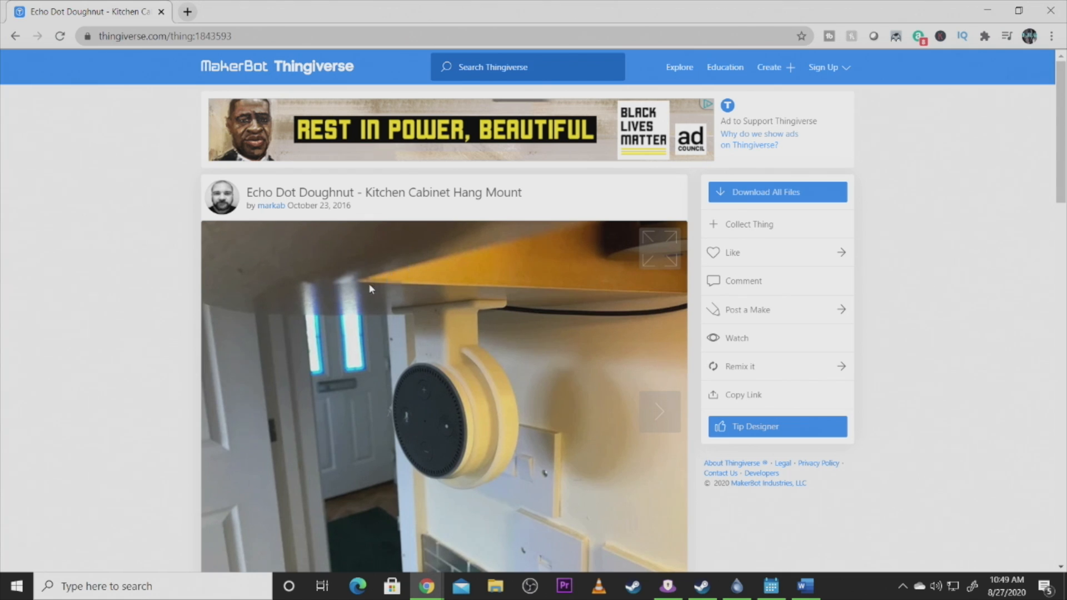
mouse_move(461, 310)
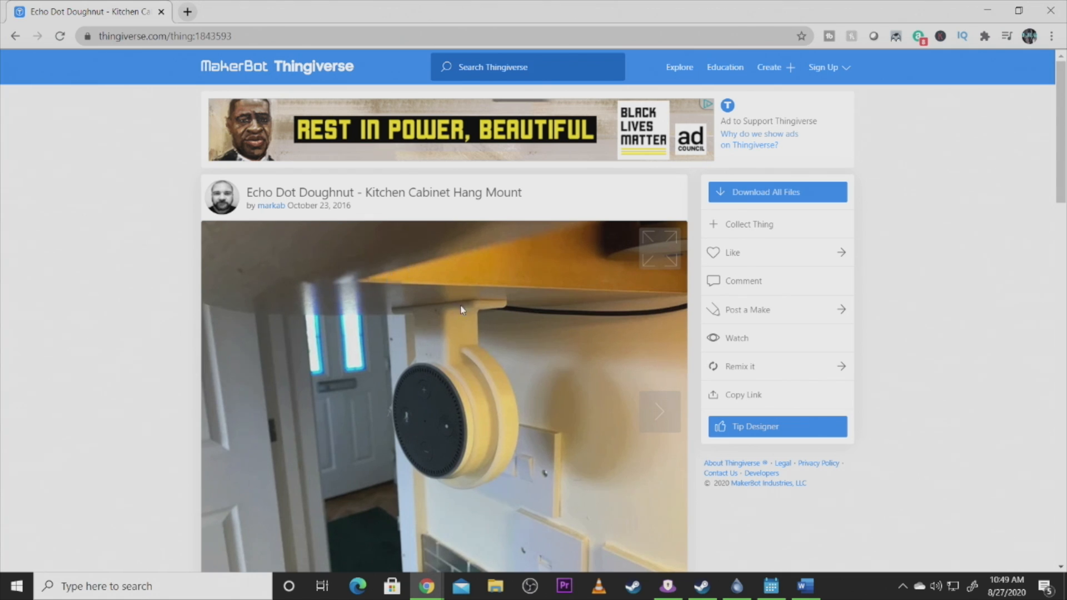
mouse_move(448, 343)
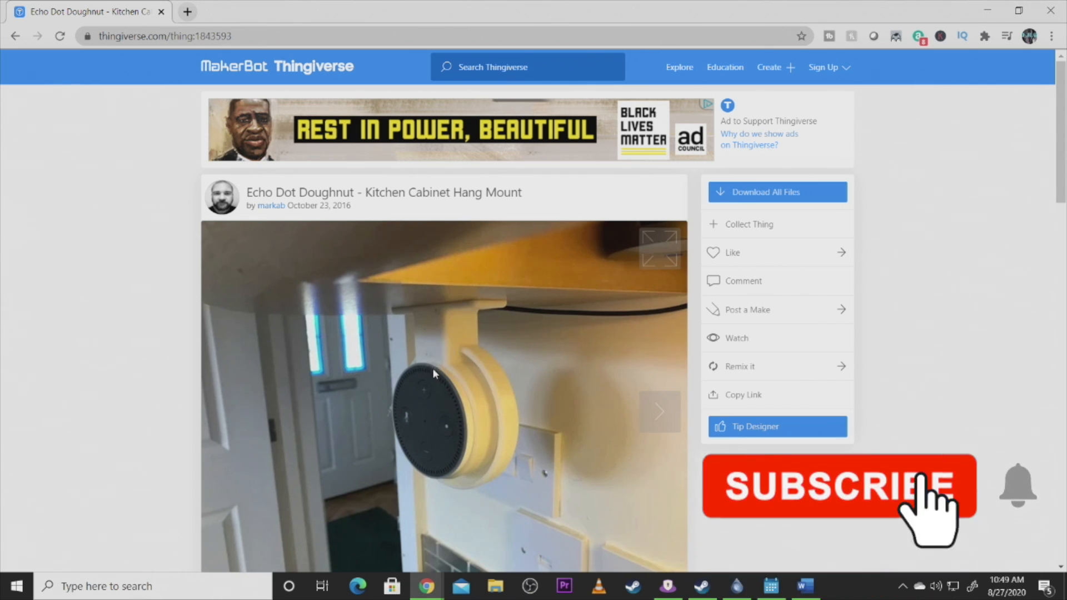
left_click(834, 486)
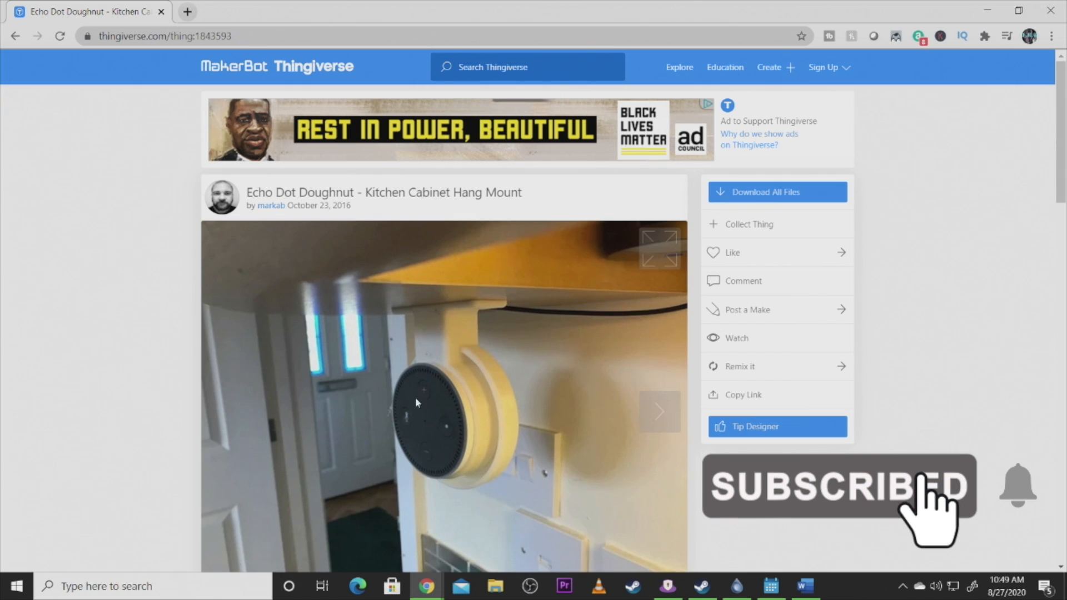